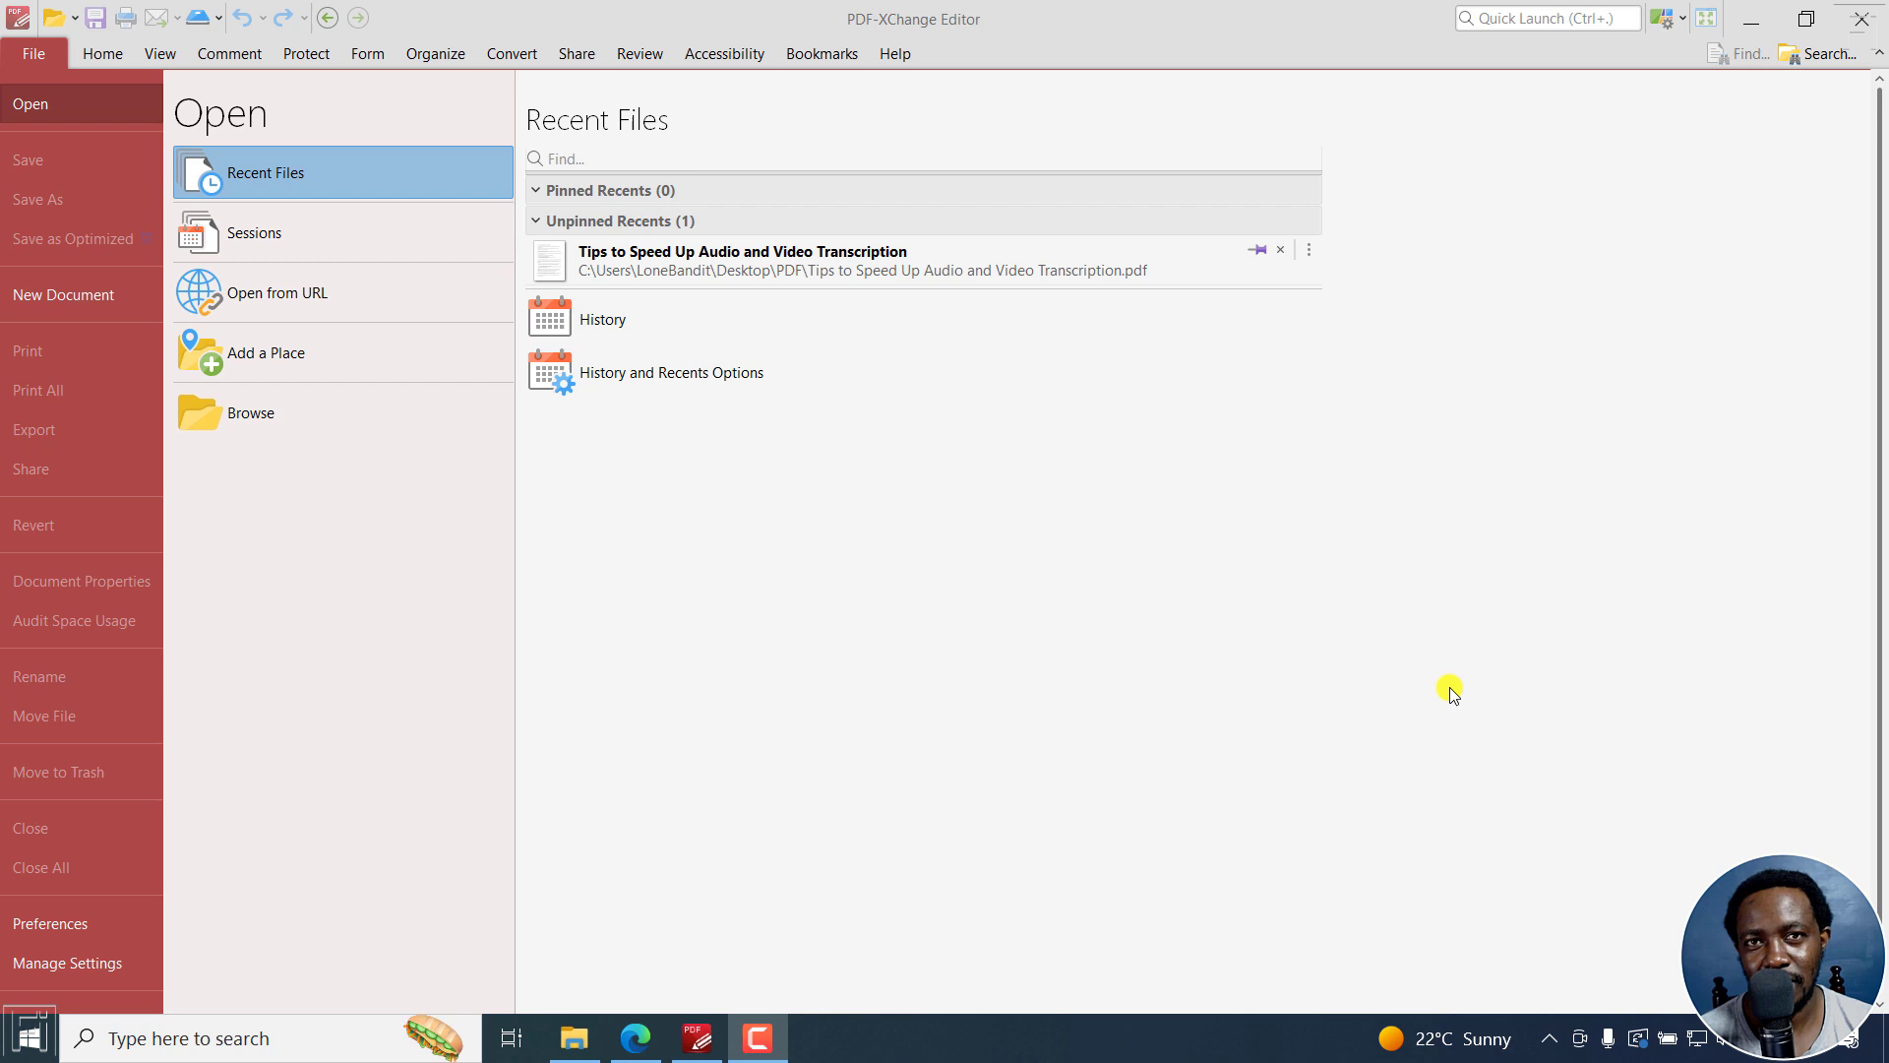
pyautogui.moveTo(943, 807)
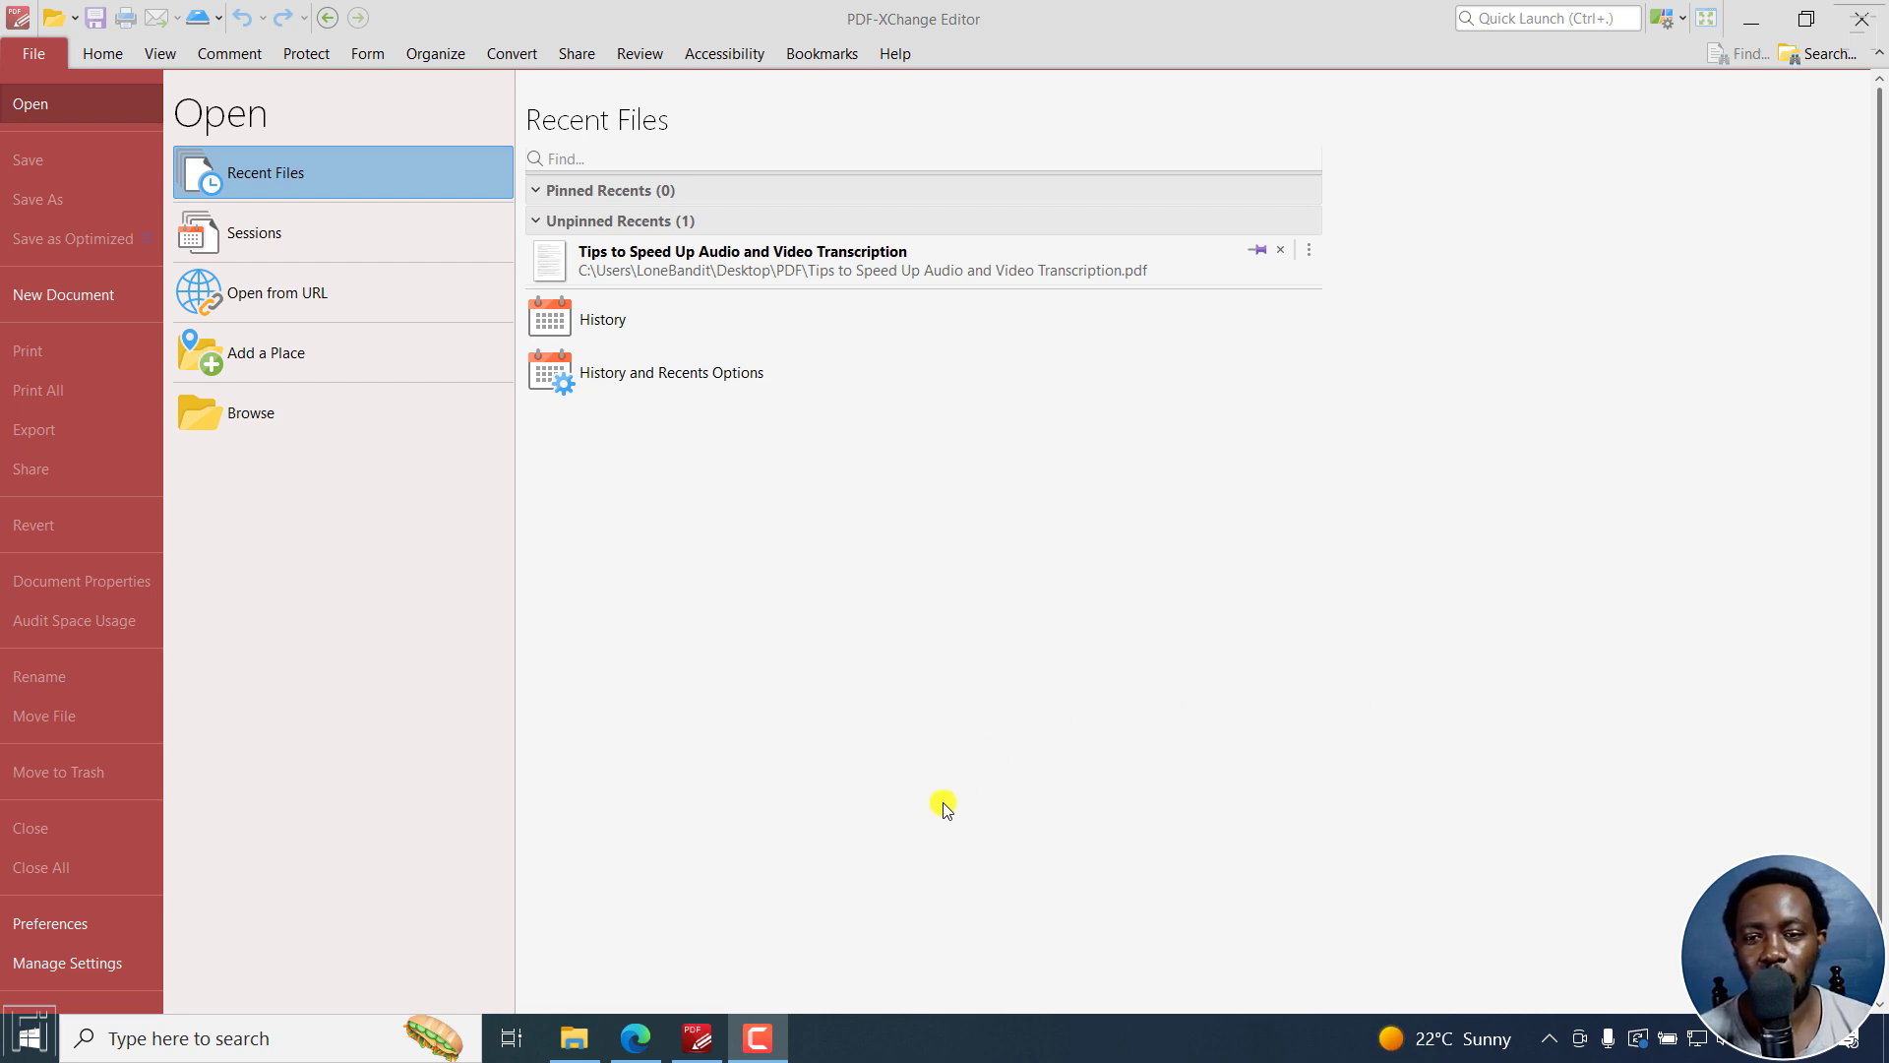
# - Look over the PDF-XChange Editor product page in Edge
pyautogui.click(636, 1038)
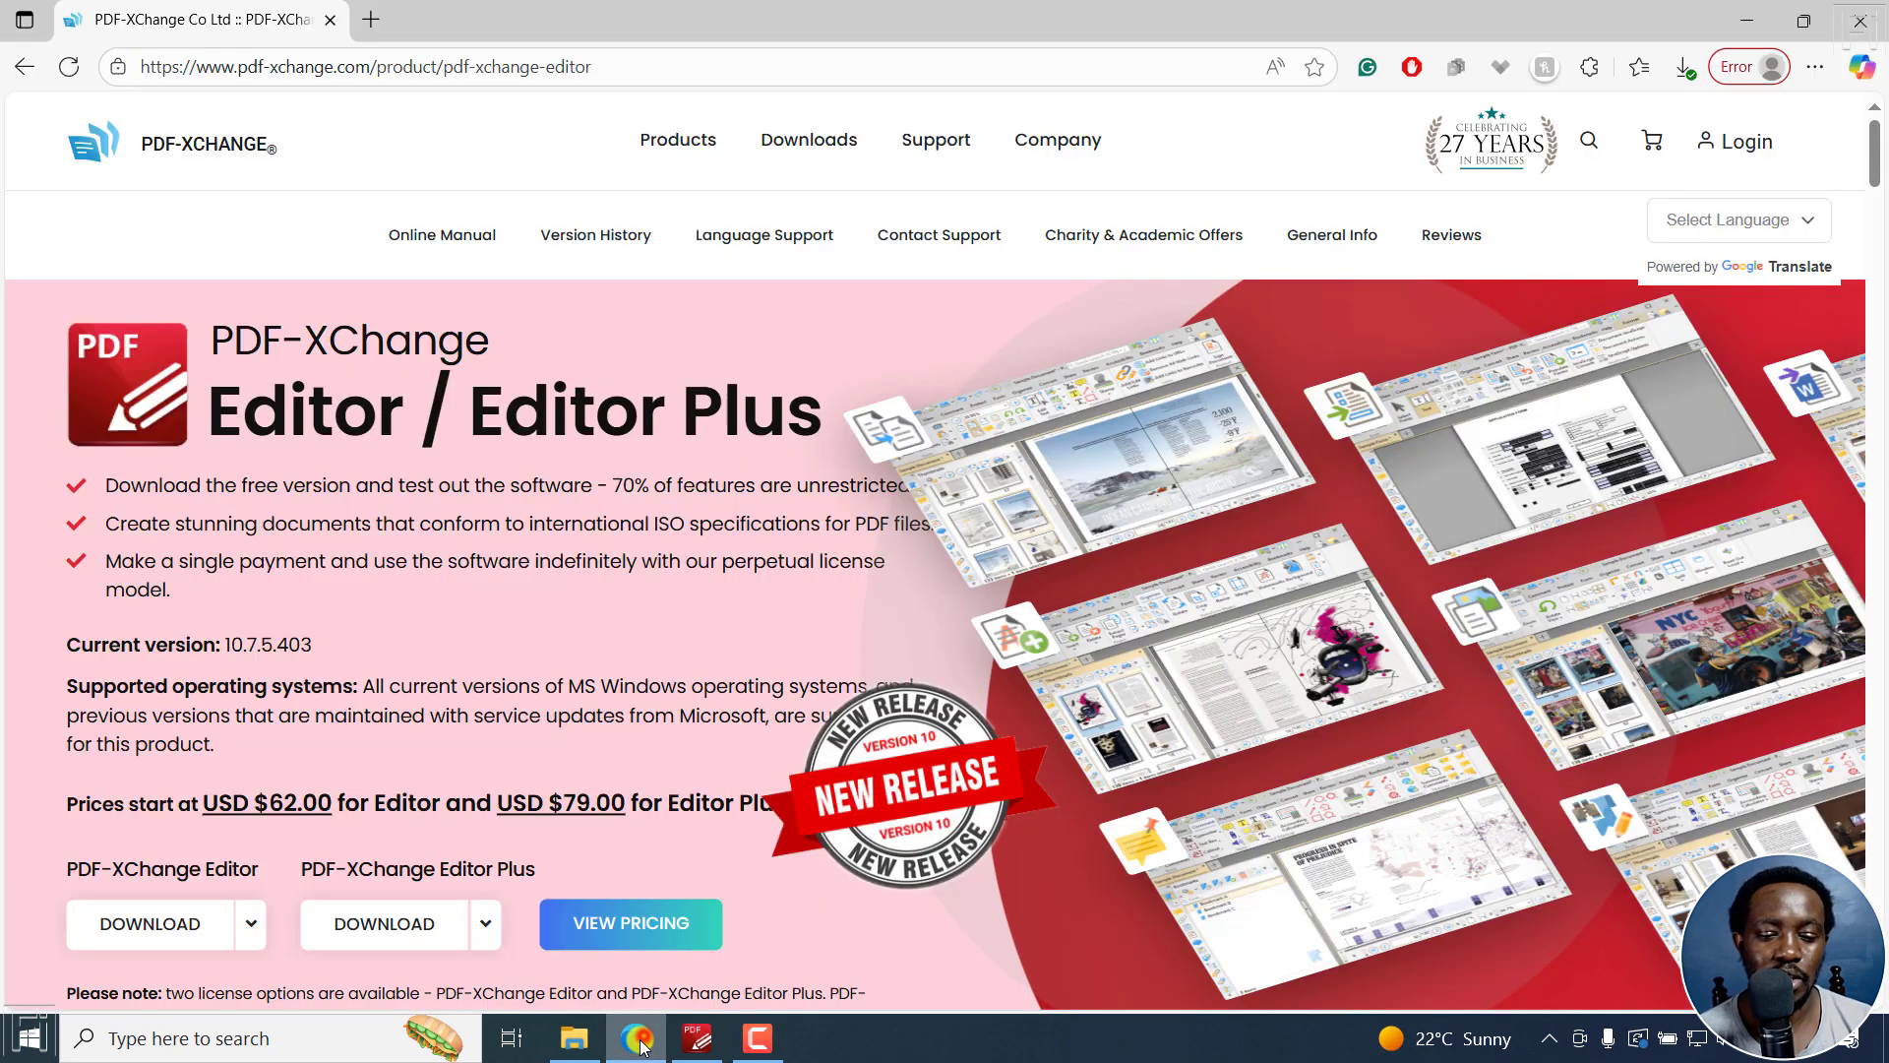
pyautogui.moveTo(476, 530)
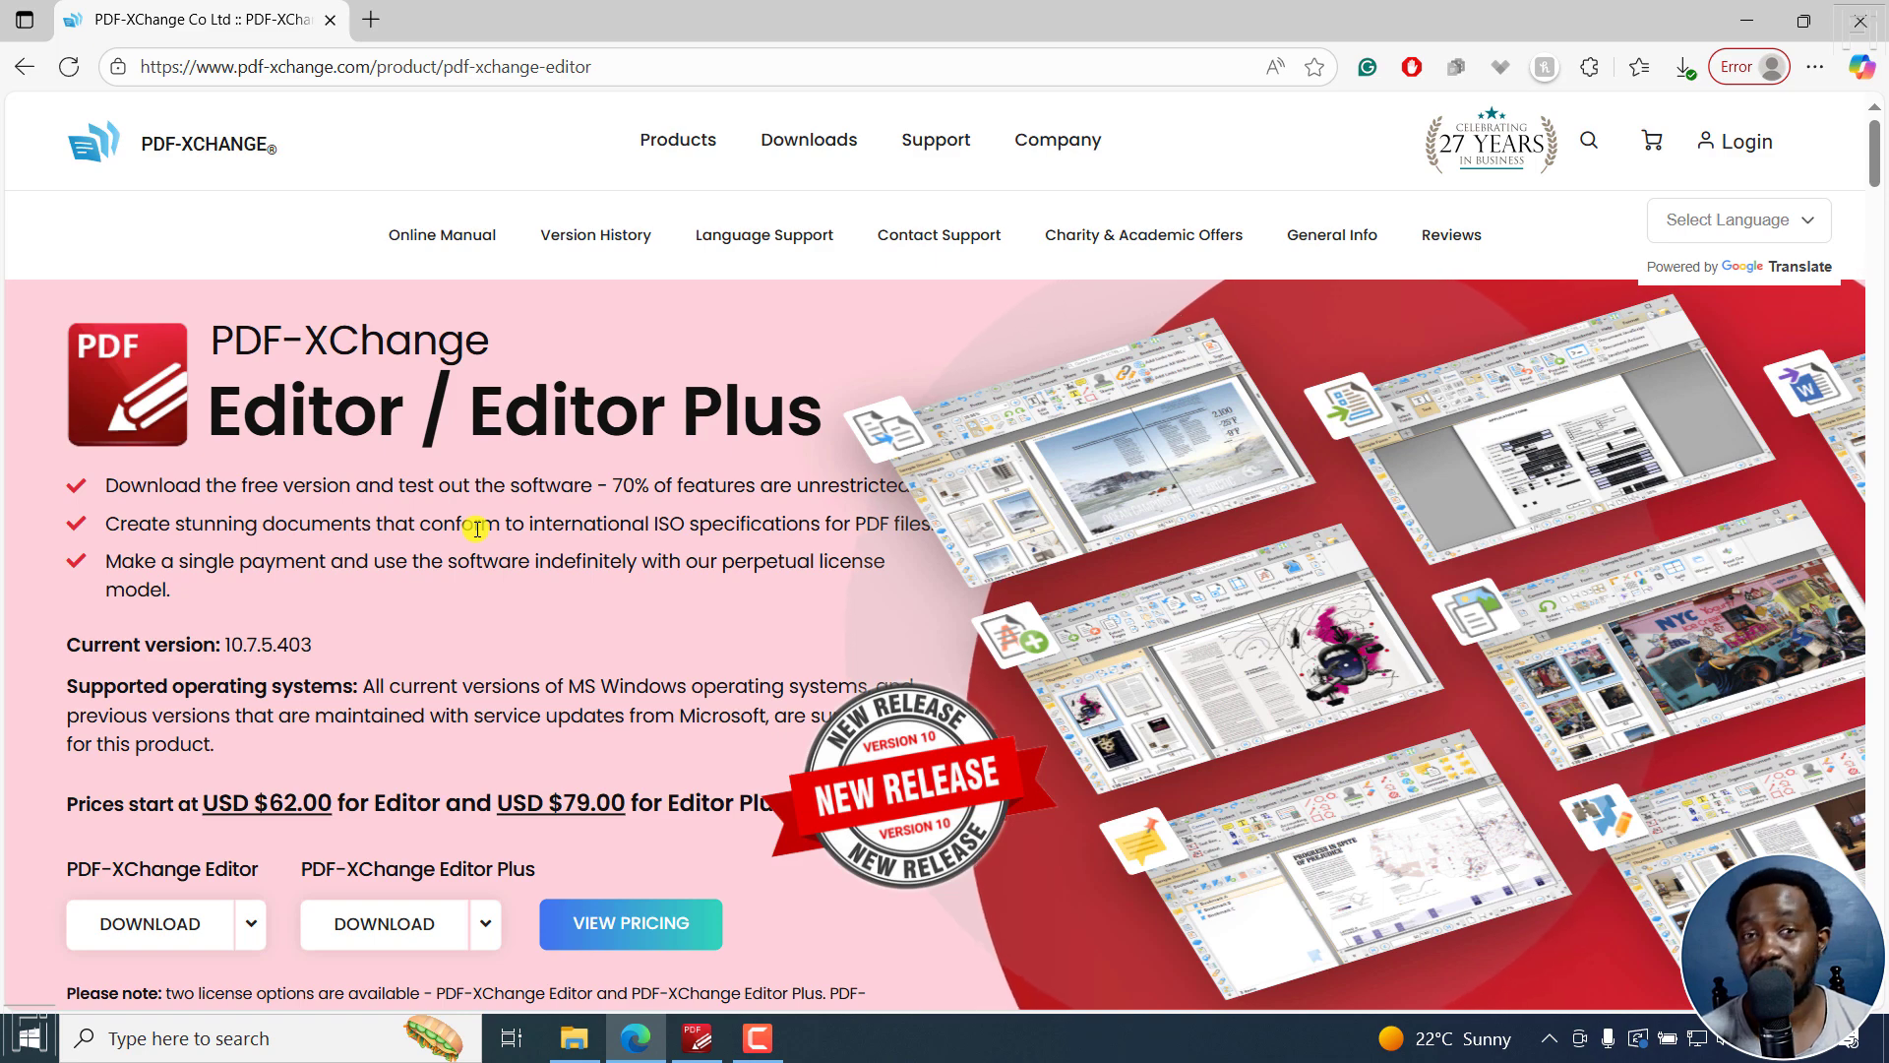
pyautogui.moveTo(1645, 195)
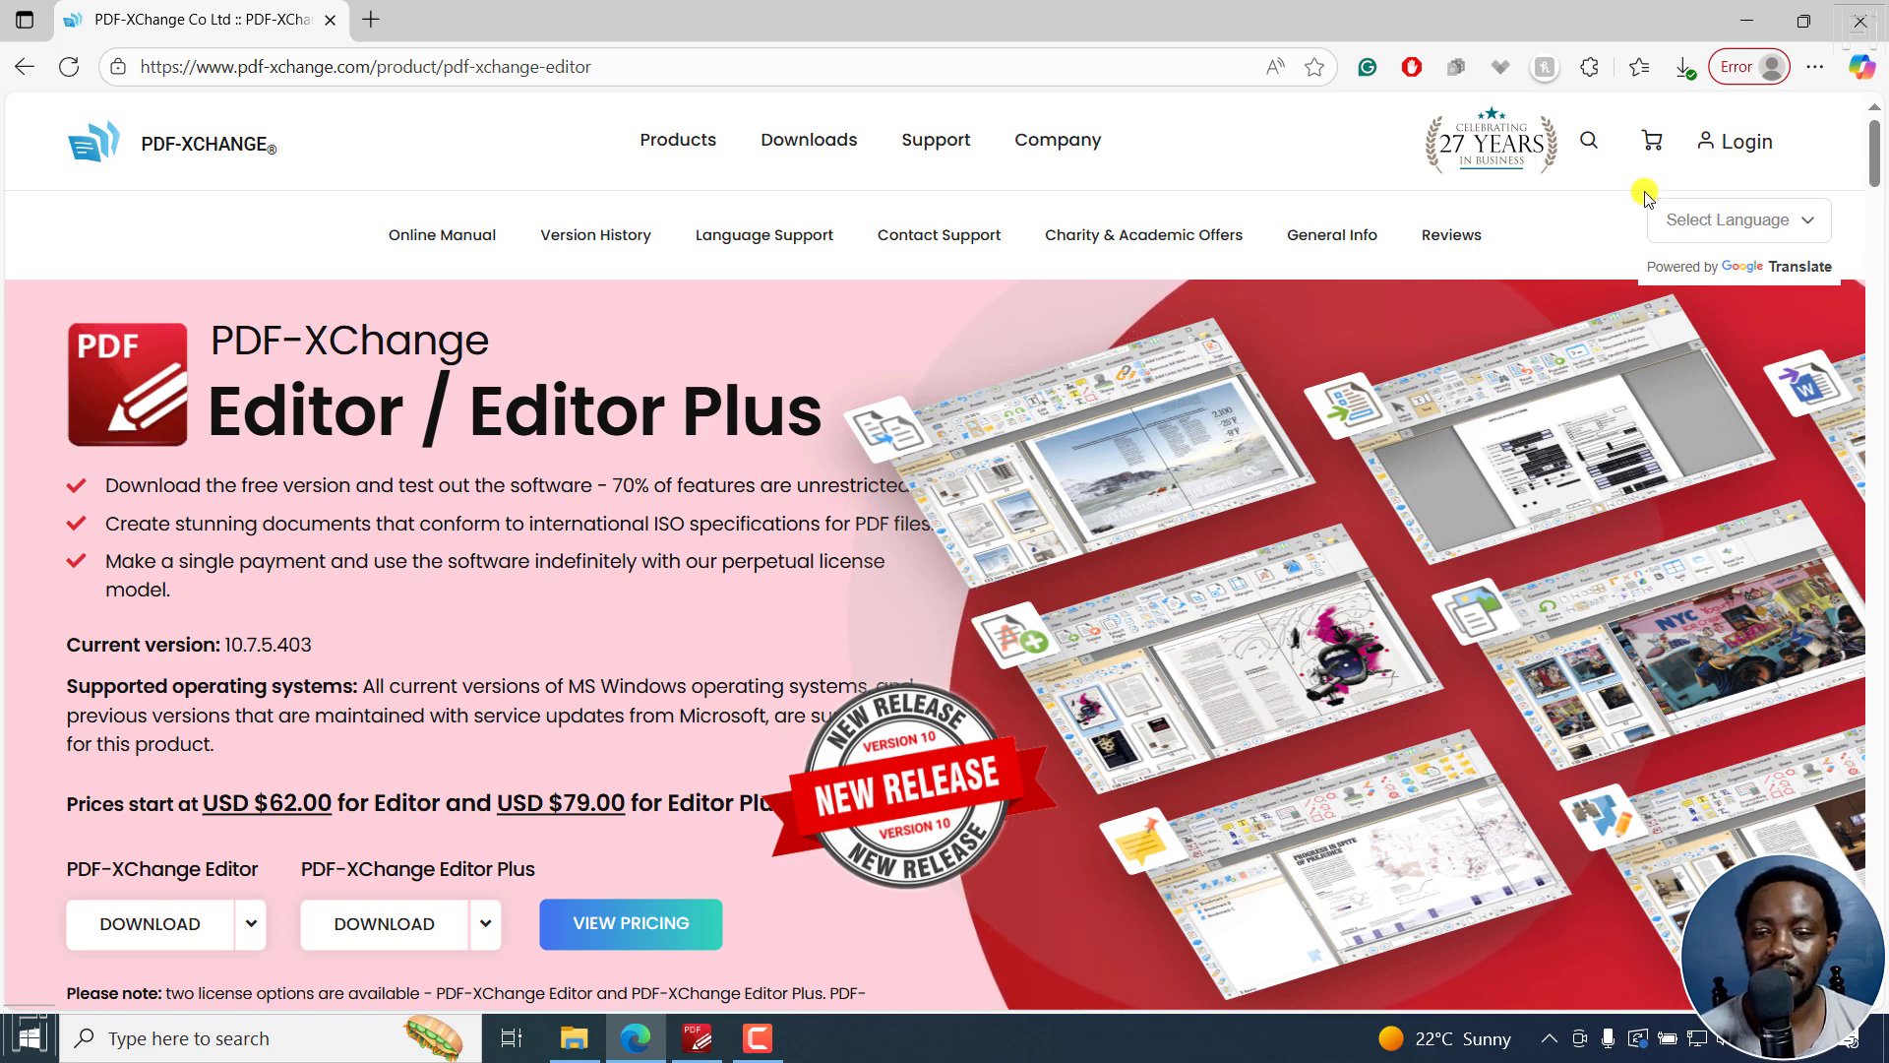
pyautogui.scroll(-3)
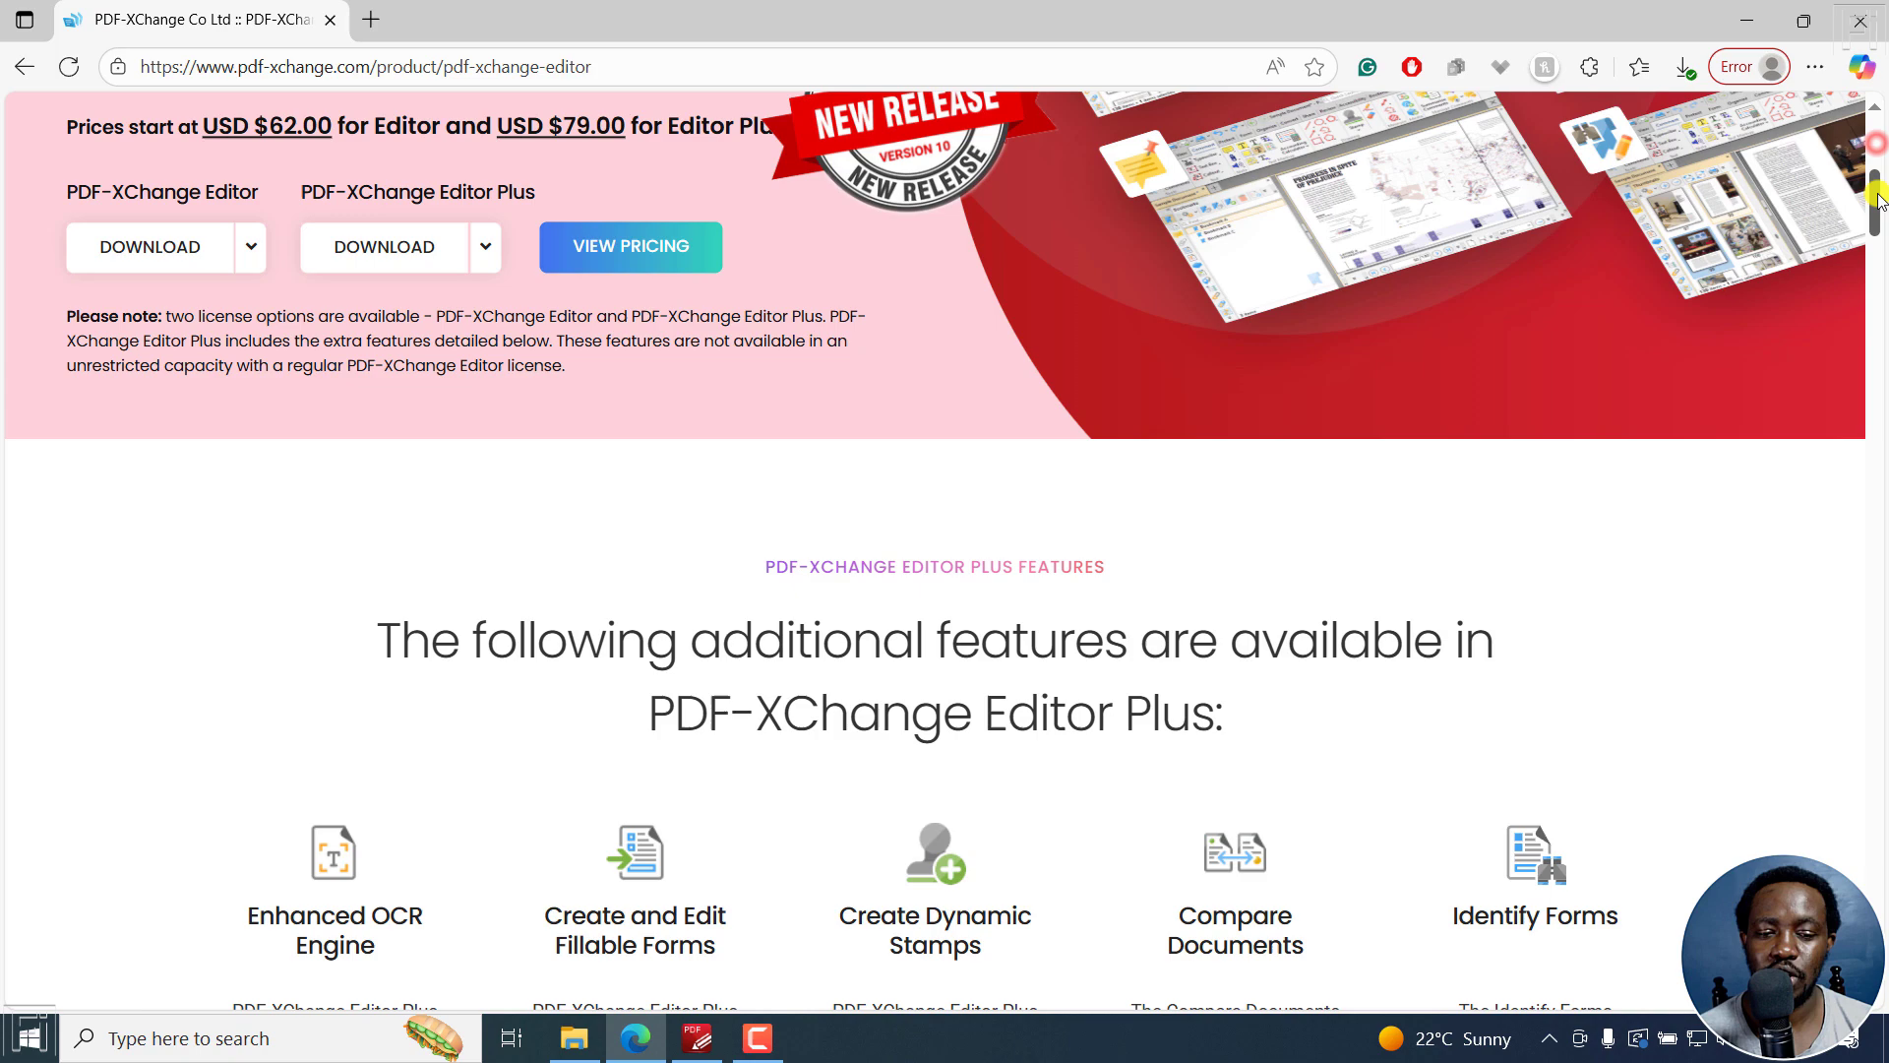
pyautogui.scroll(3)
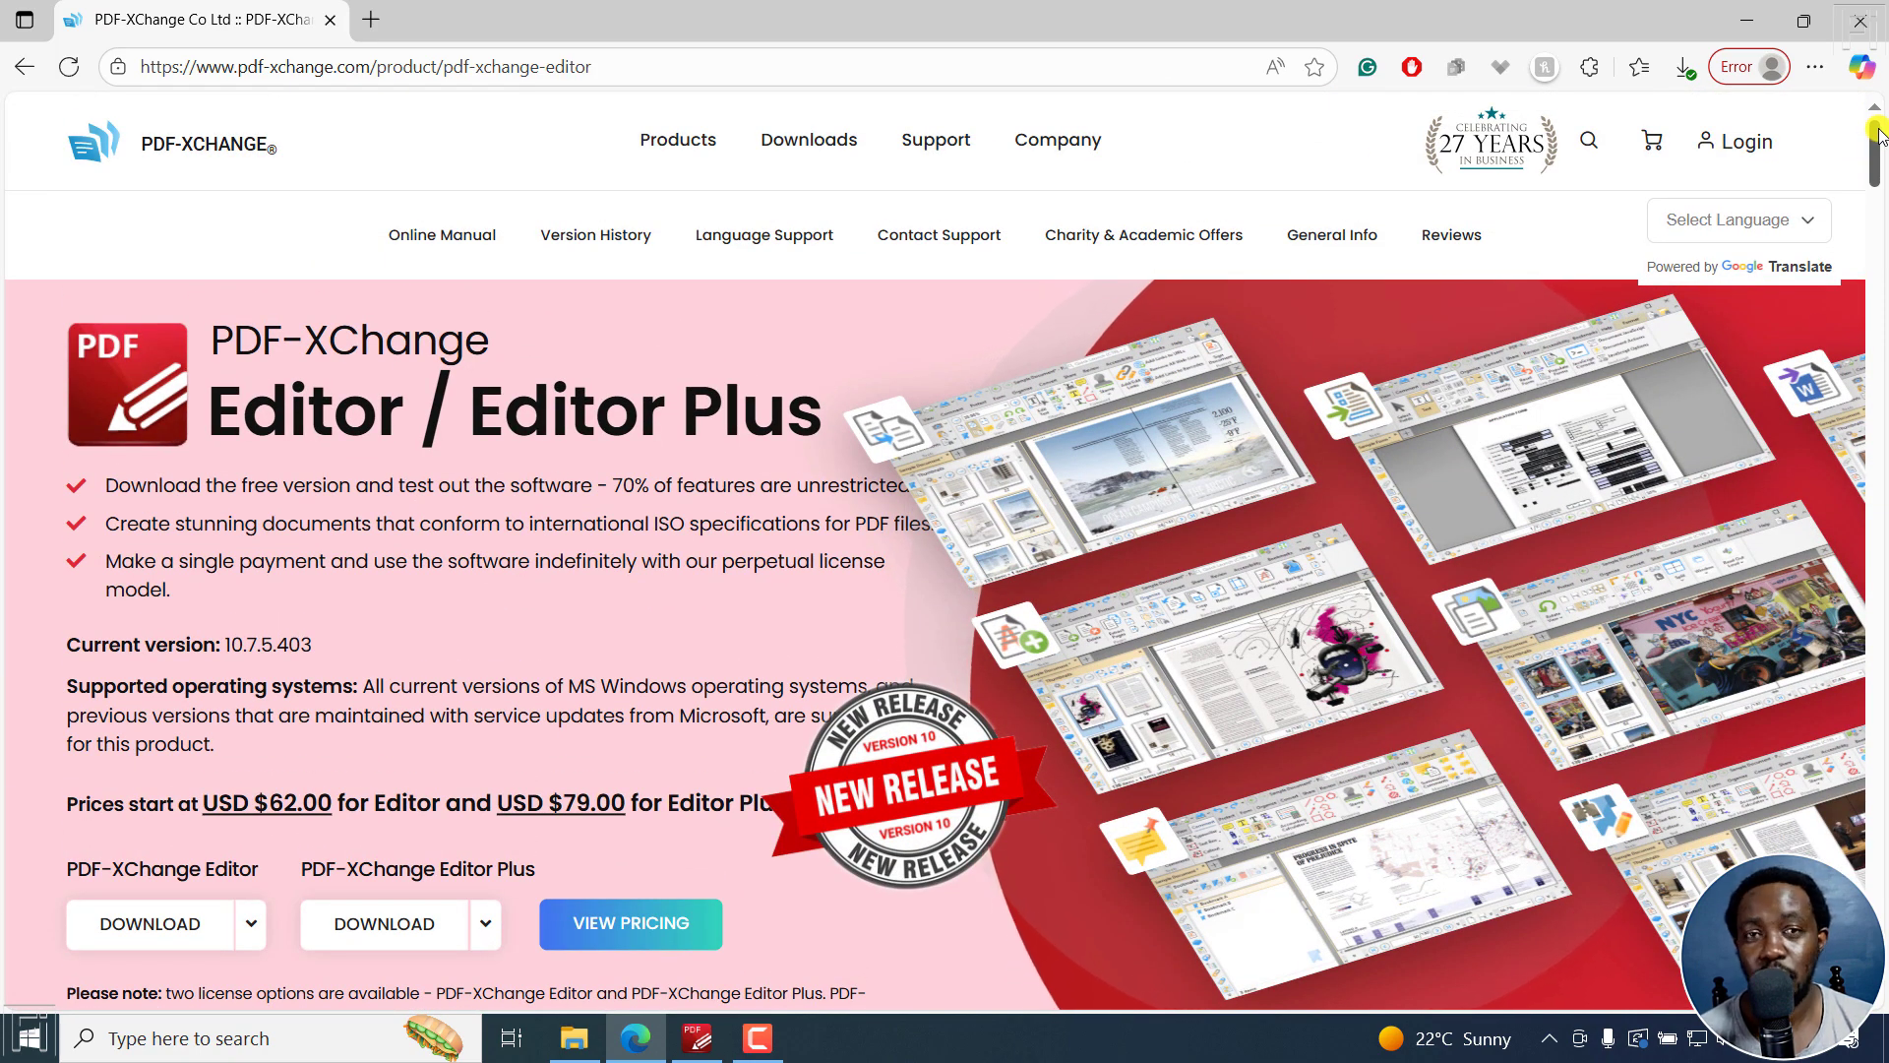
pyautogui.moveTo(760, 976)
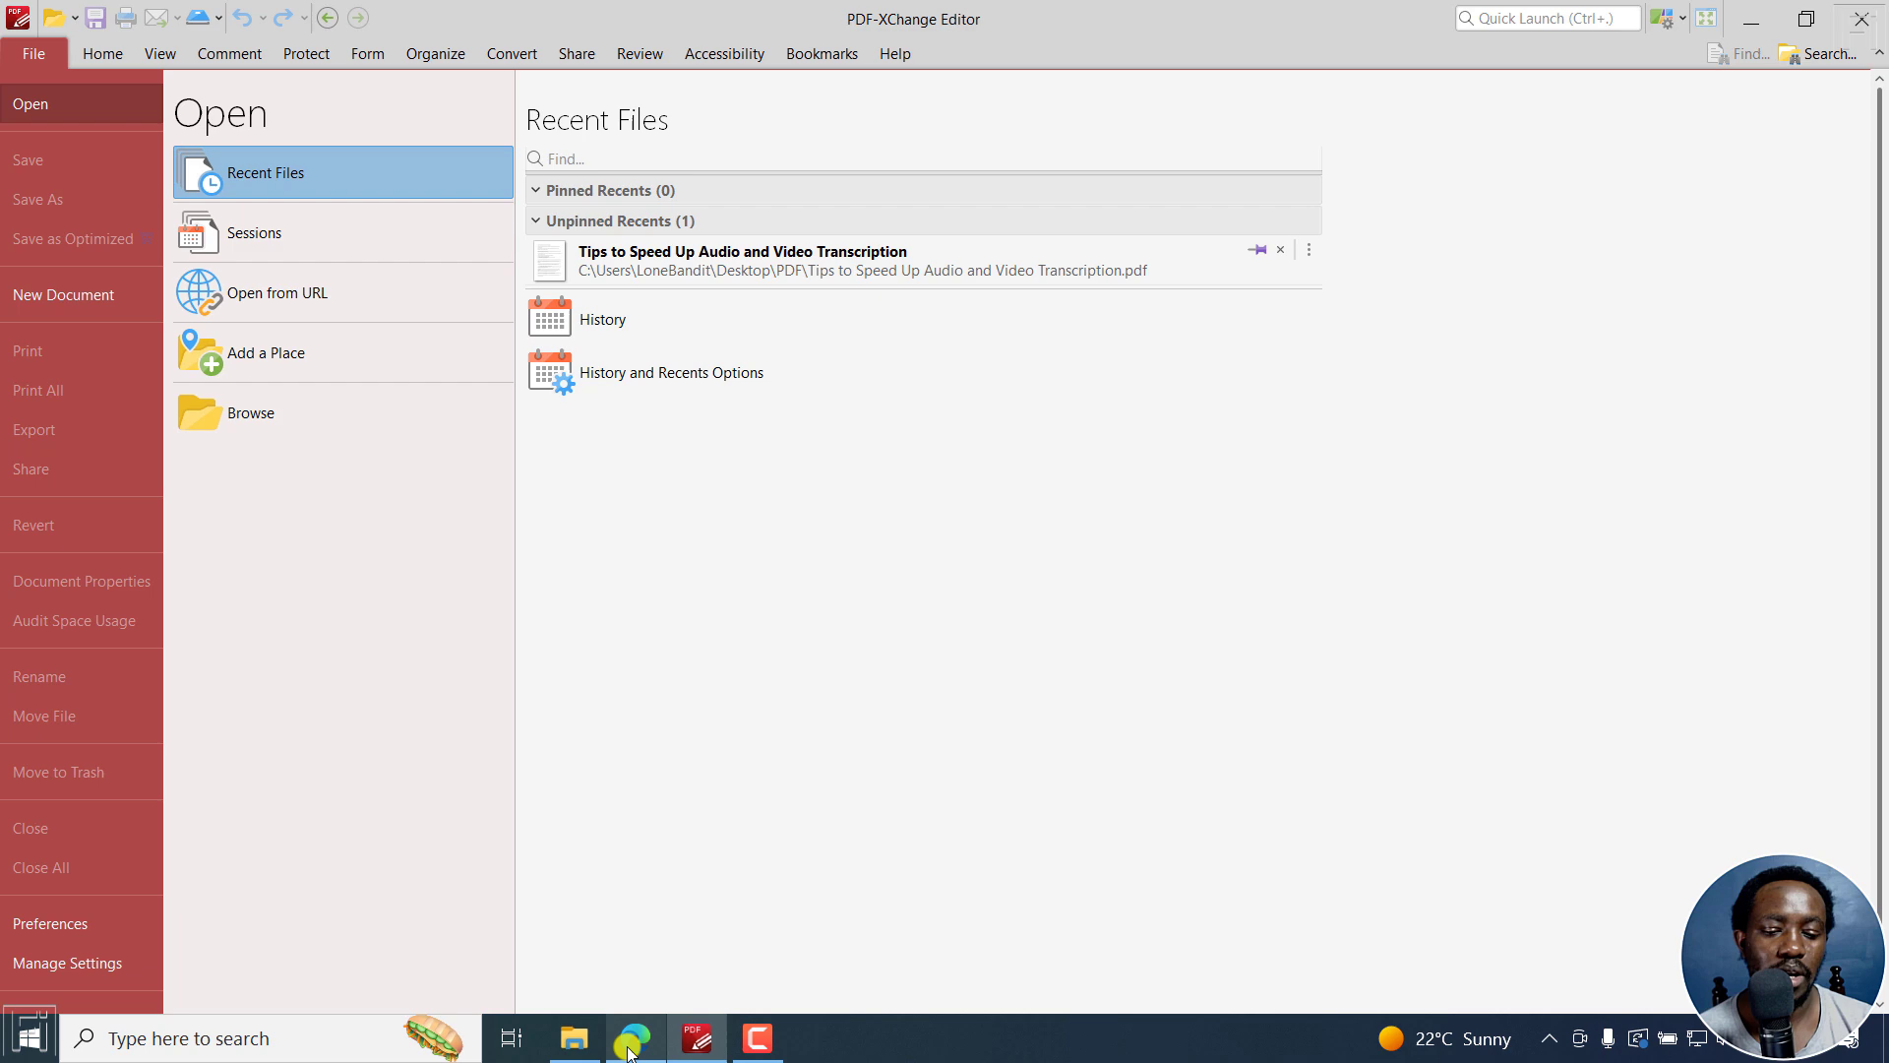
# - Open the Tips to Speed Up Audio and Video Transcription PDF from the PDF folder
pyautogui.click(572, 1037)
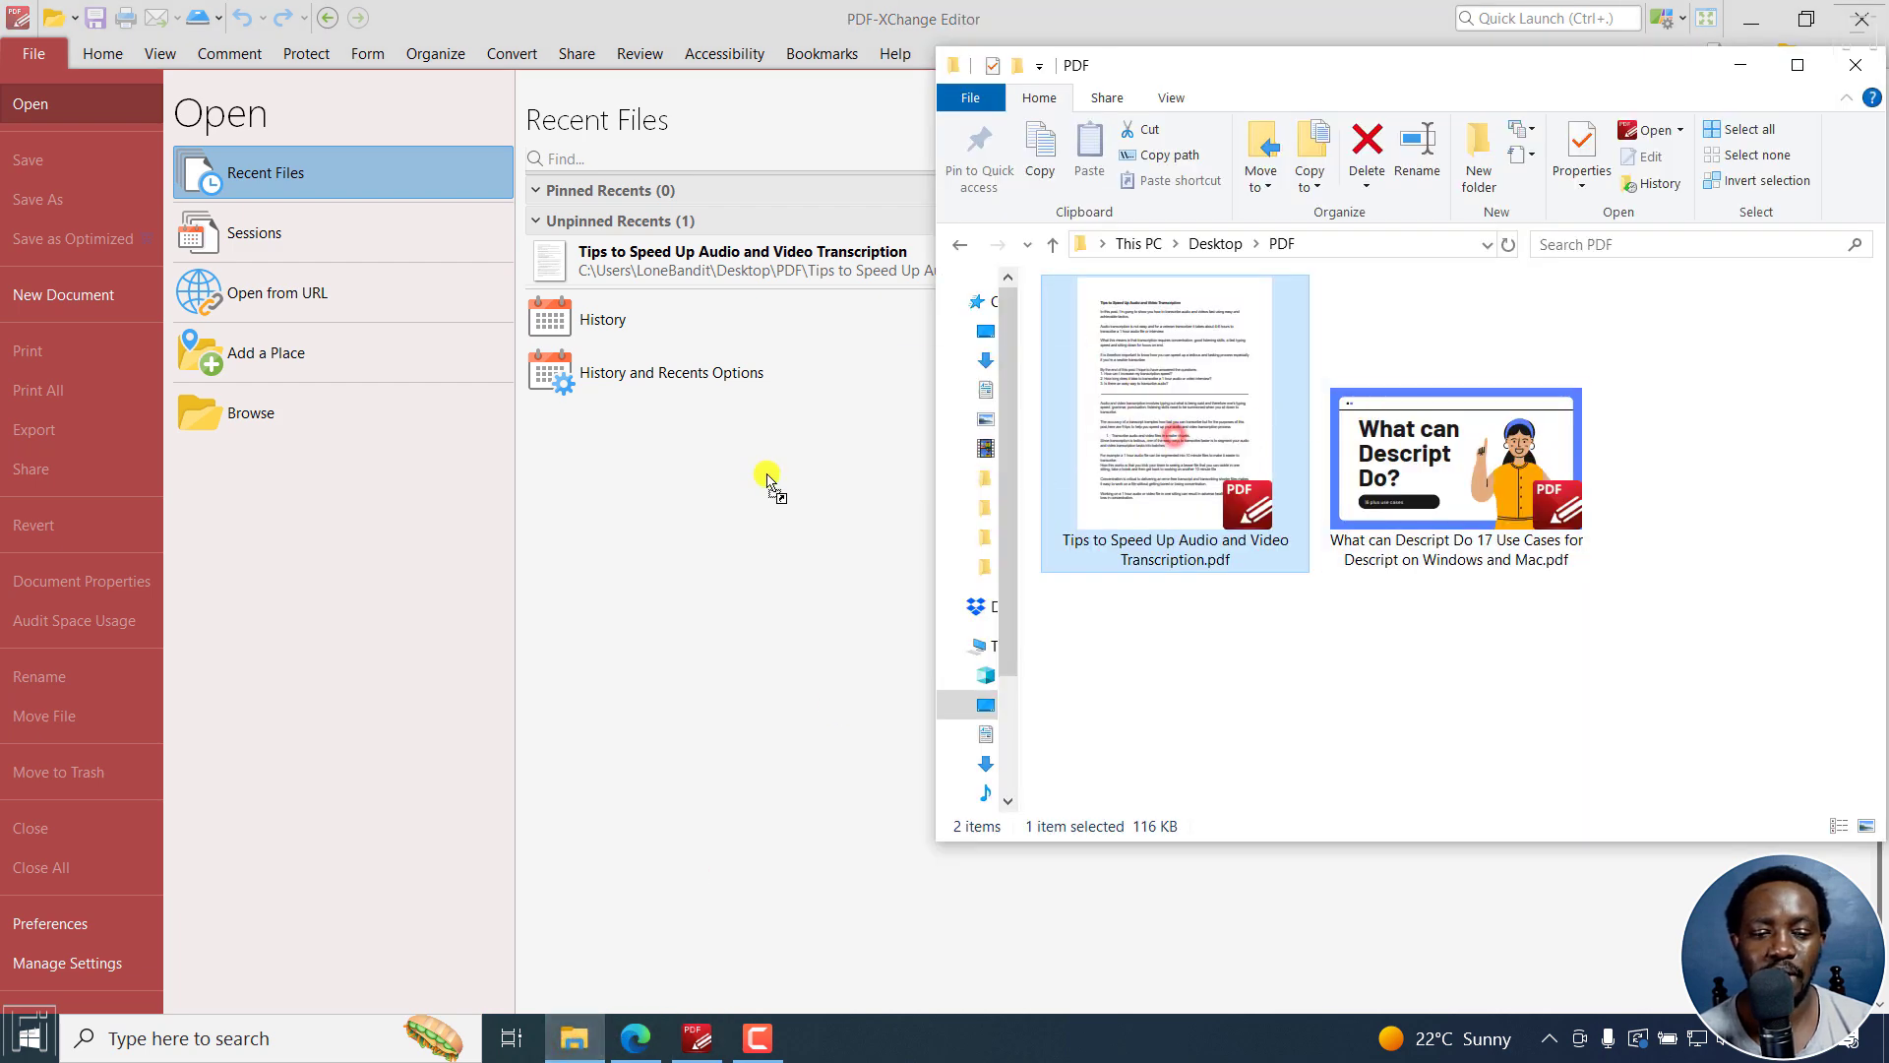
pyautogui.doubleClick(1173, 409)
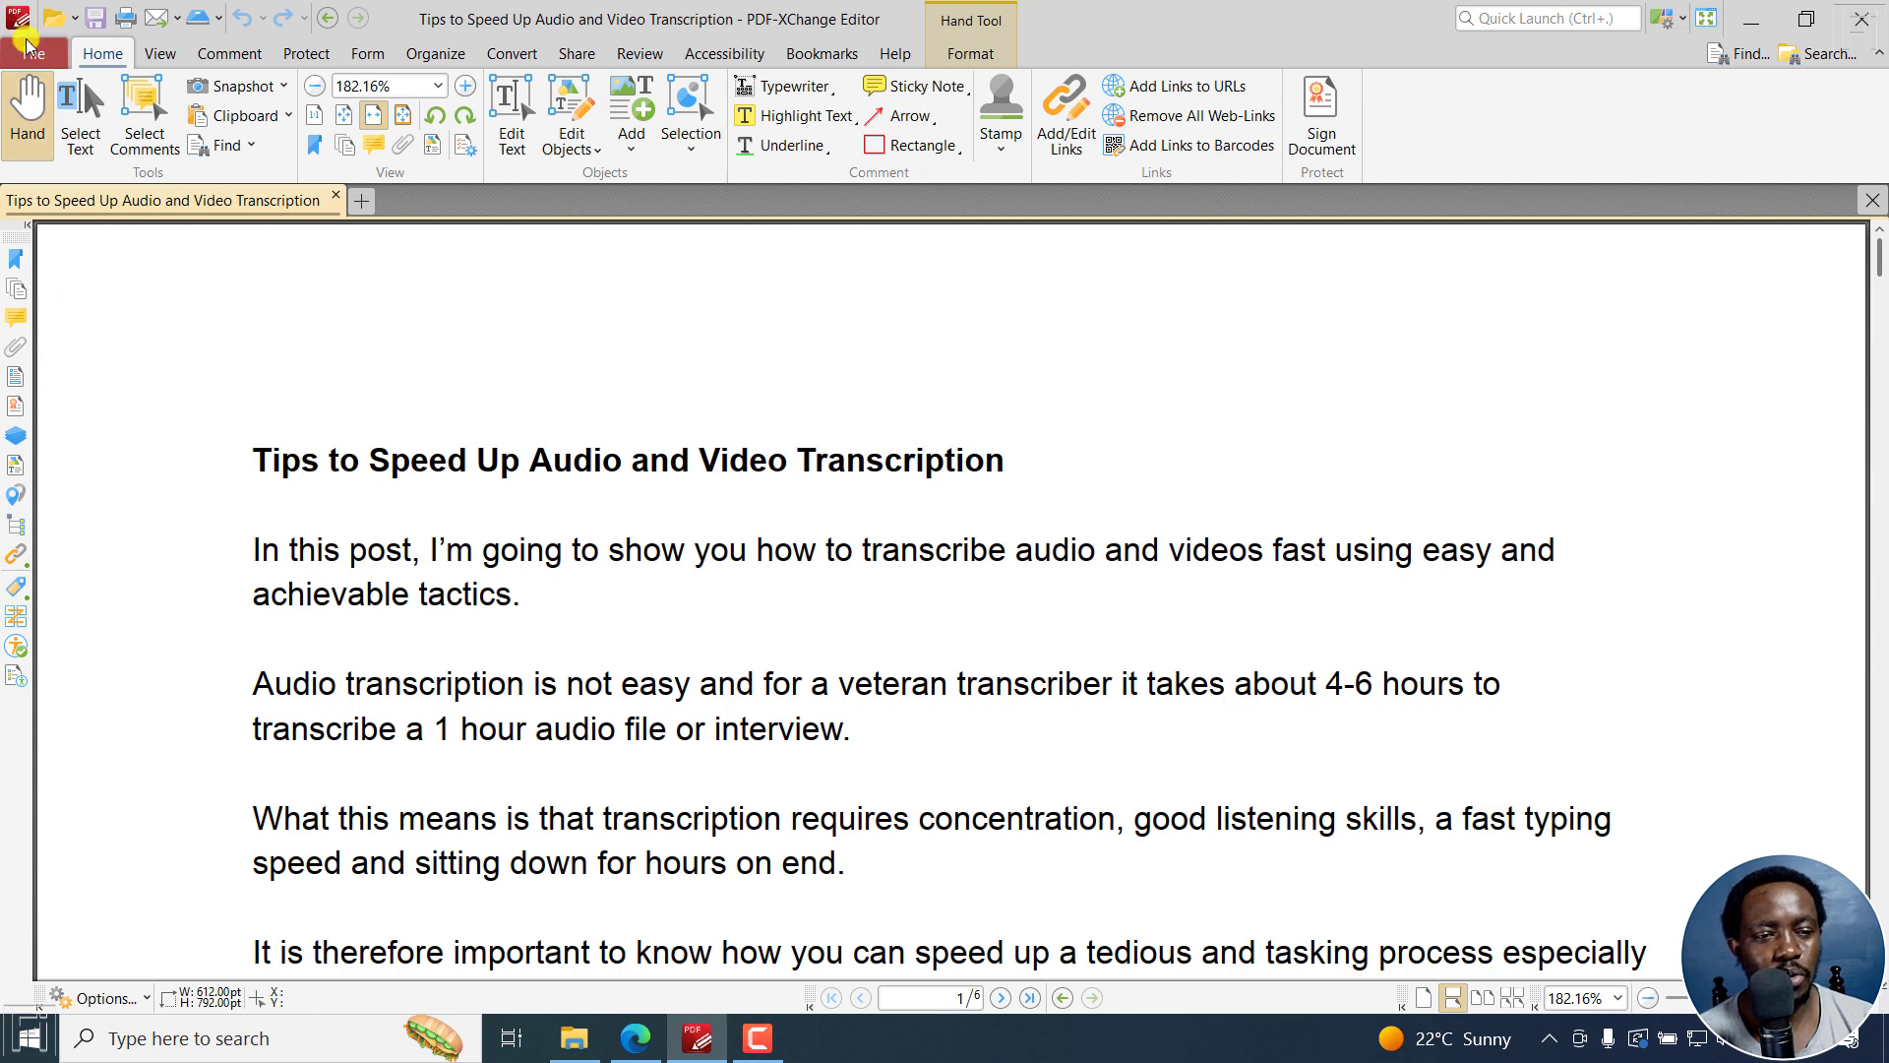
pyautogui.click(34, 53)
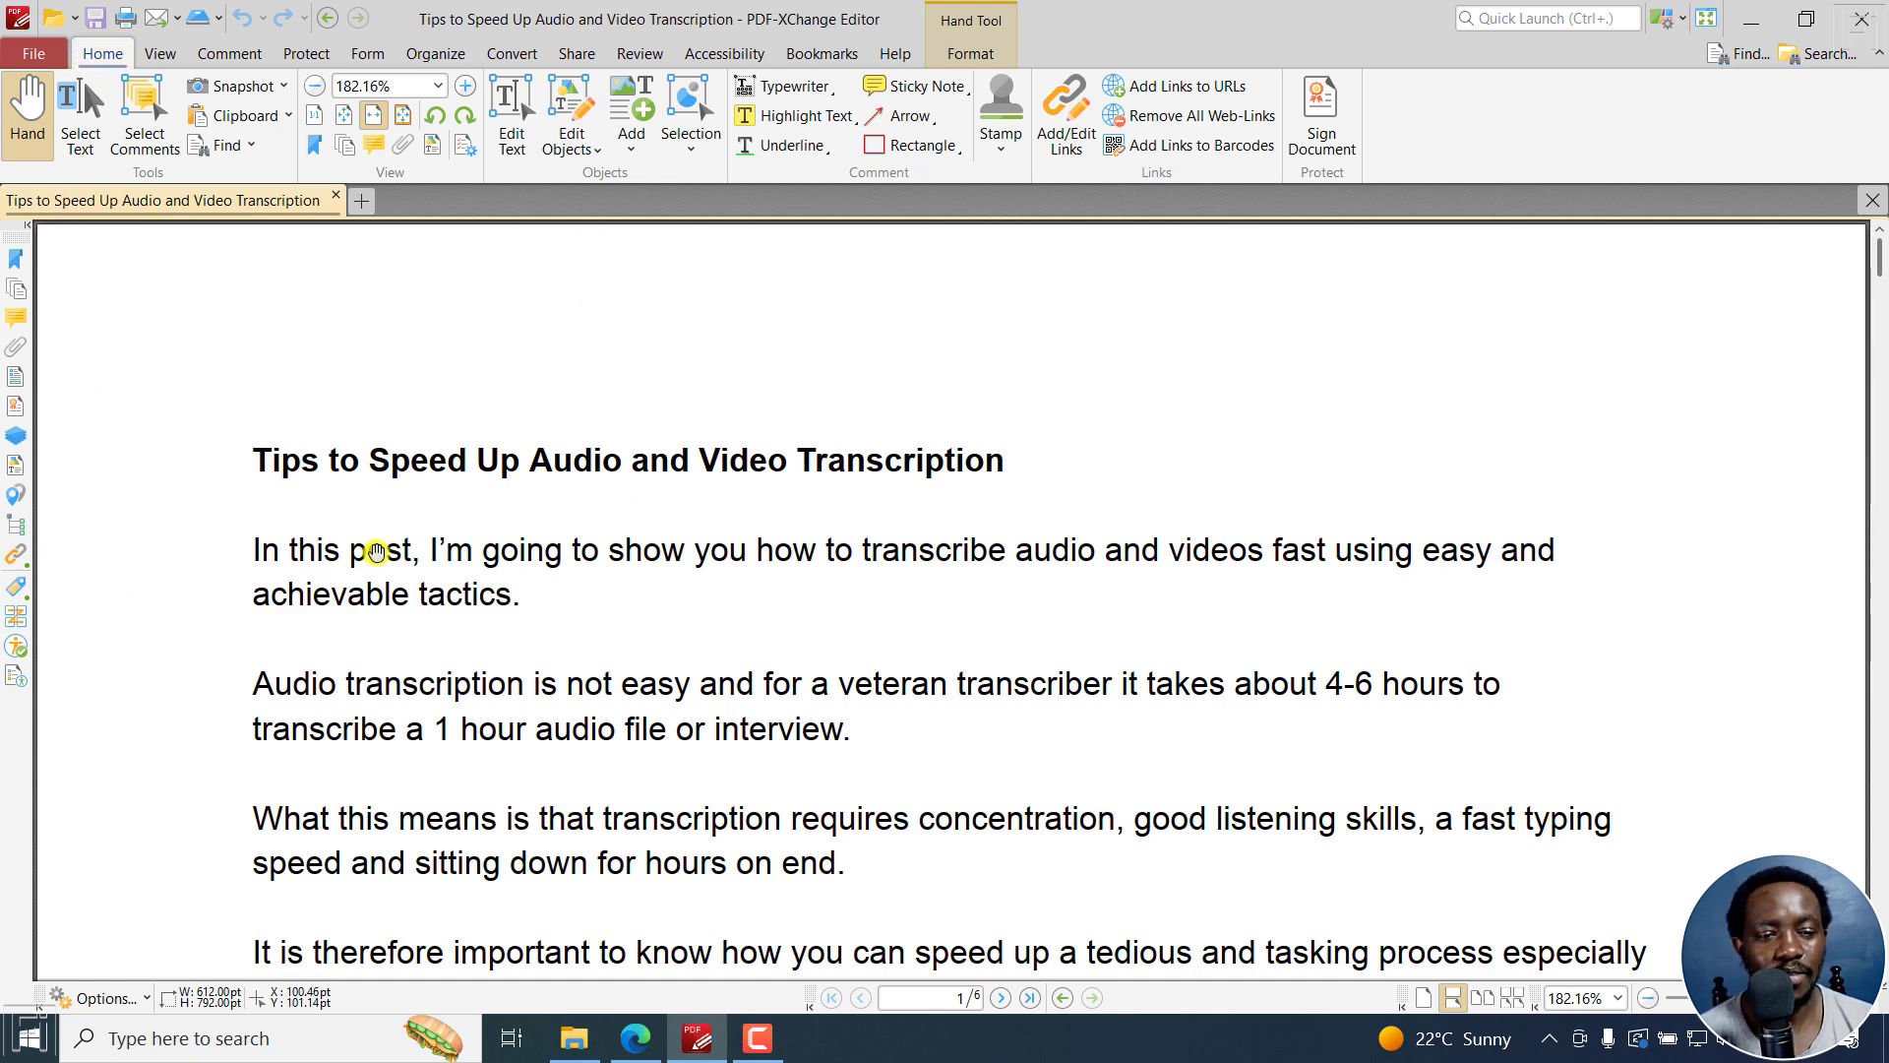
pyautogui.moveTo(399, 484)
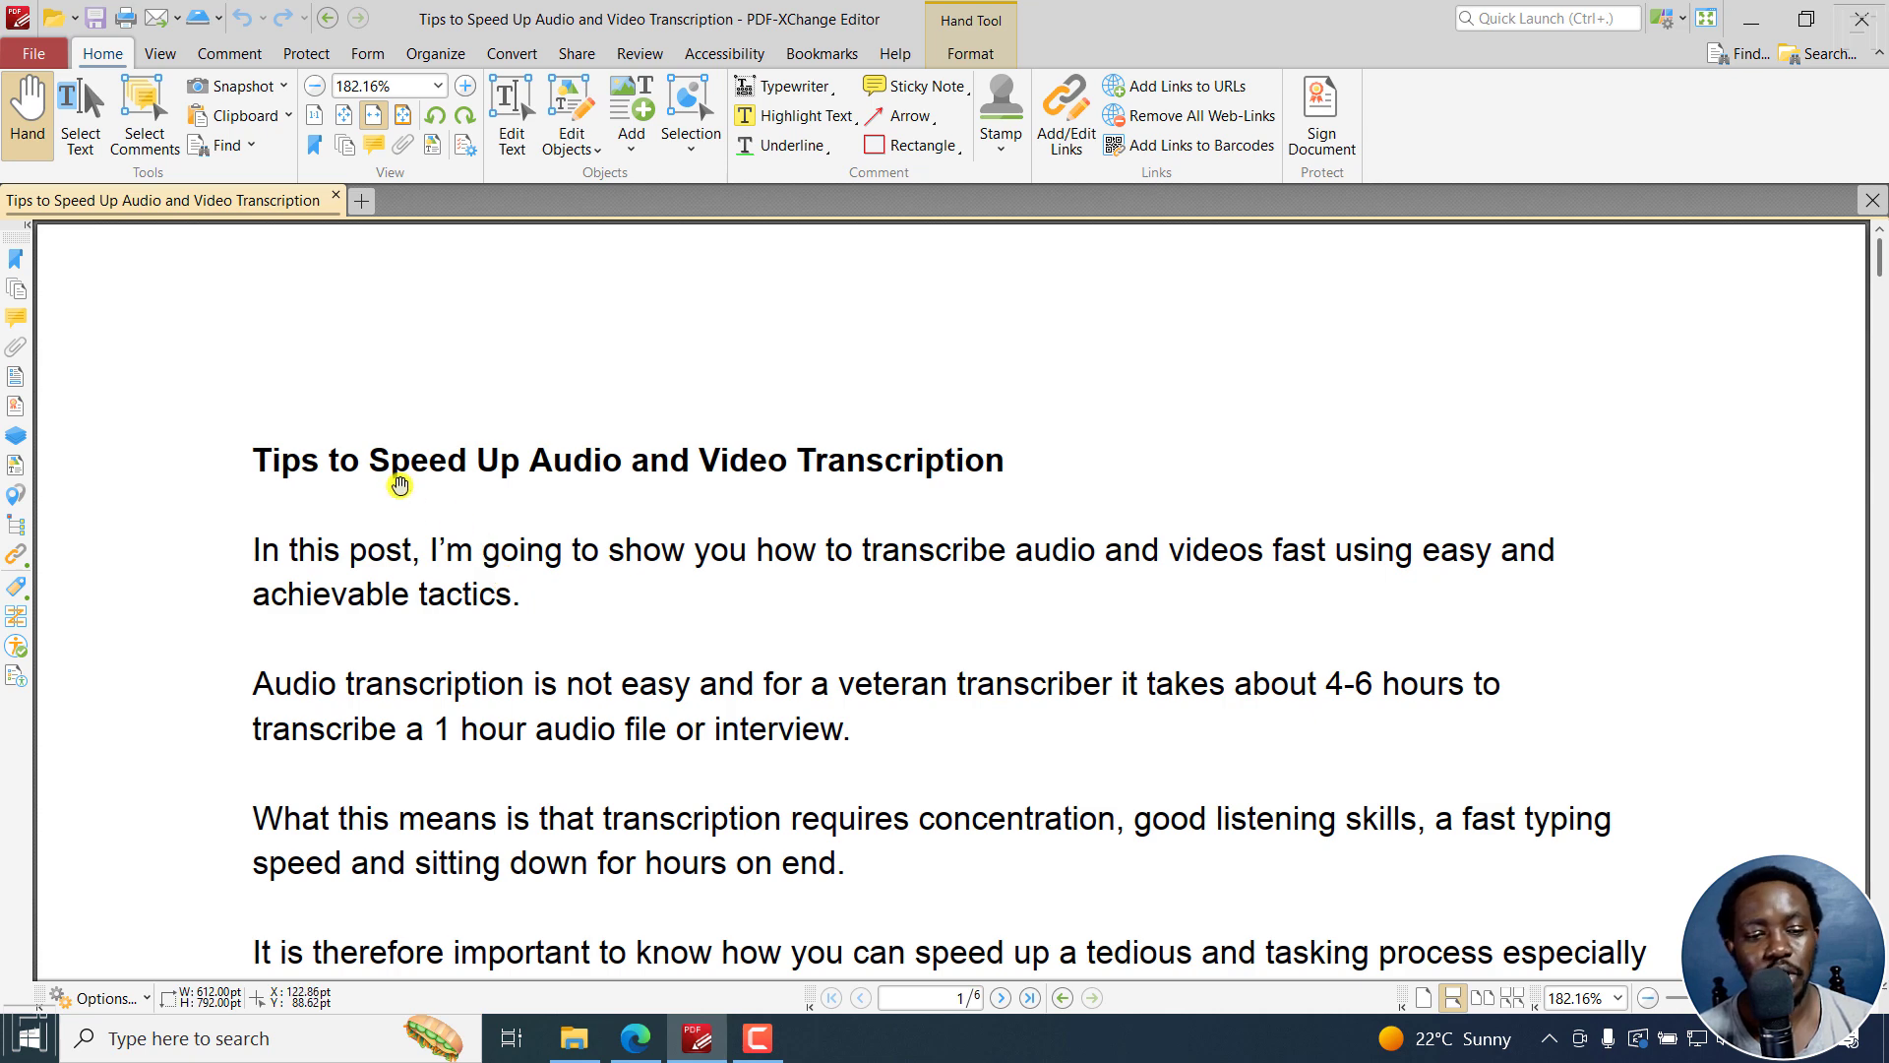
pyautogui.moveTo(775, 533)
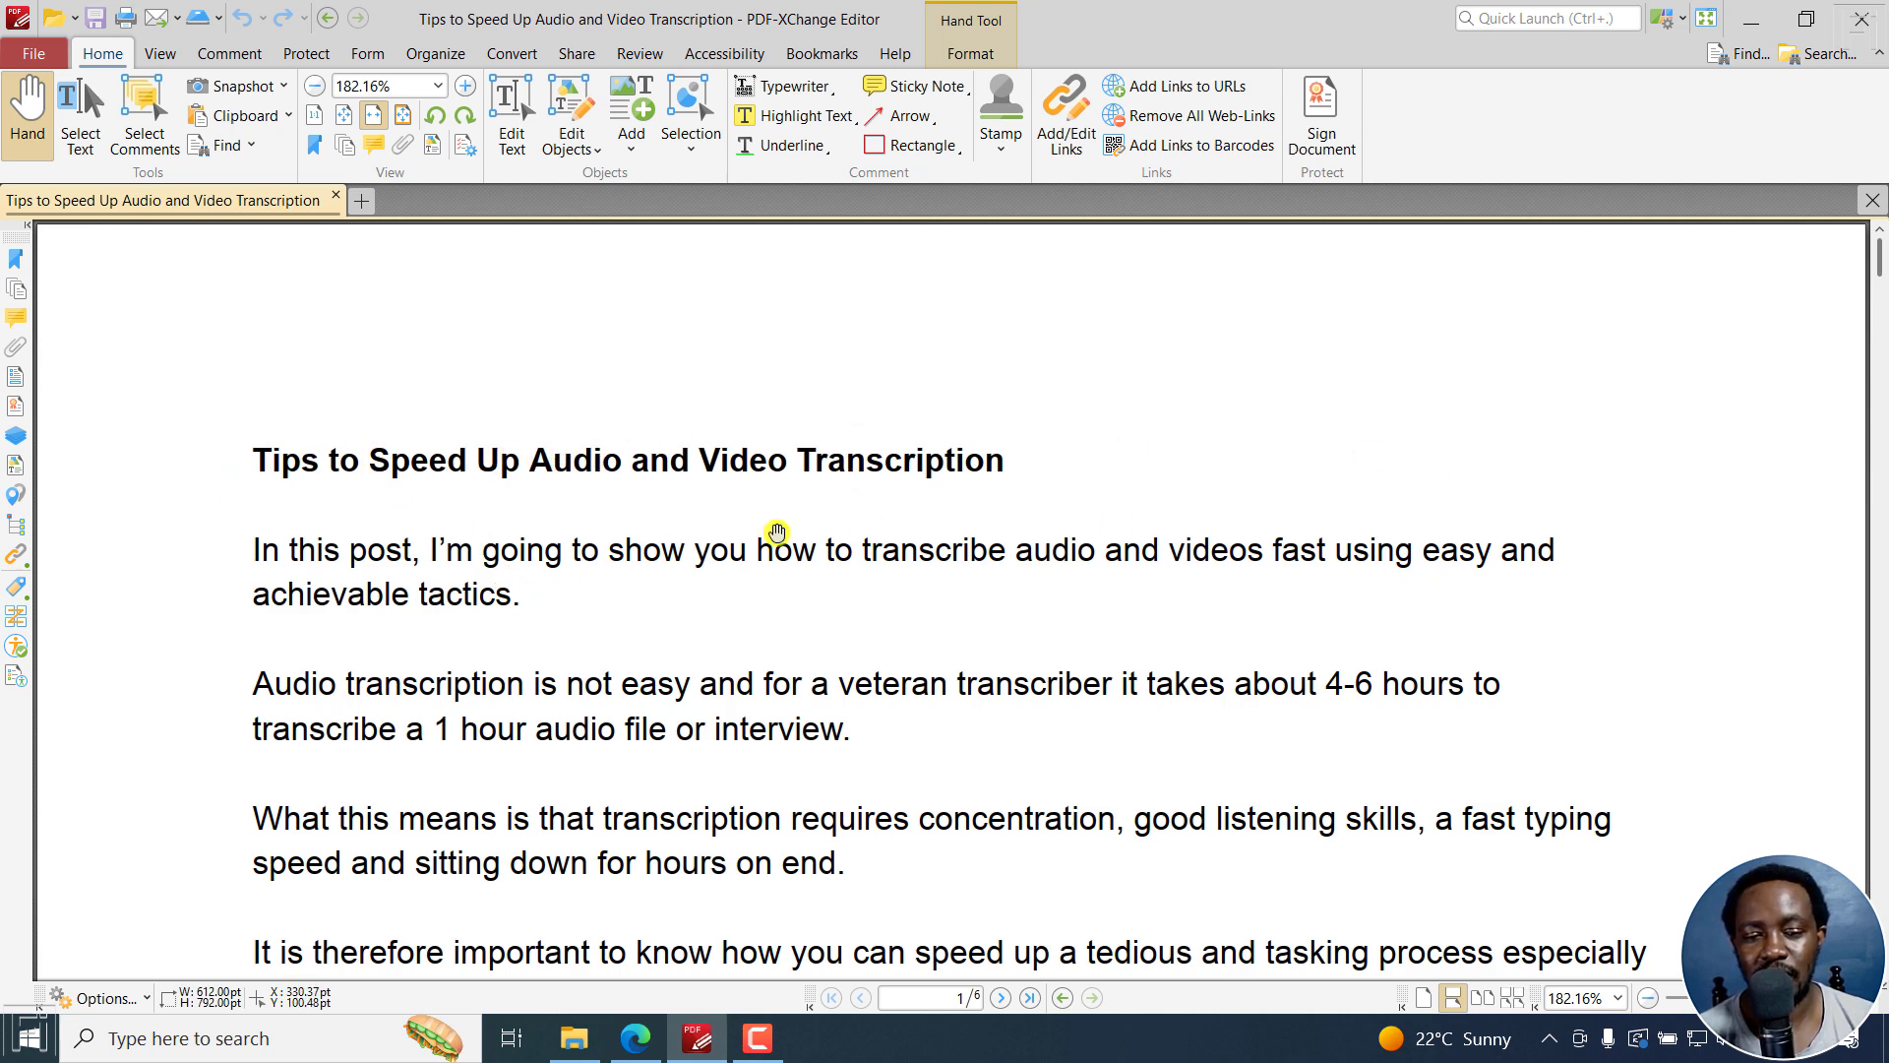
pyautogui.moveTo(663, 471)
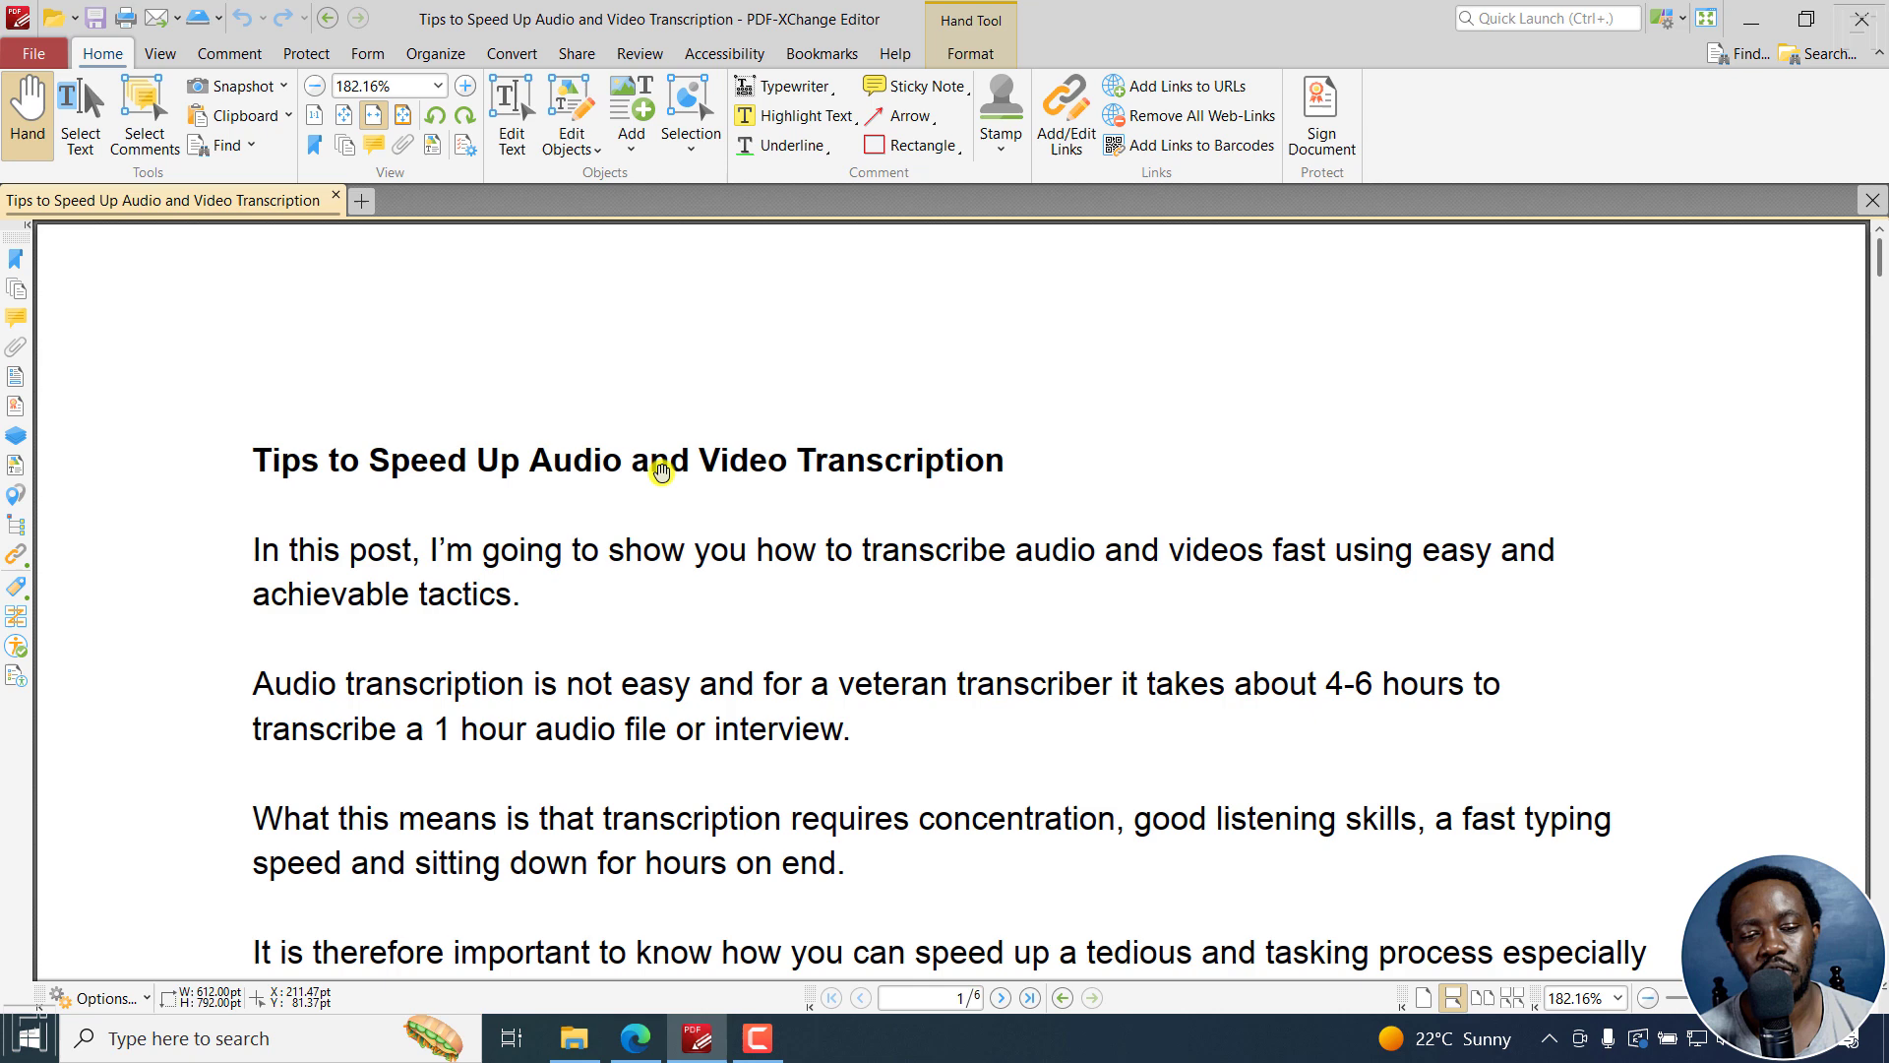
pyautogui.moveTo(384, 272)
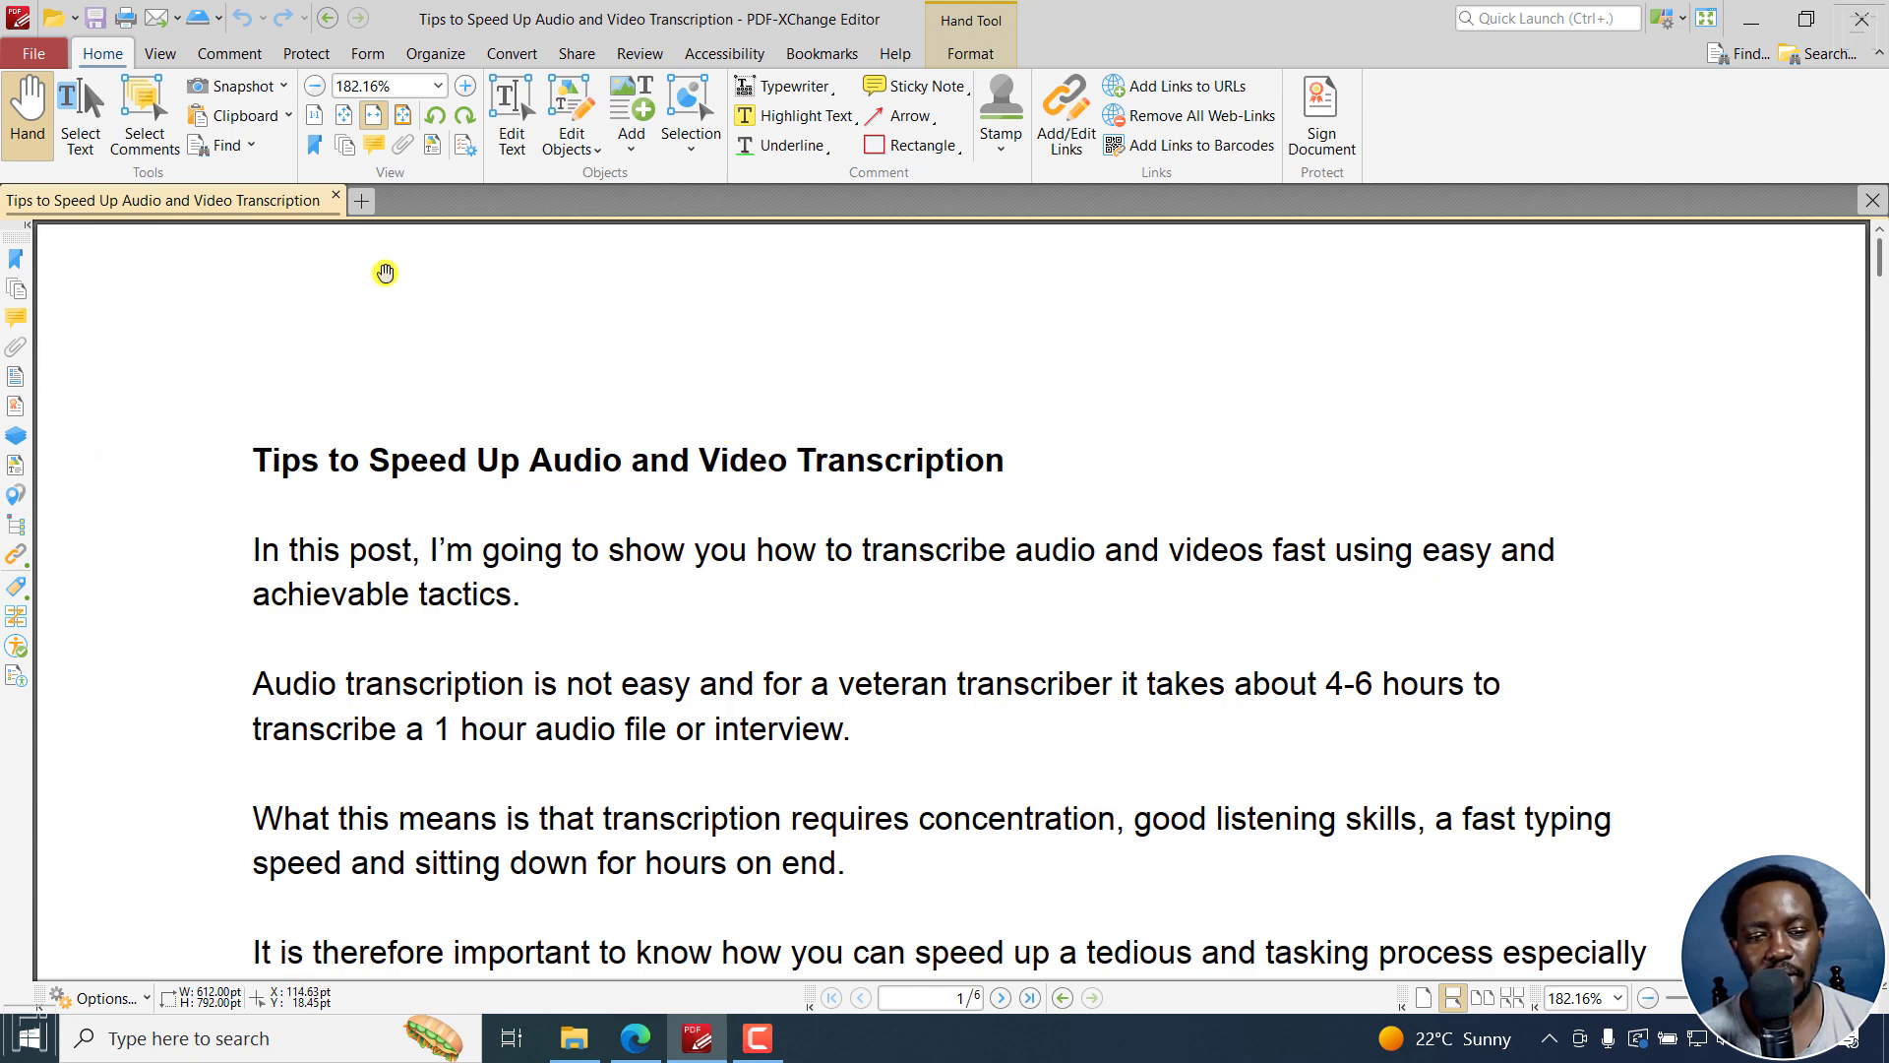
pyautogui.moveTo(144, 114)
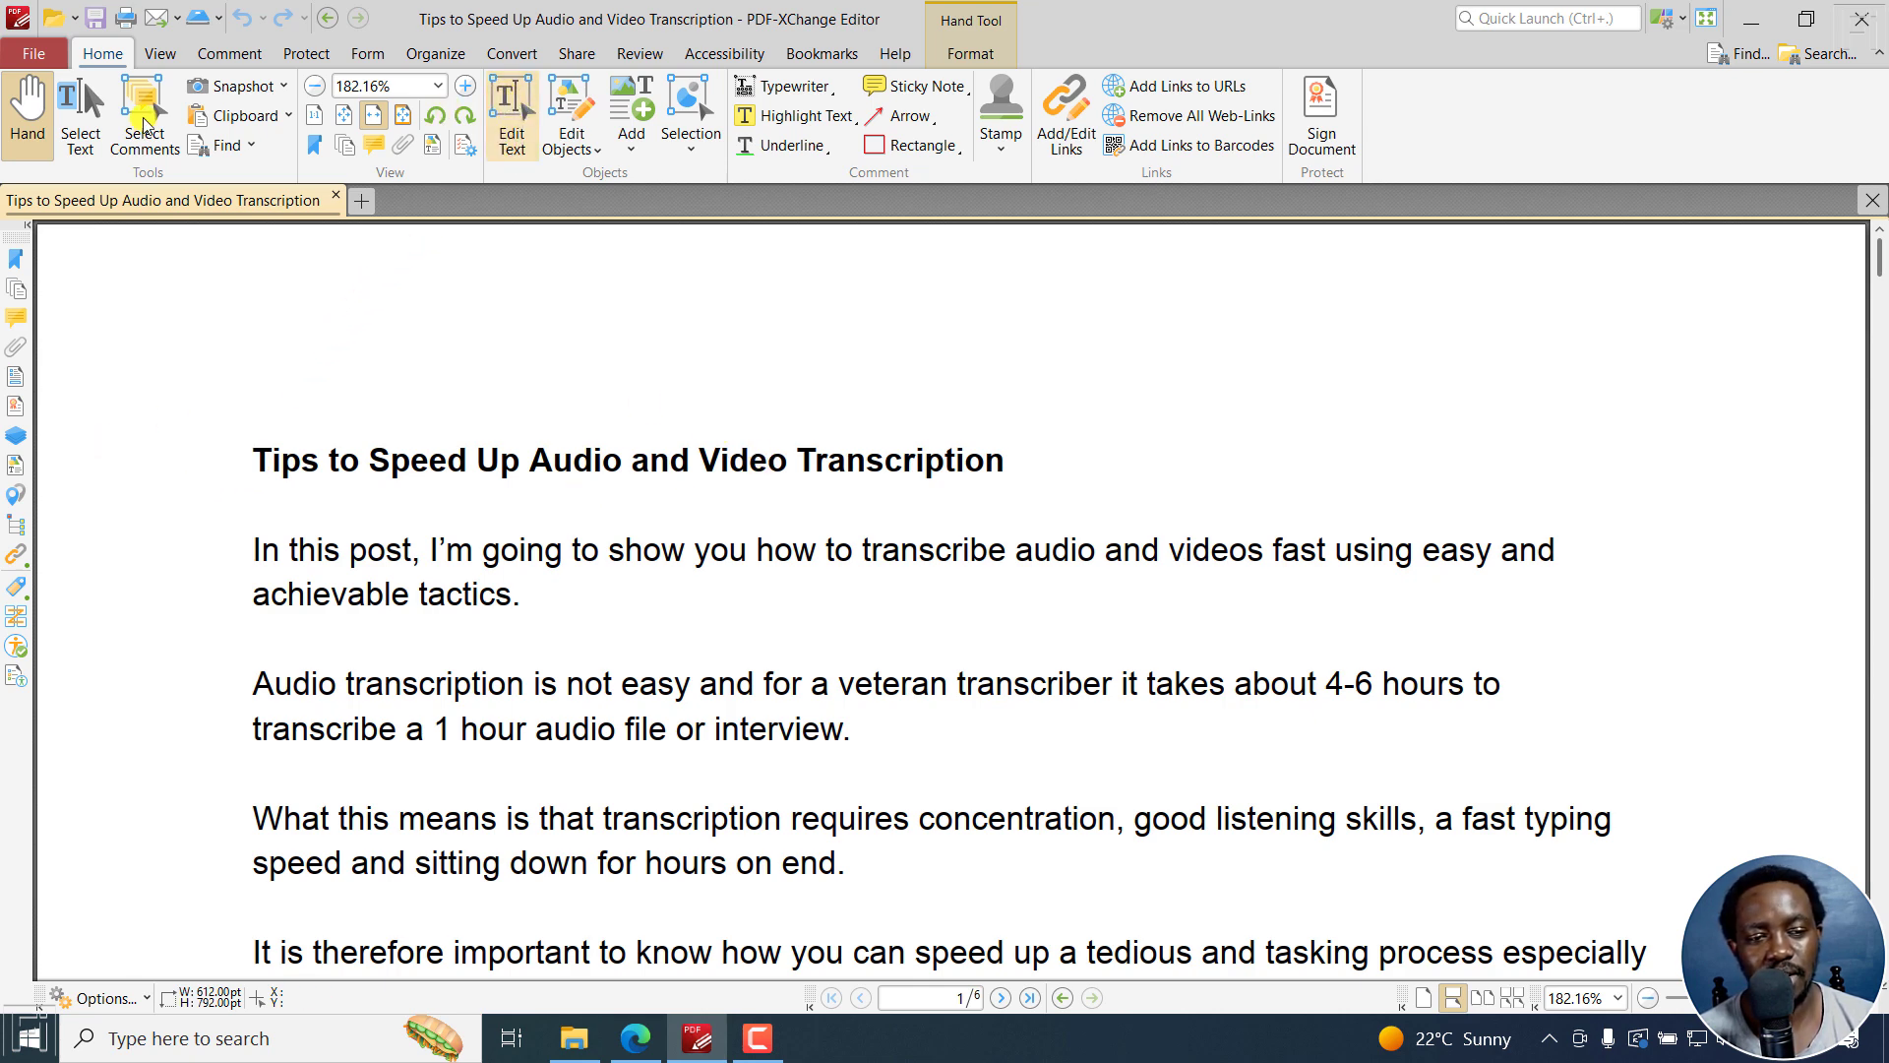
pyautogui.moveTo(512, 114)
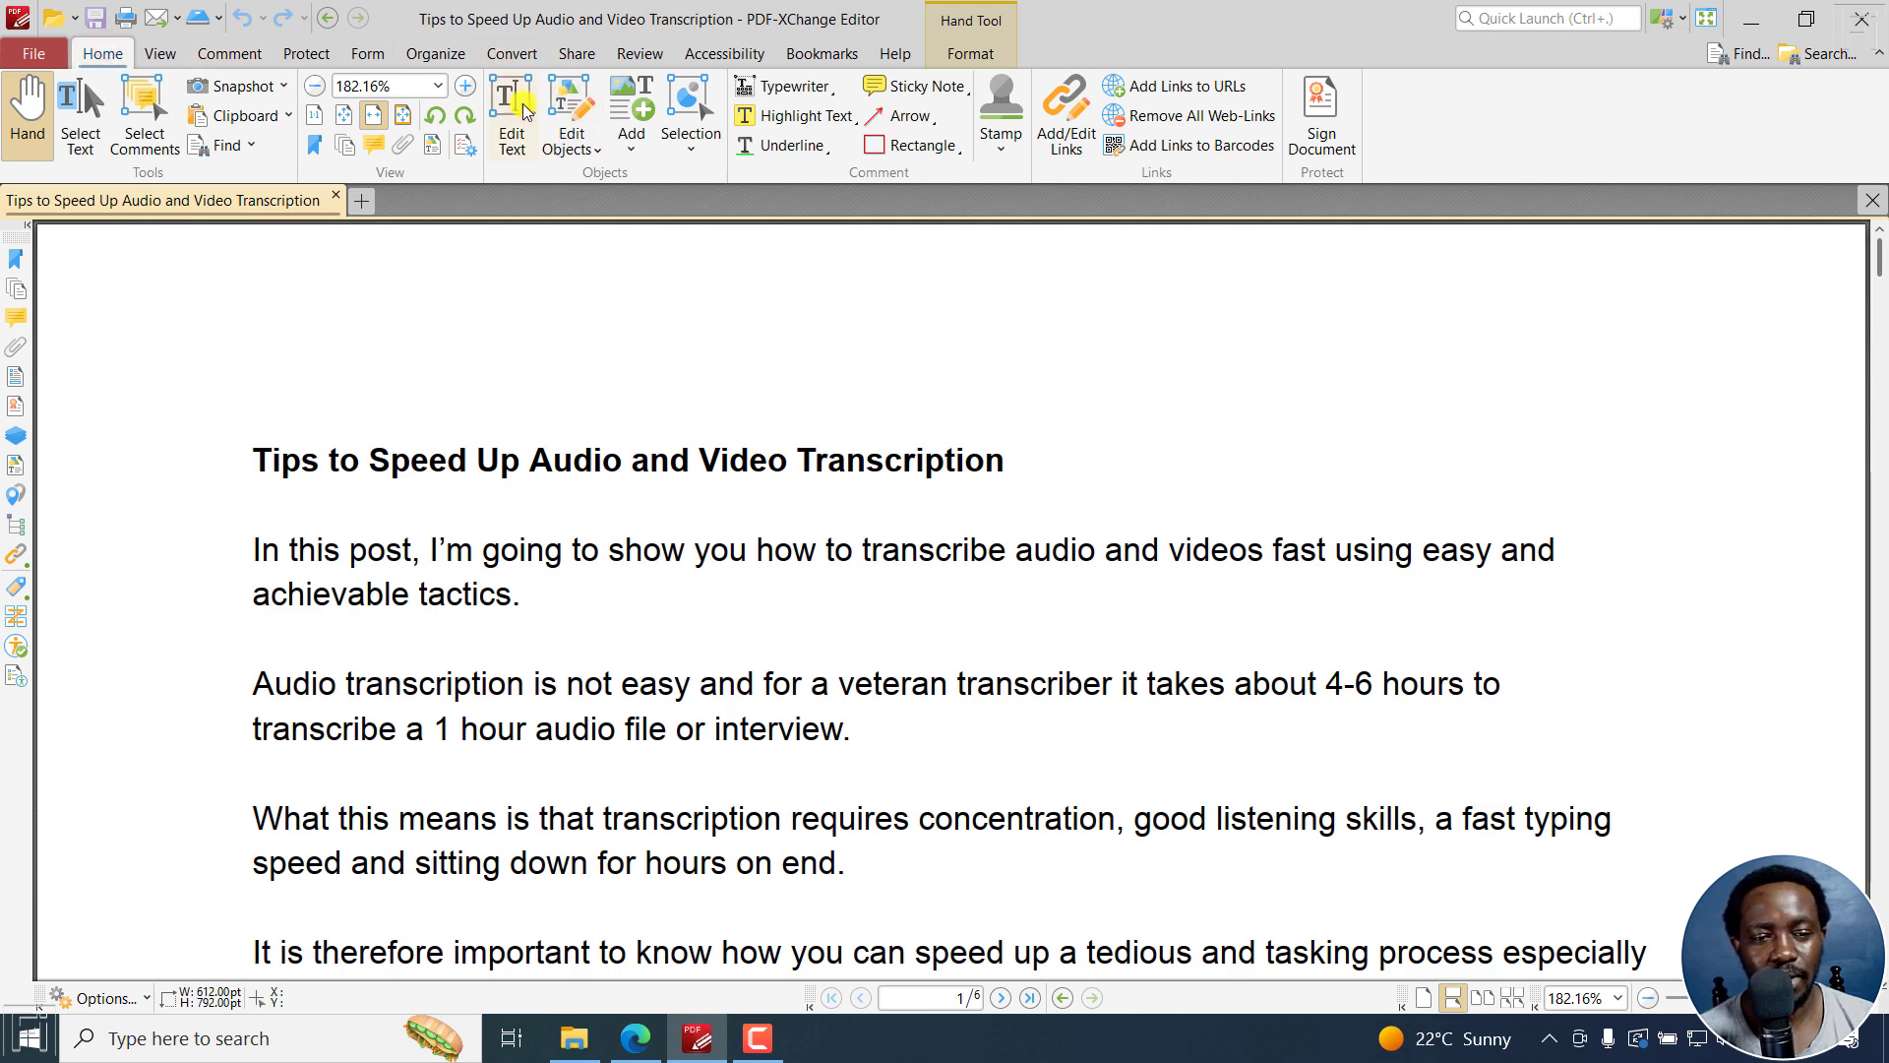
# - Edit the heading to '1. Tips to Speed Up Audio and Video transcription' using Edit Text
pyautogui.click(512, 116)
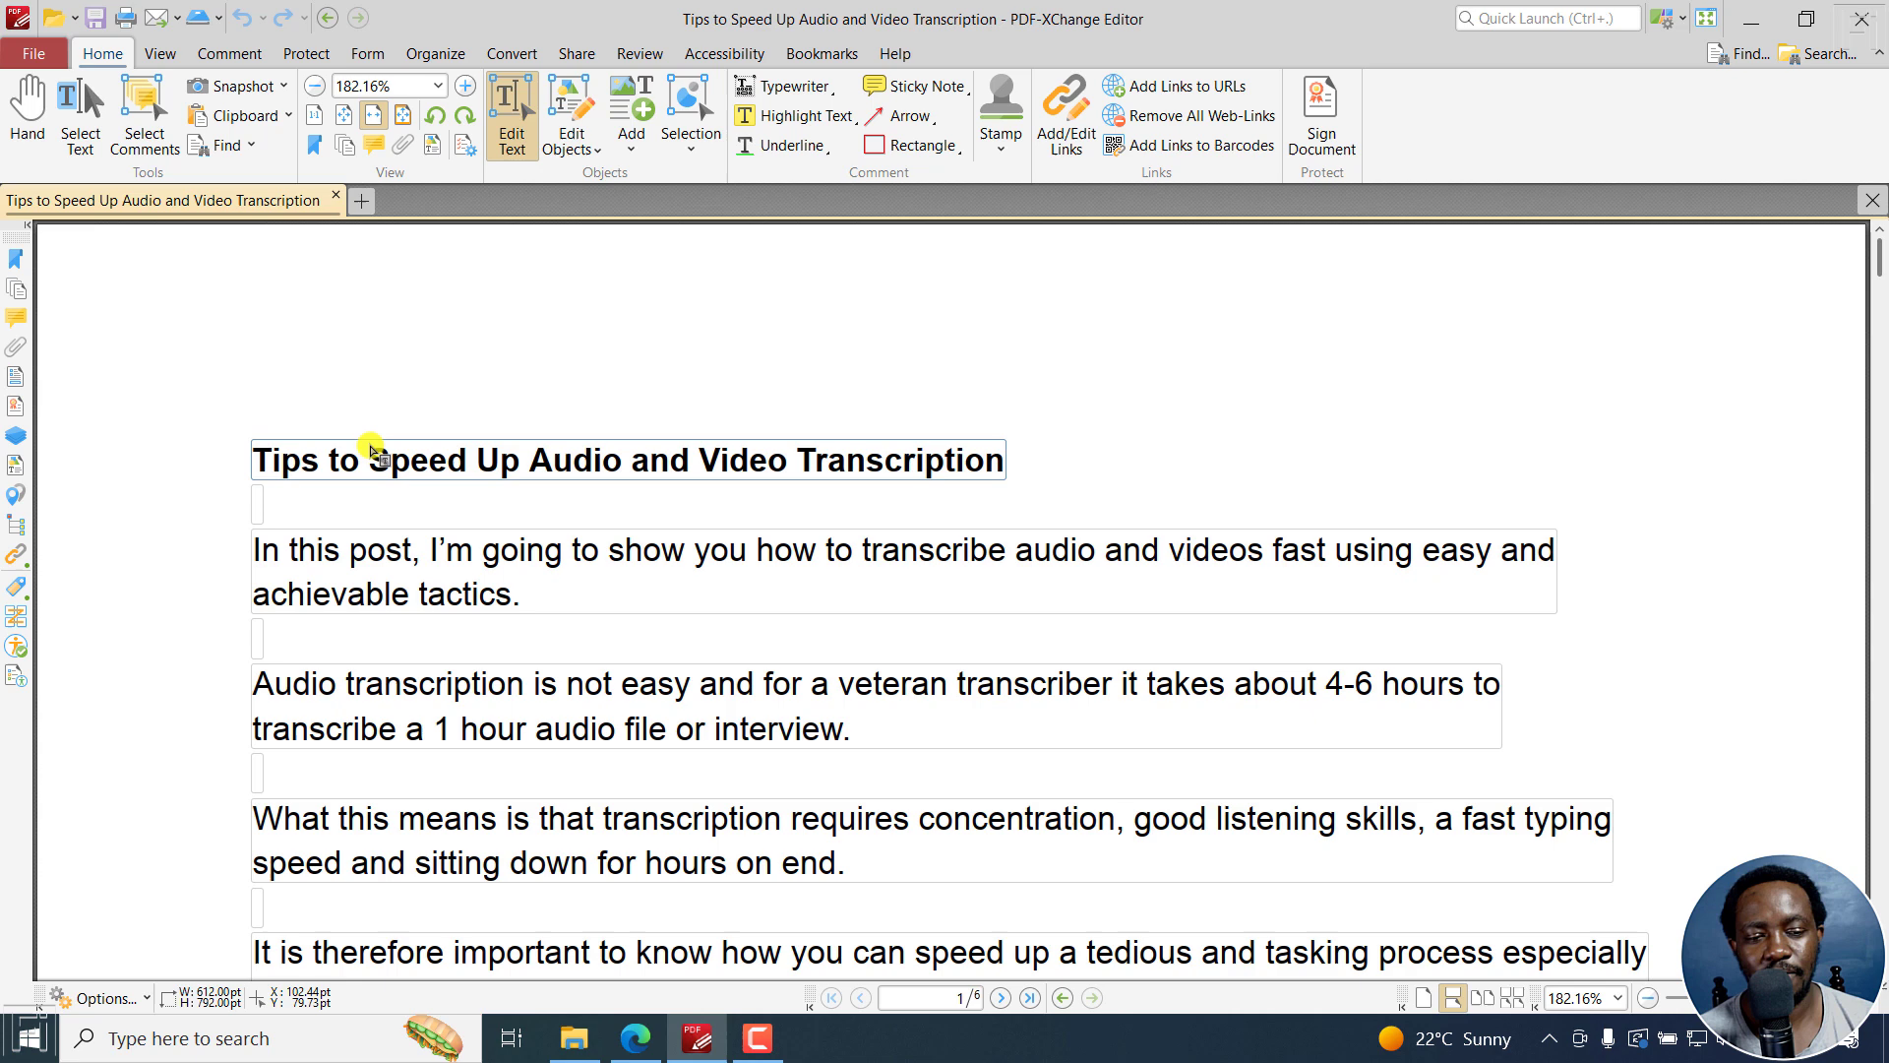
pyautogui.moveTo(307, 454)
pyautogui.write('1')
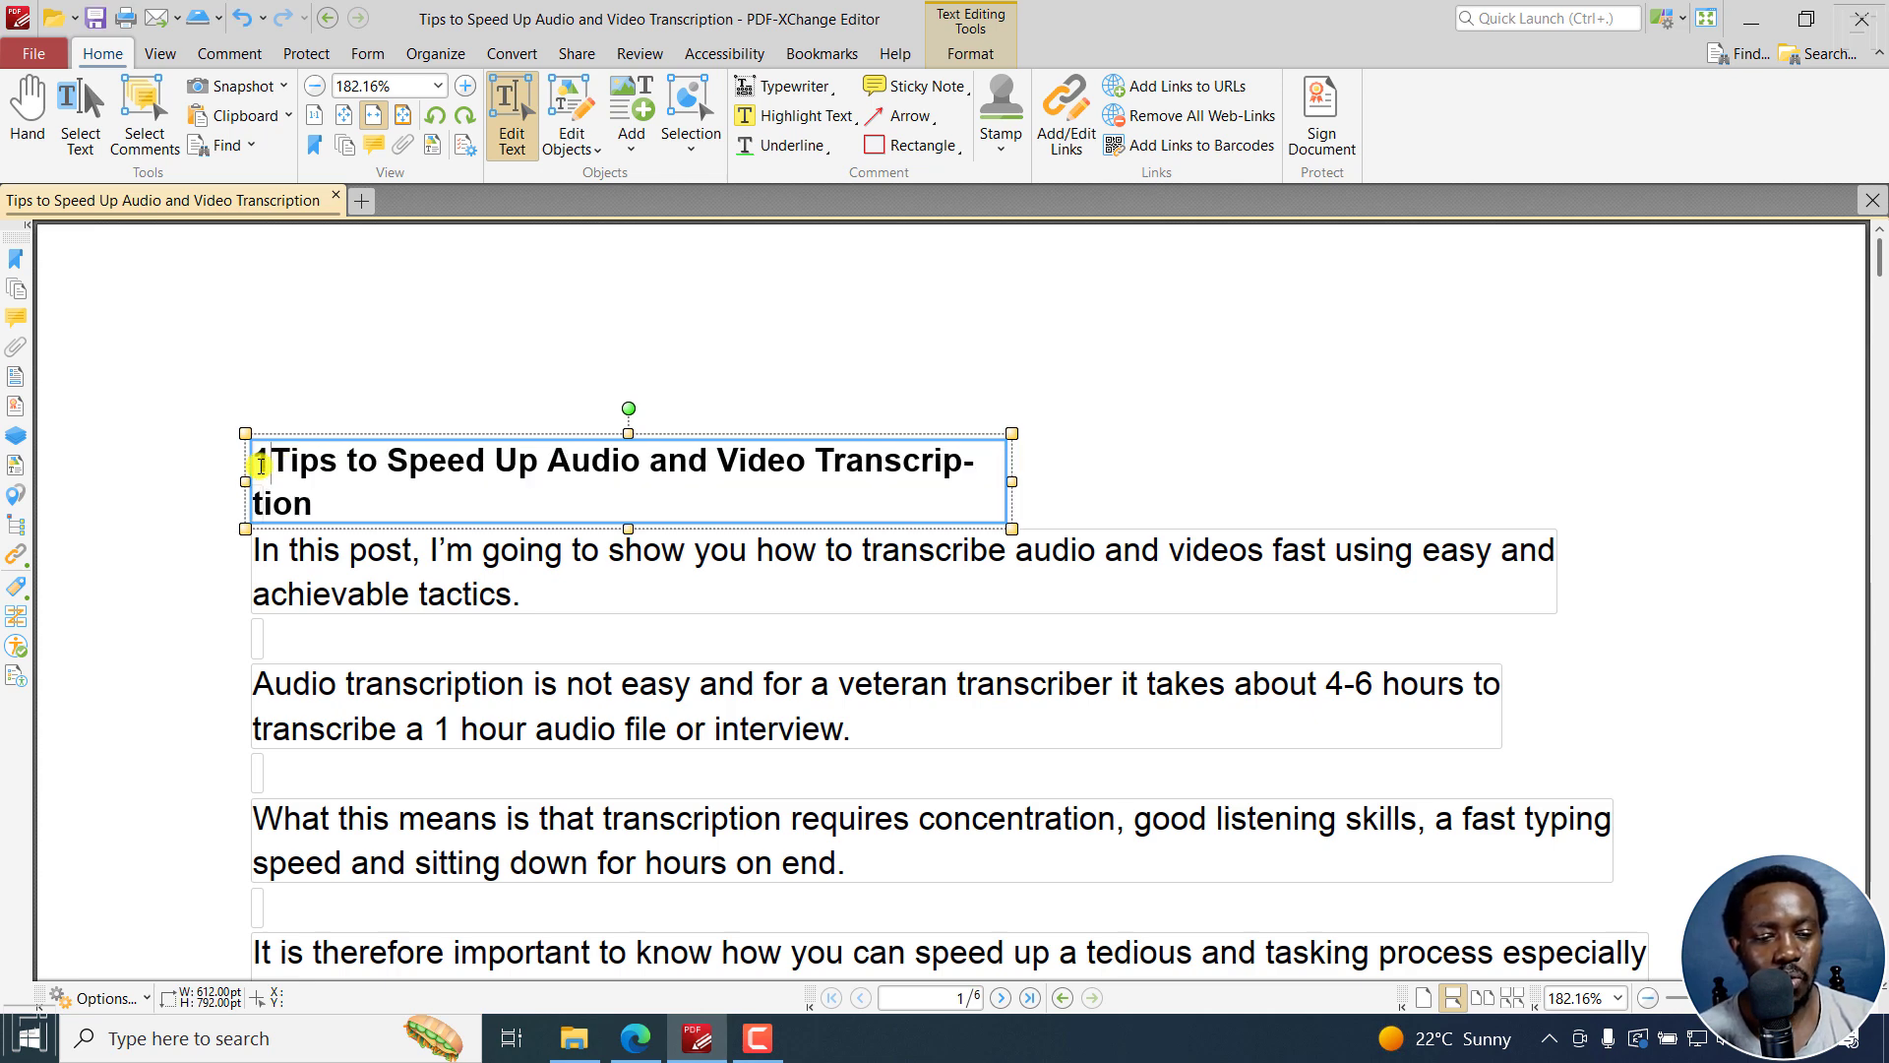
pyautogui.write('.')
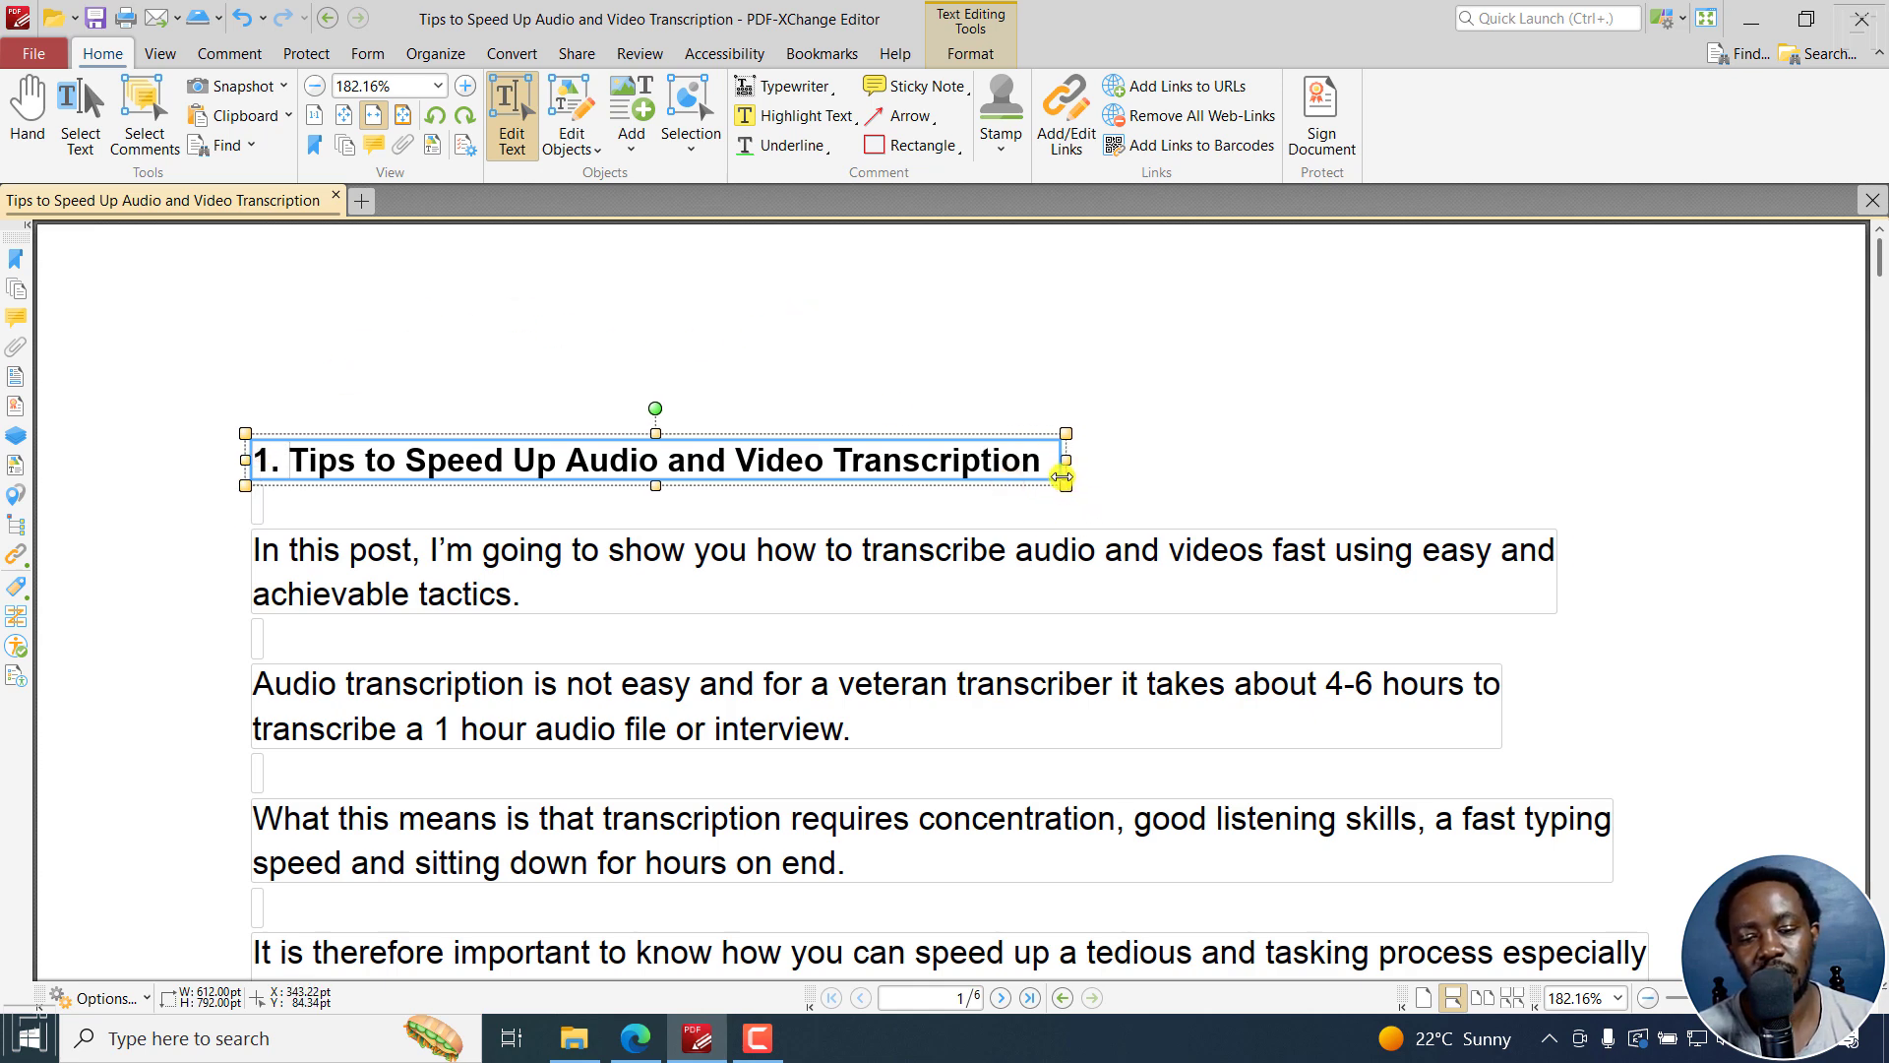
pyautogui.click(1108, 449)
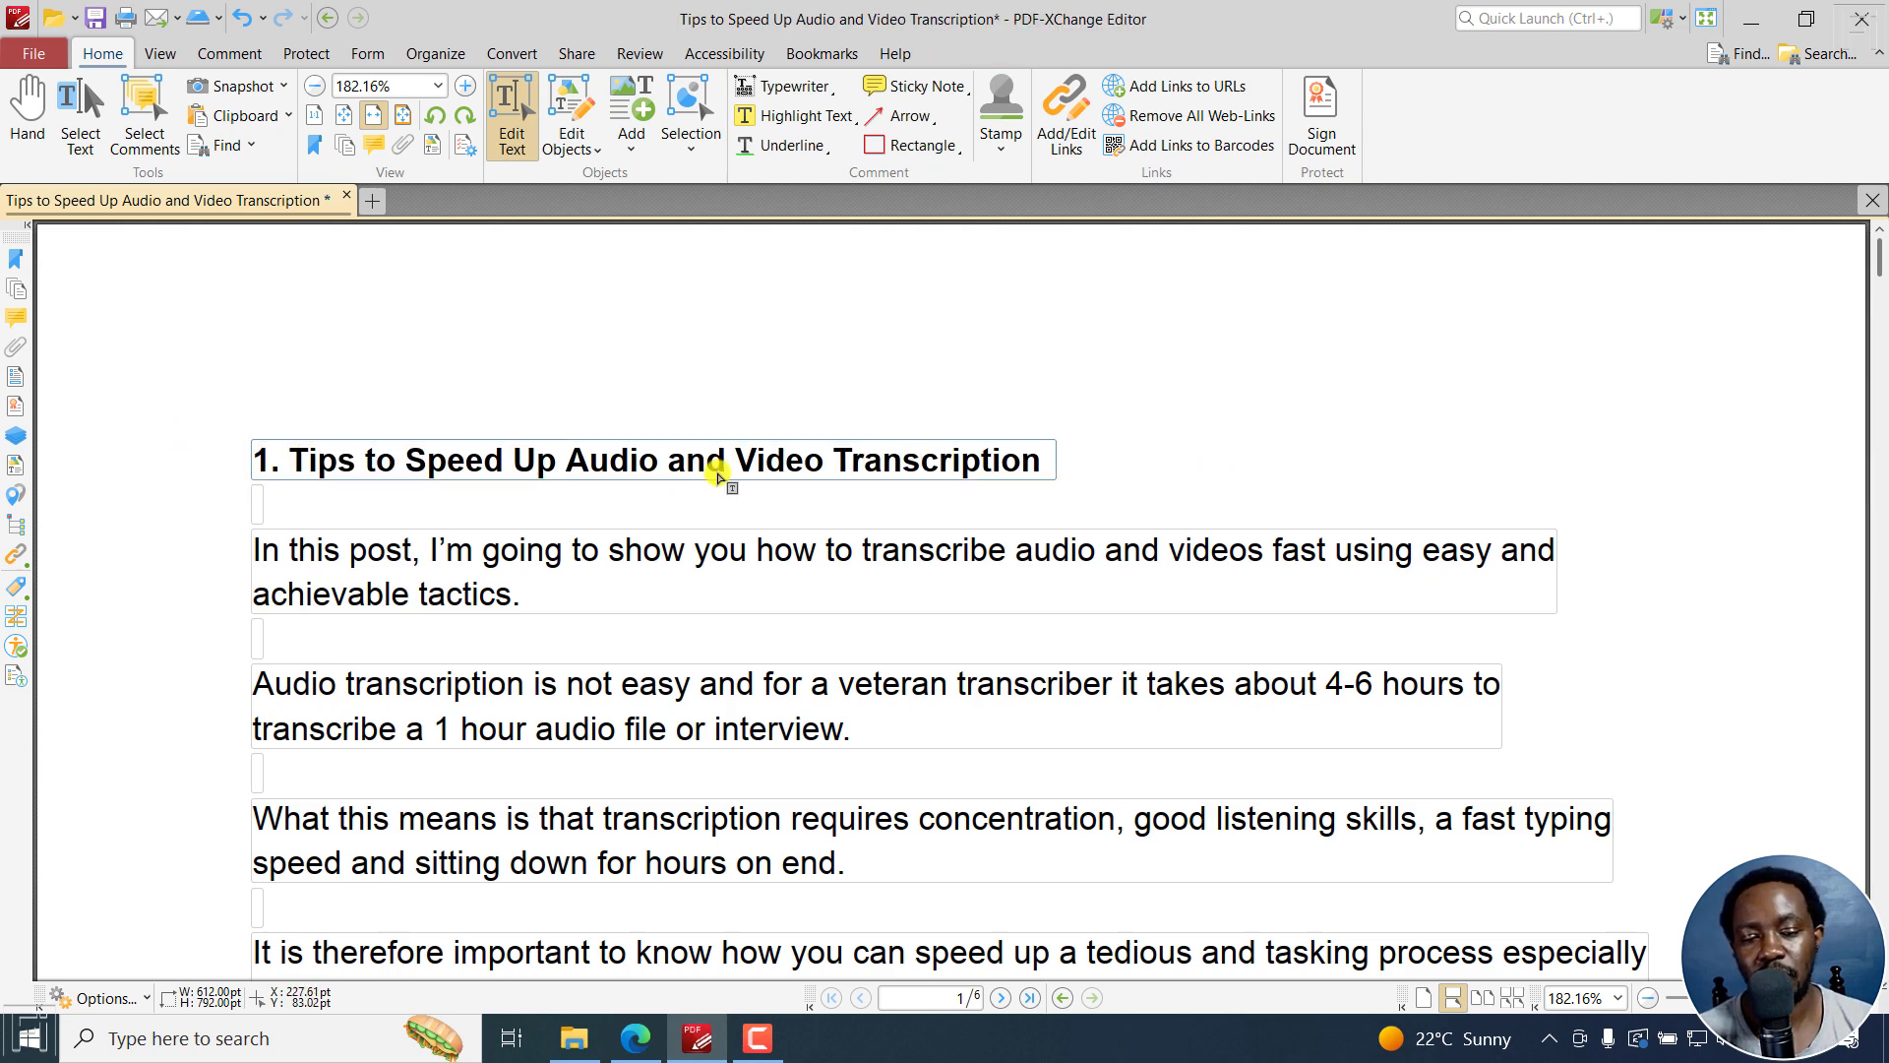
pyautogui.moveTo(914, 460)
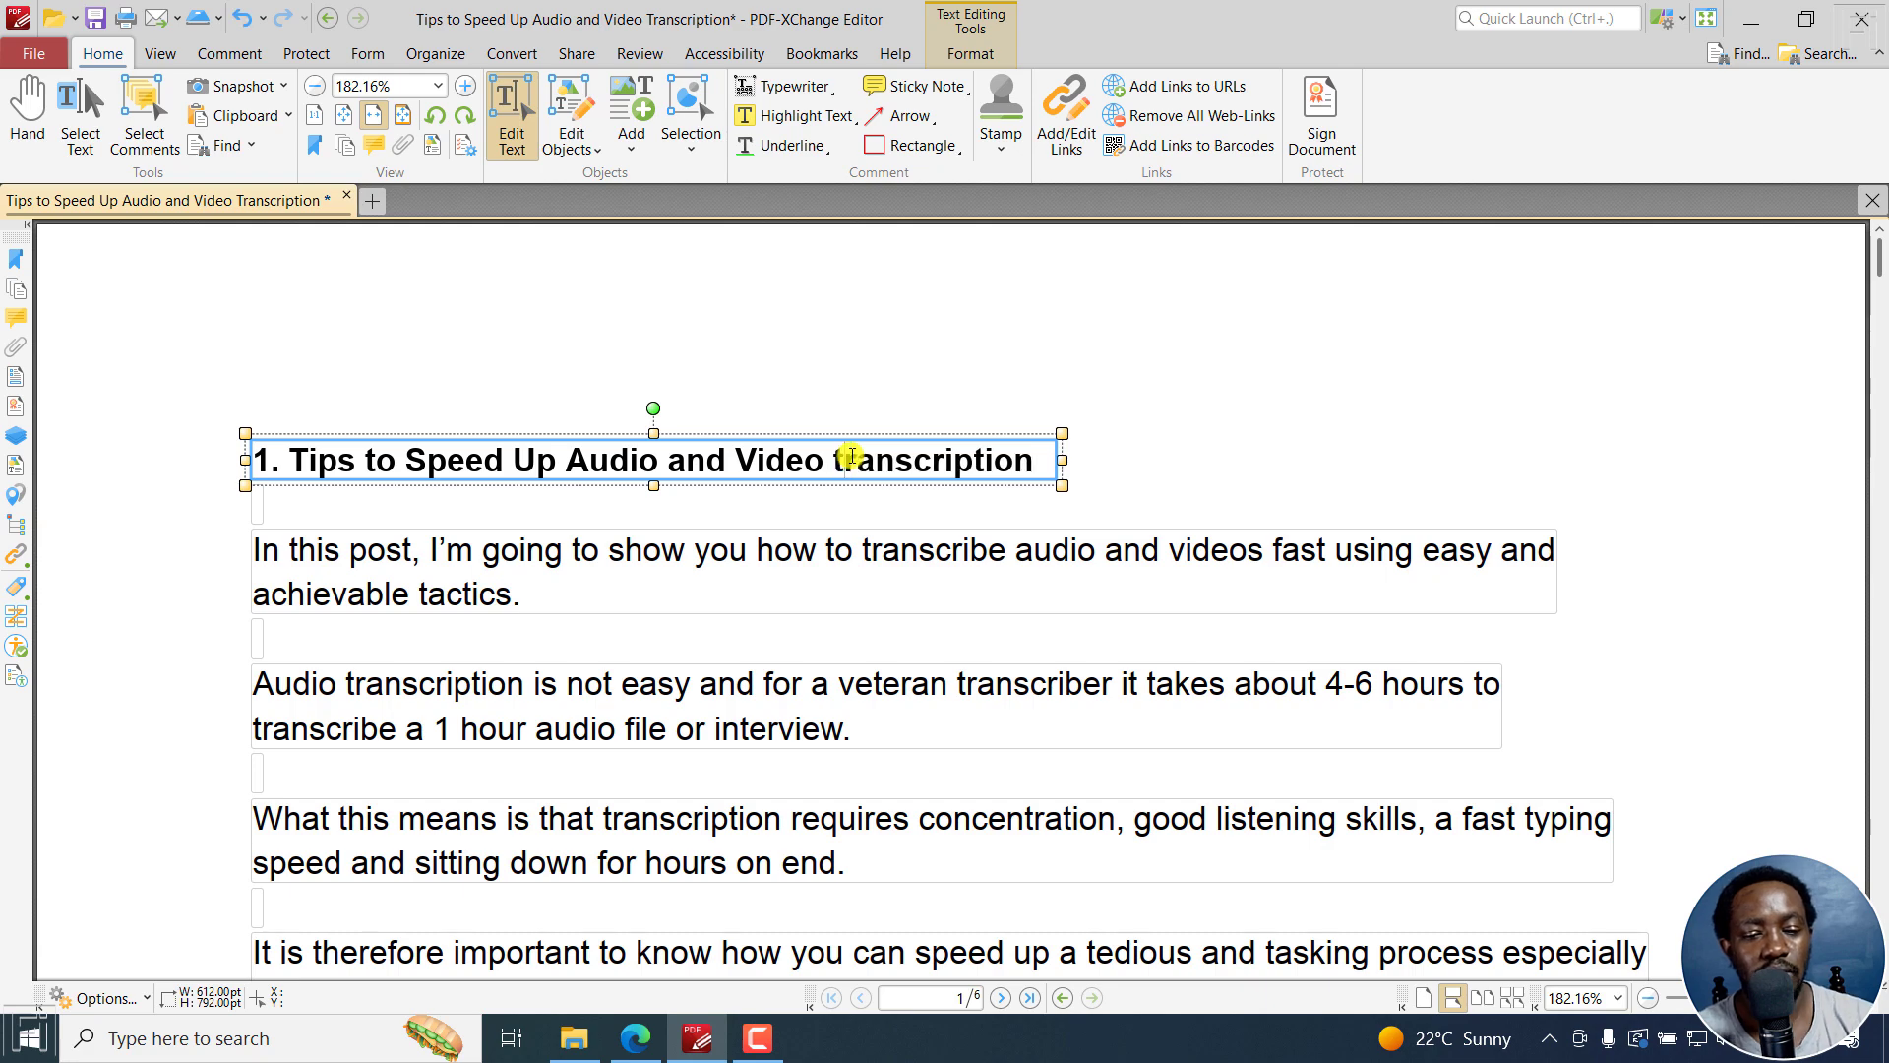
pyautogui.click(1838, 498)
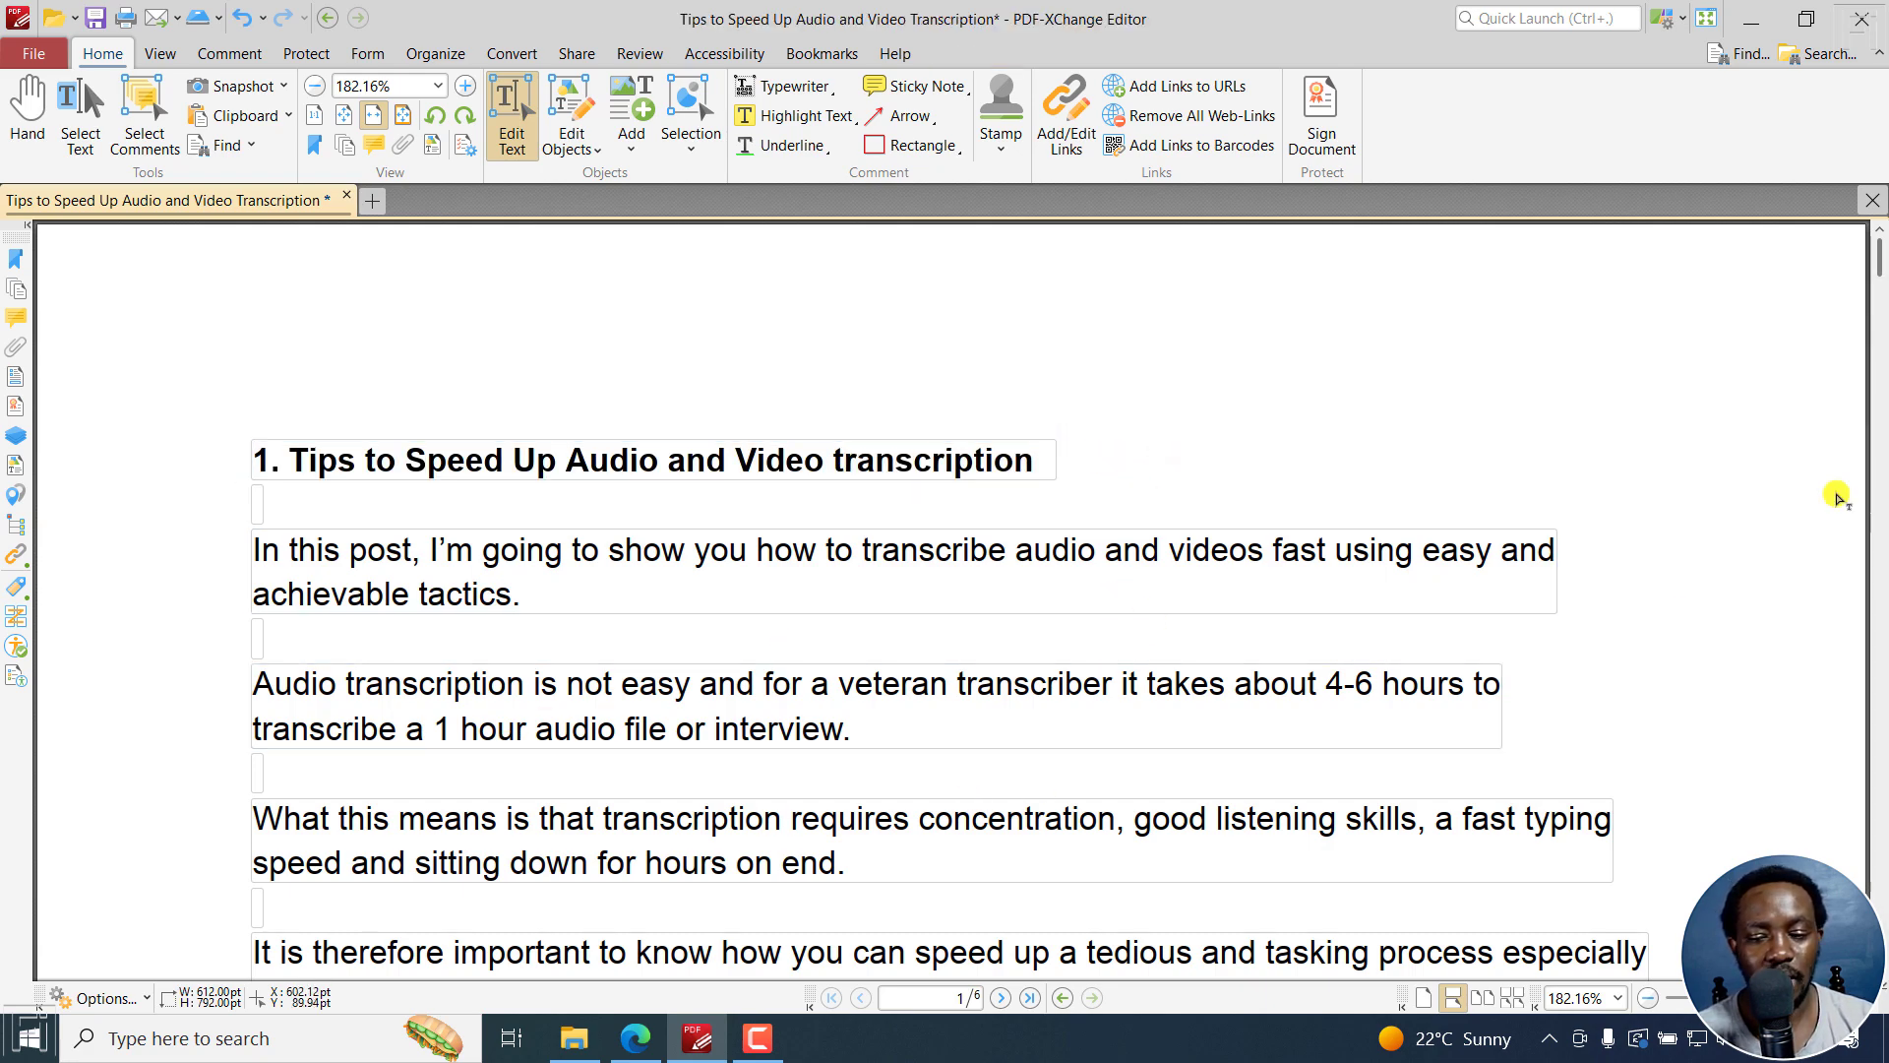
# - Replace the '1' in the second question so it reads 'one-hour audio or video interview'
pyautogui.scroll(-3)
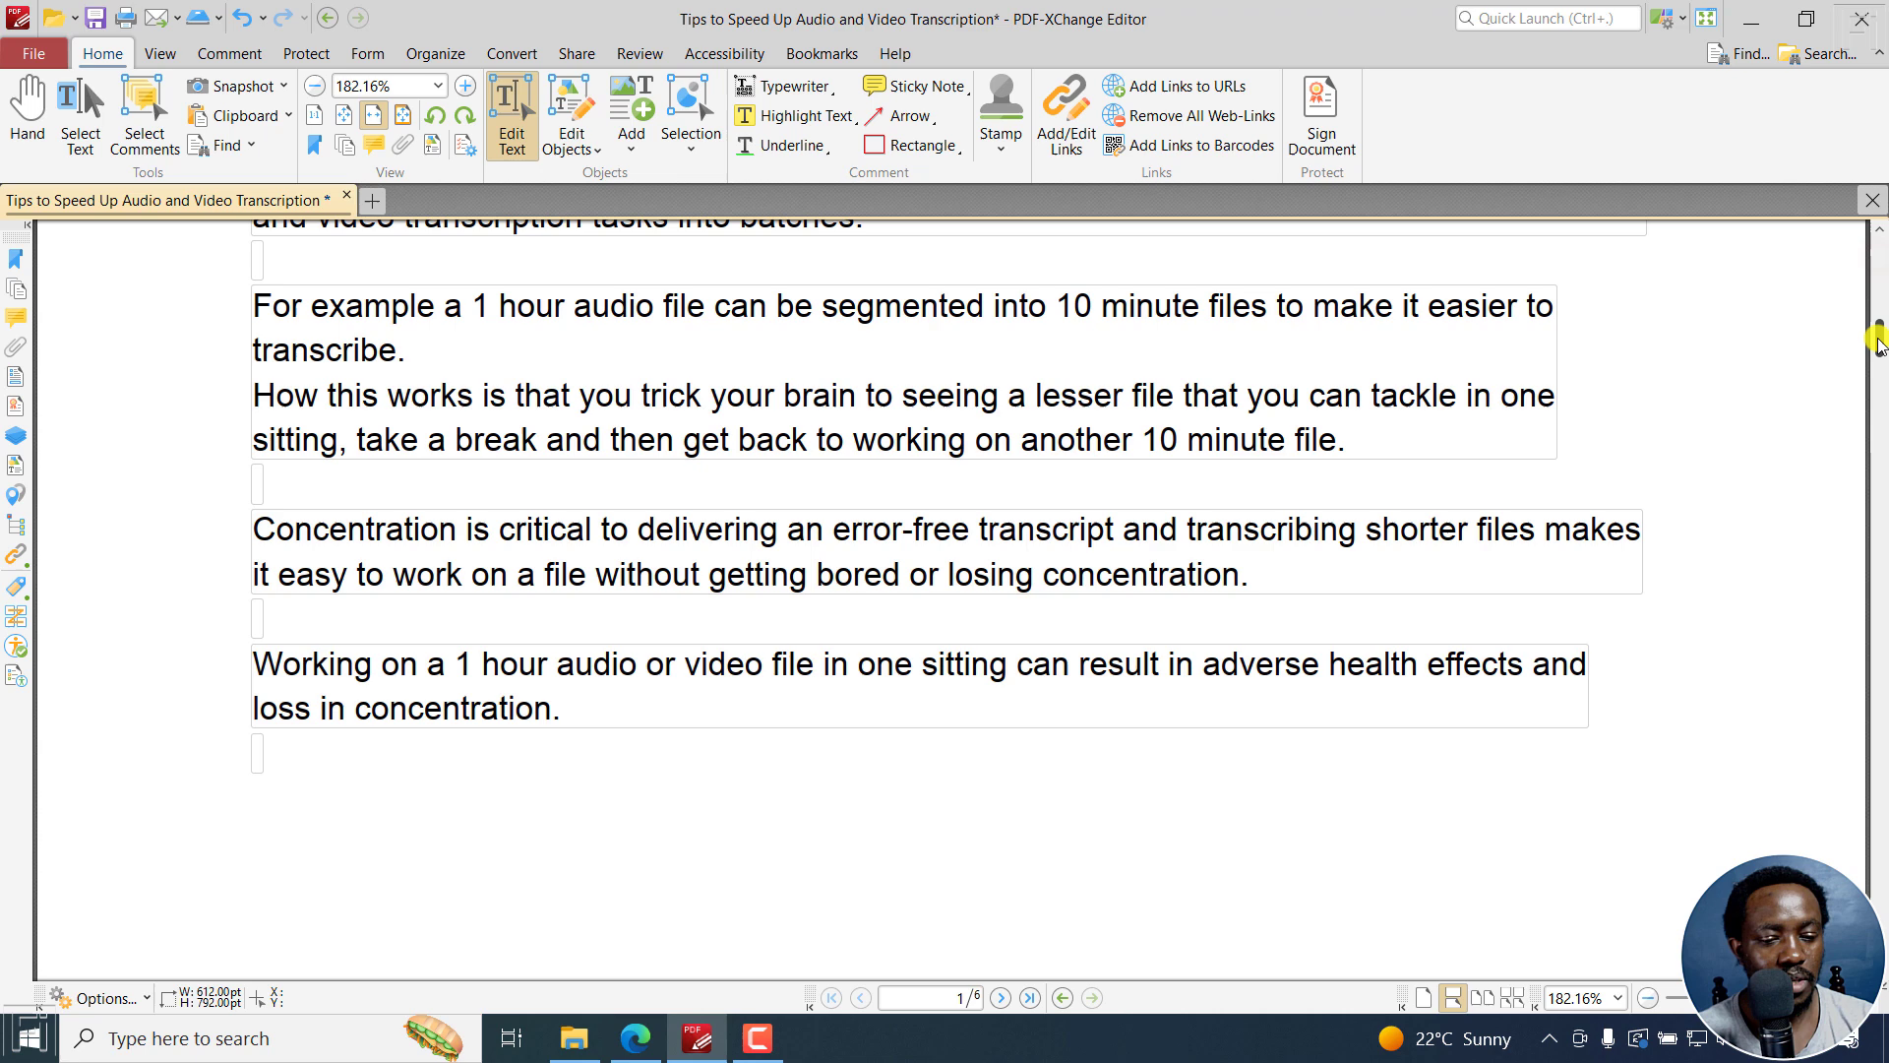
pyautogui.scroll(3)
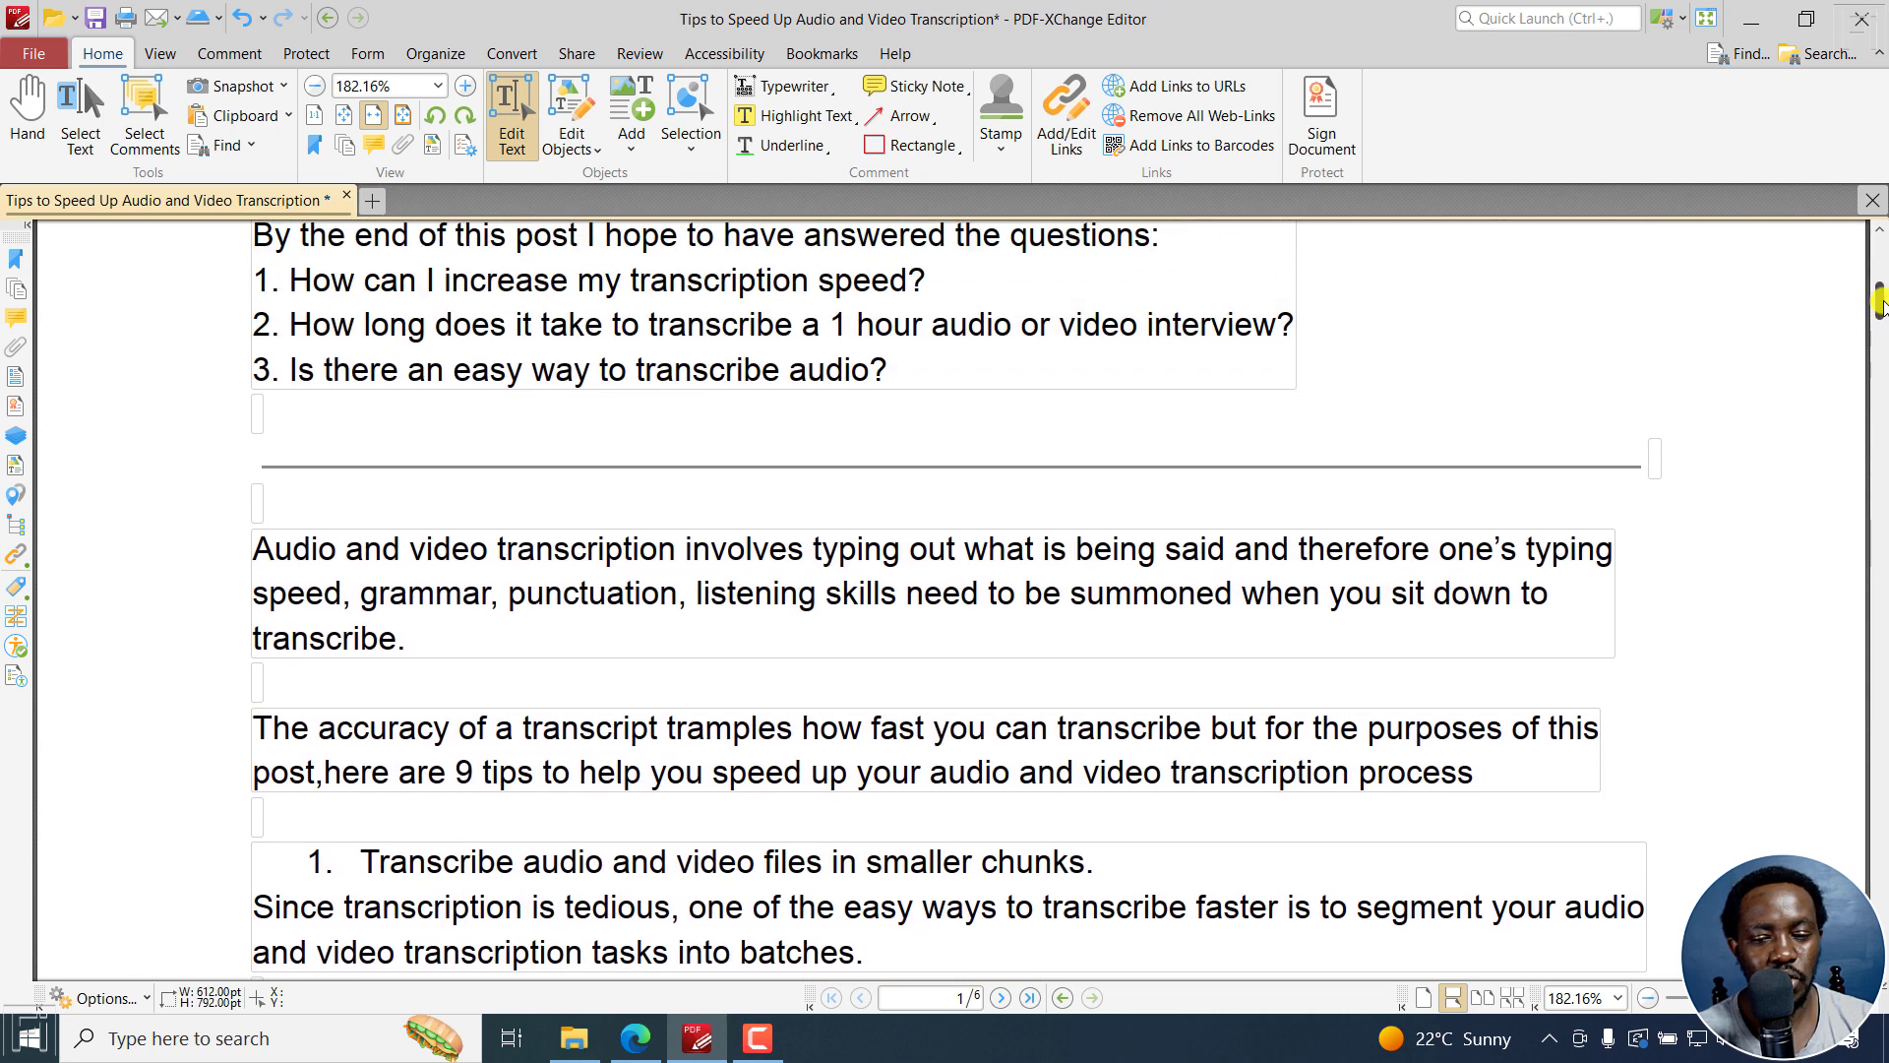
pyautogui.click(831, 325)
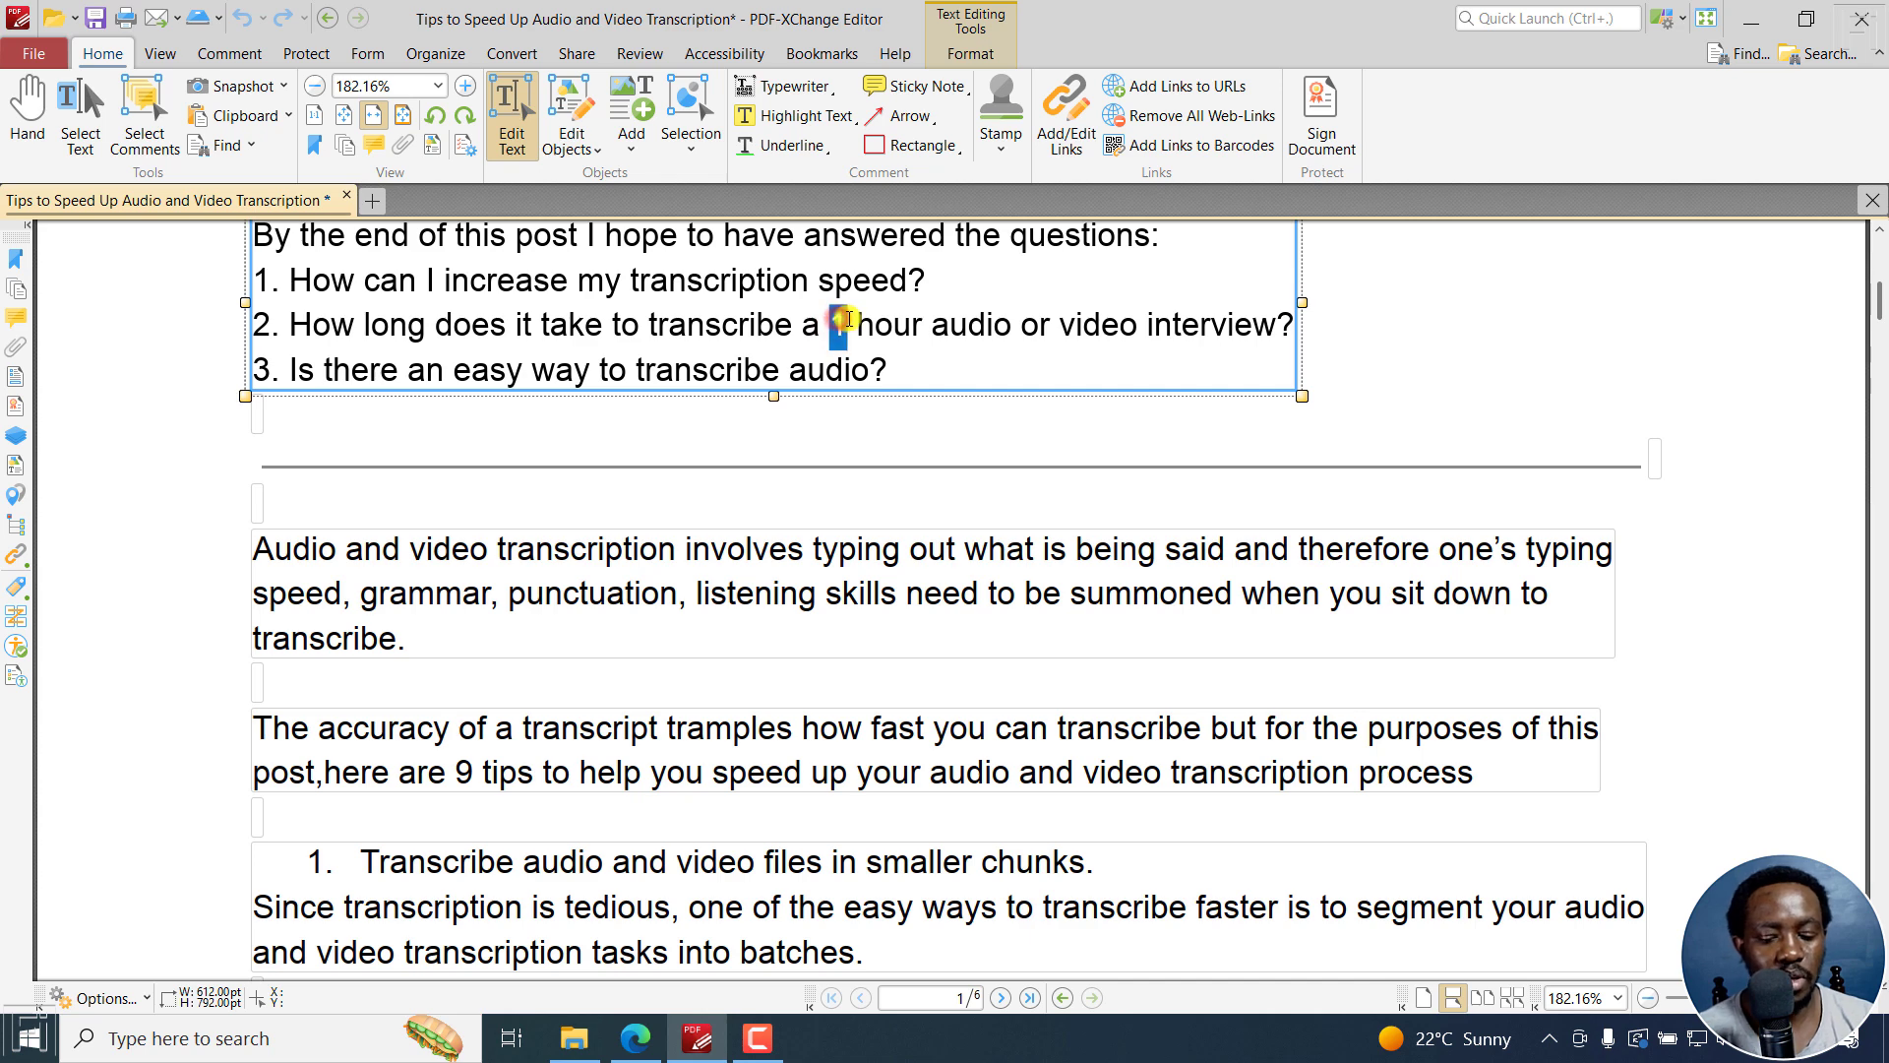
pyautogui.write('one')
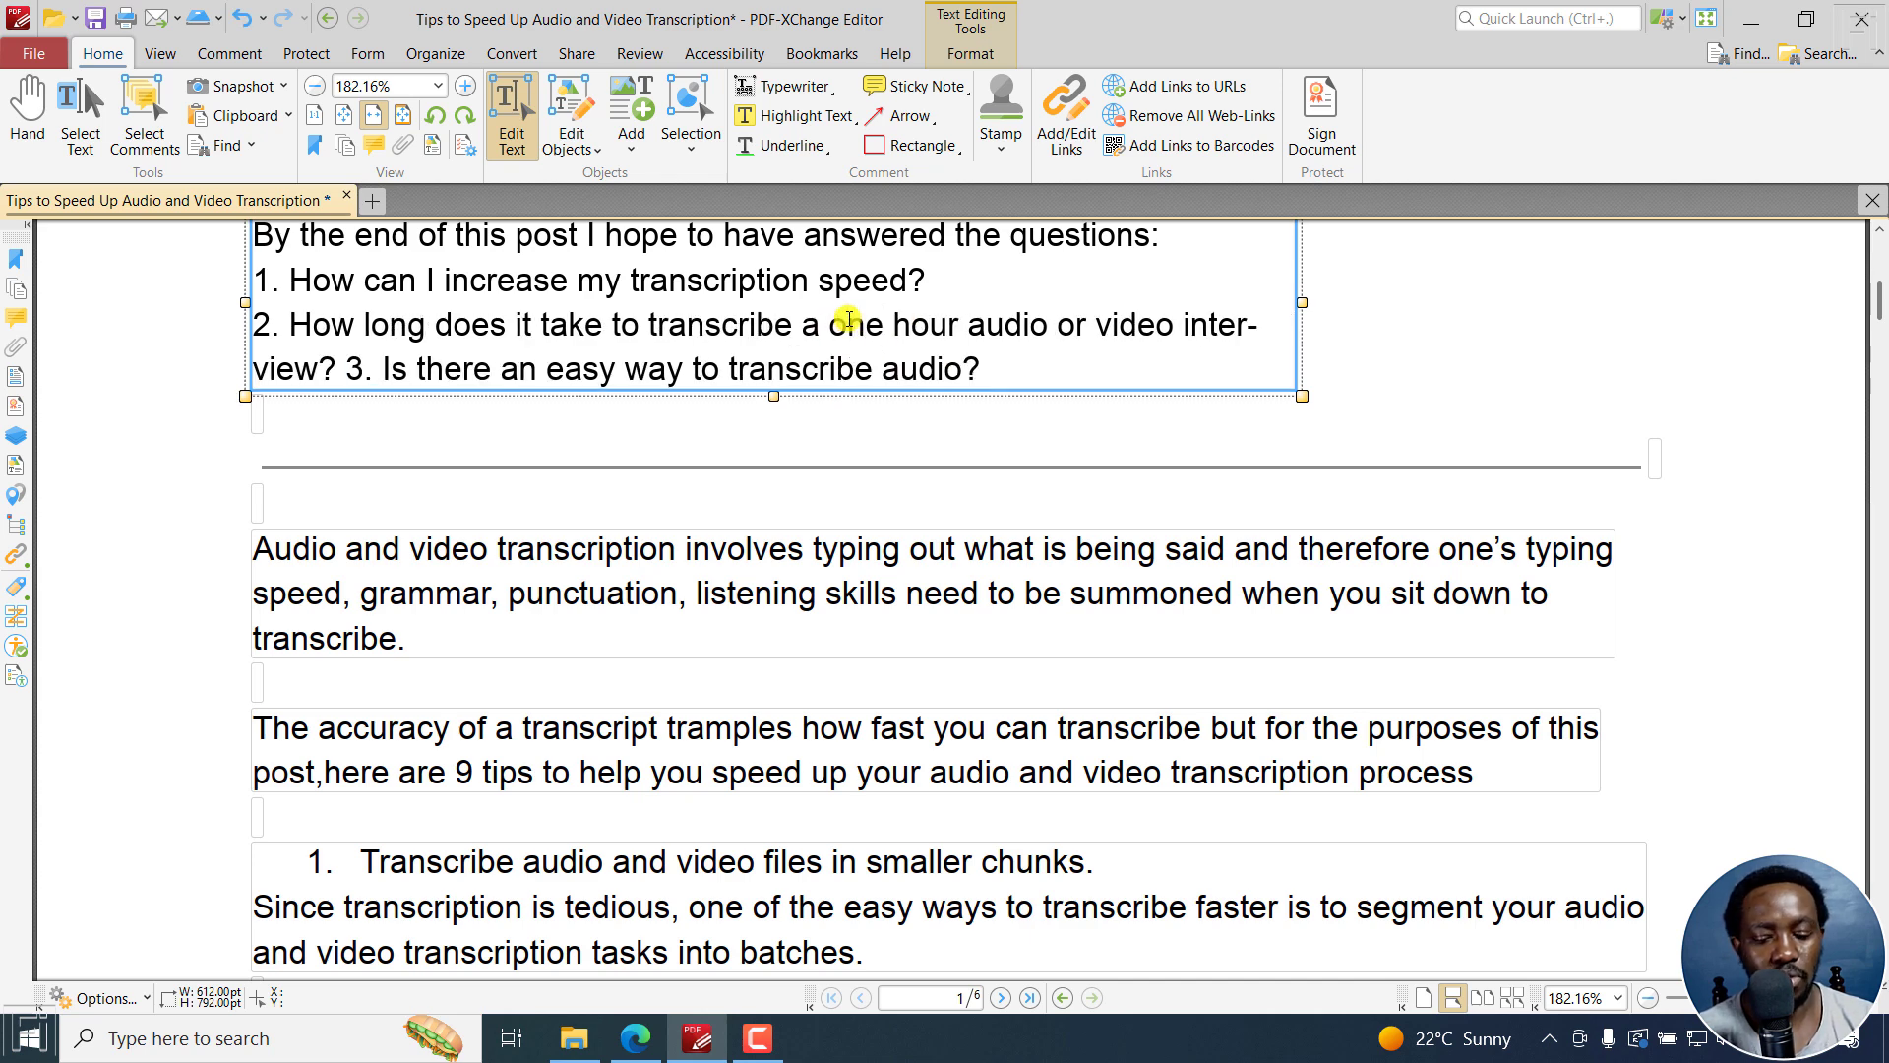
pyautogui.write('-')
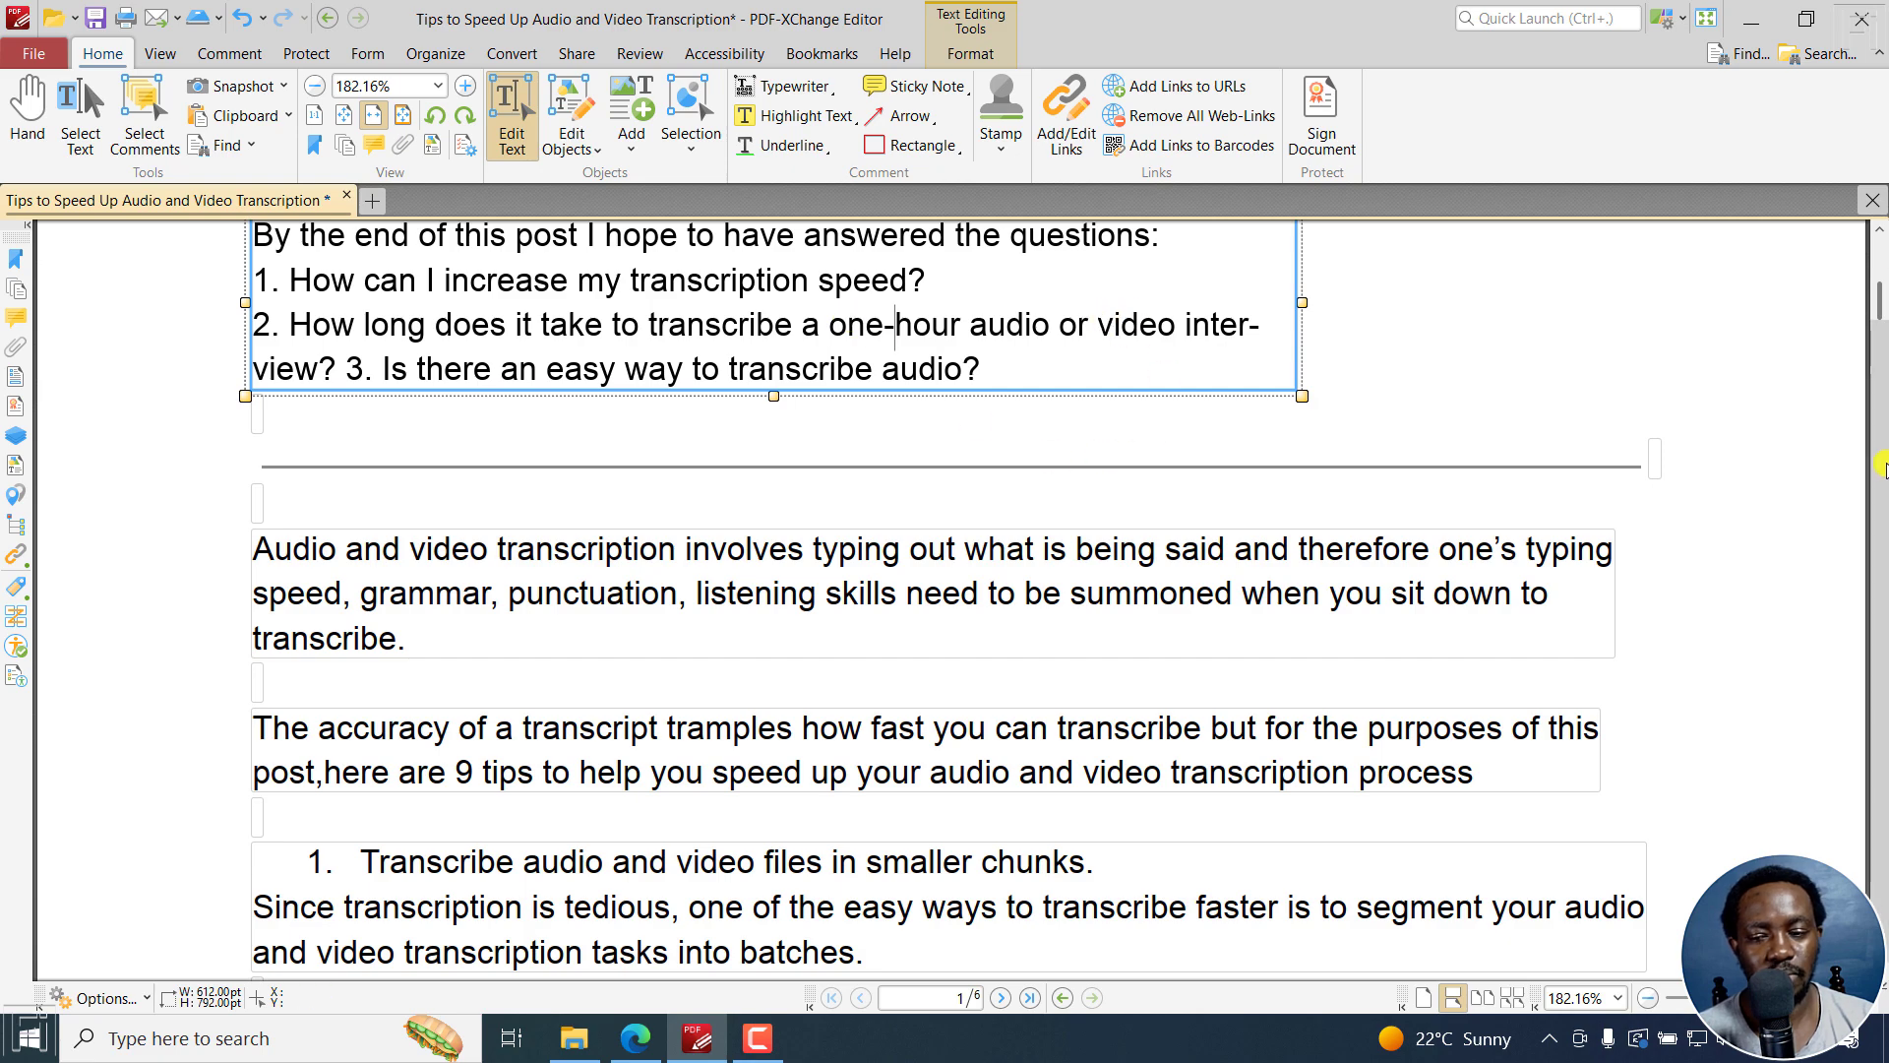
pyautogui.scroll(3)
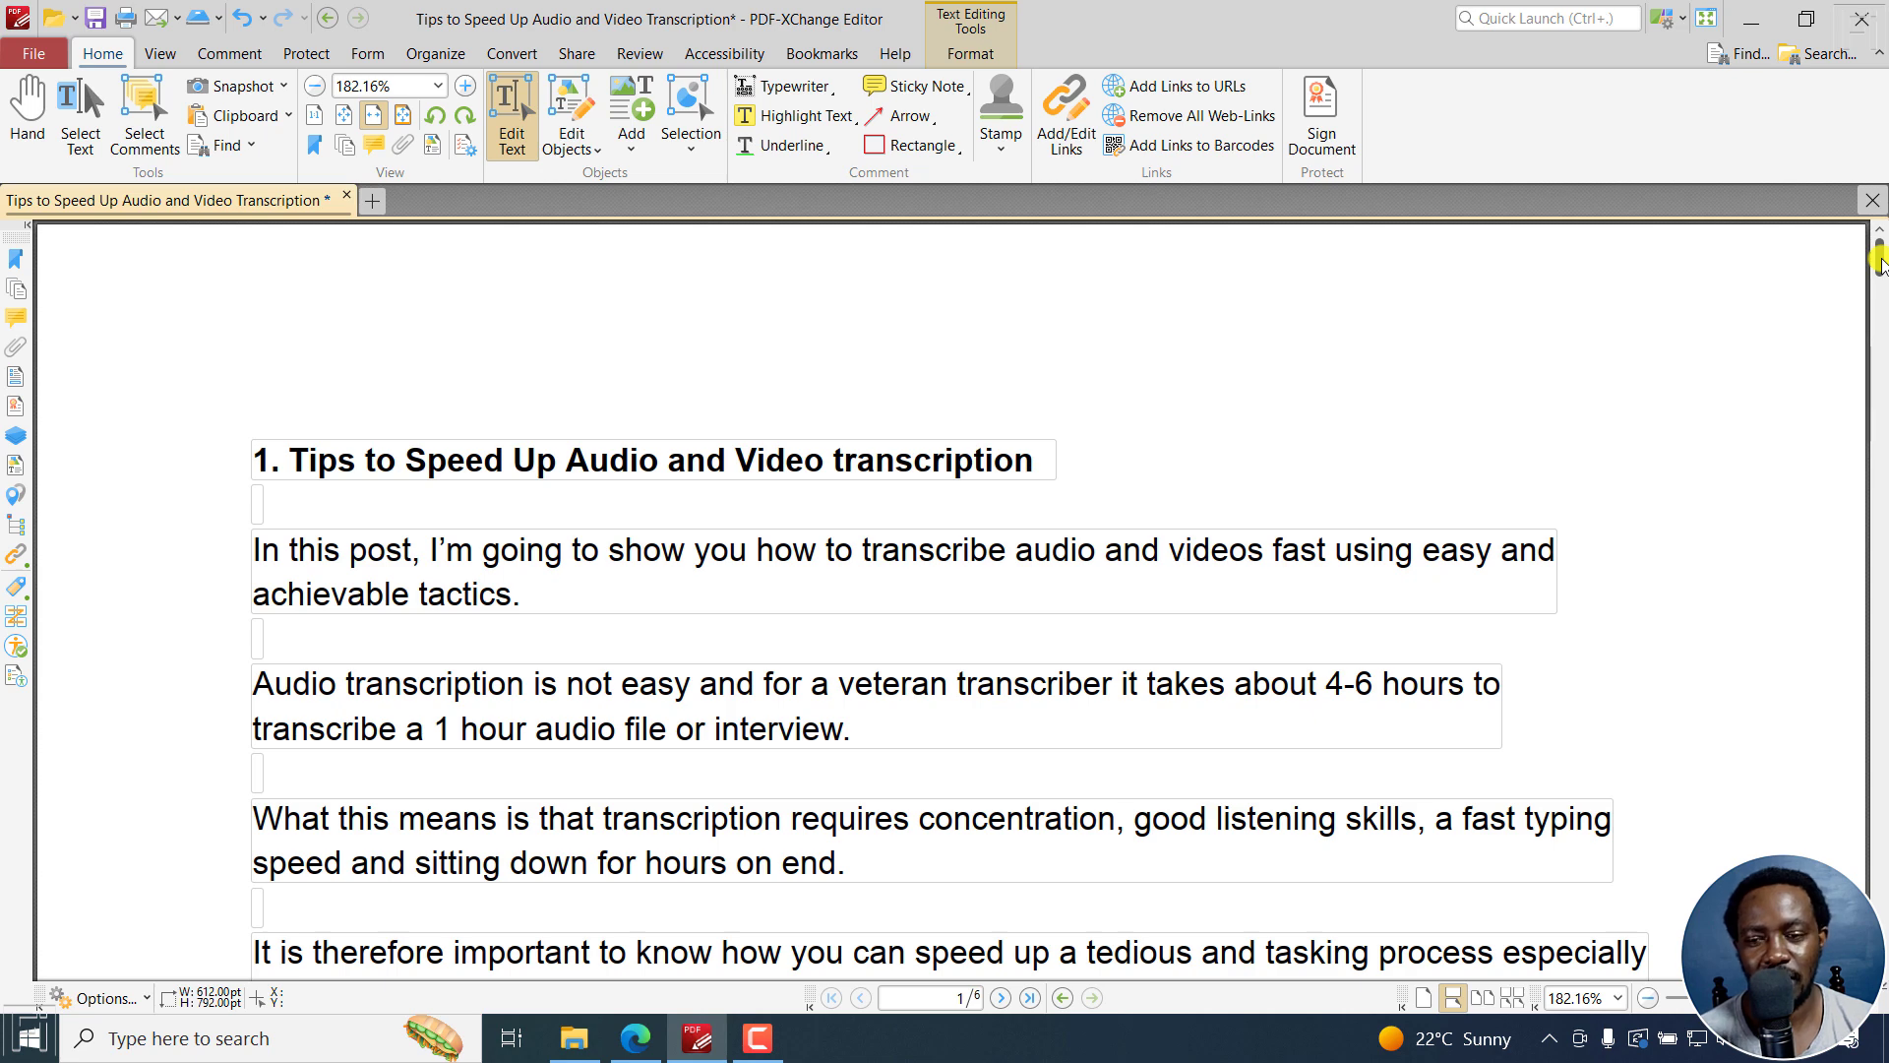
pyautogui.moveTo(1142, 374)
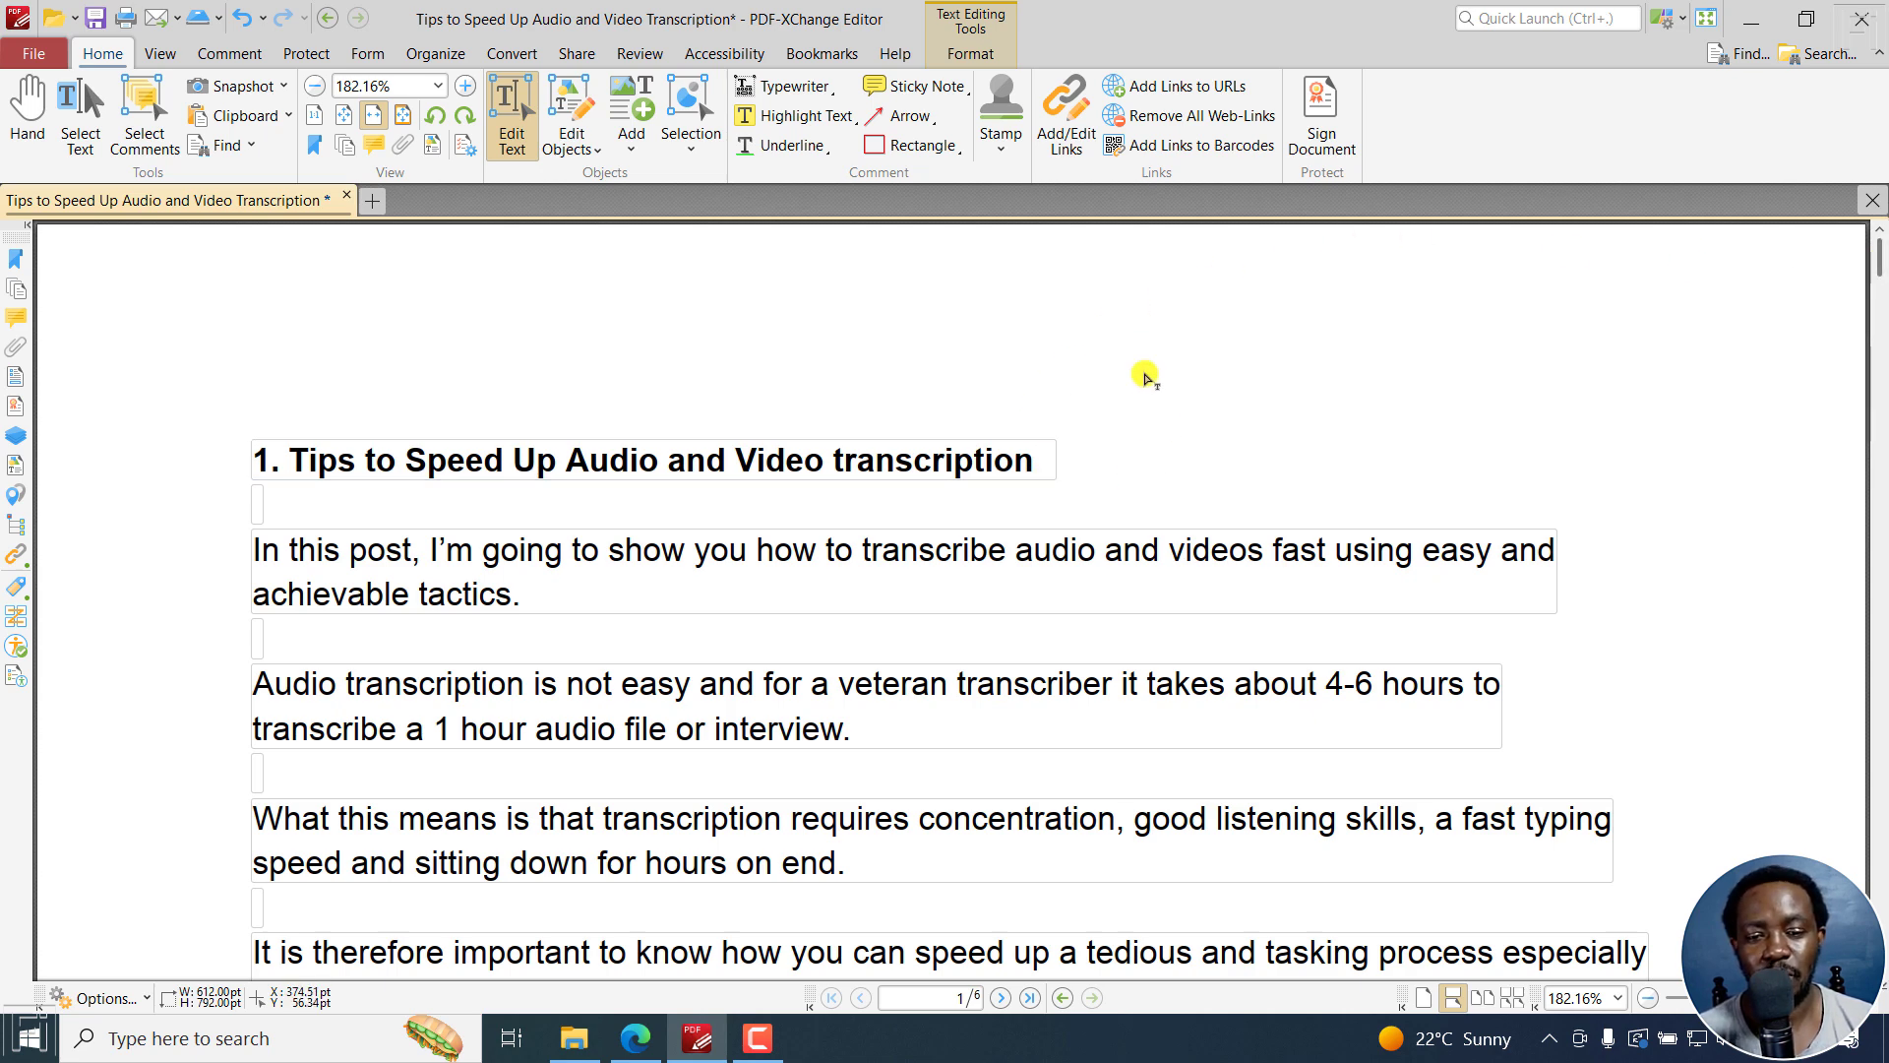
pyautogui.moveTo(1133, 437)
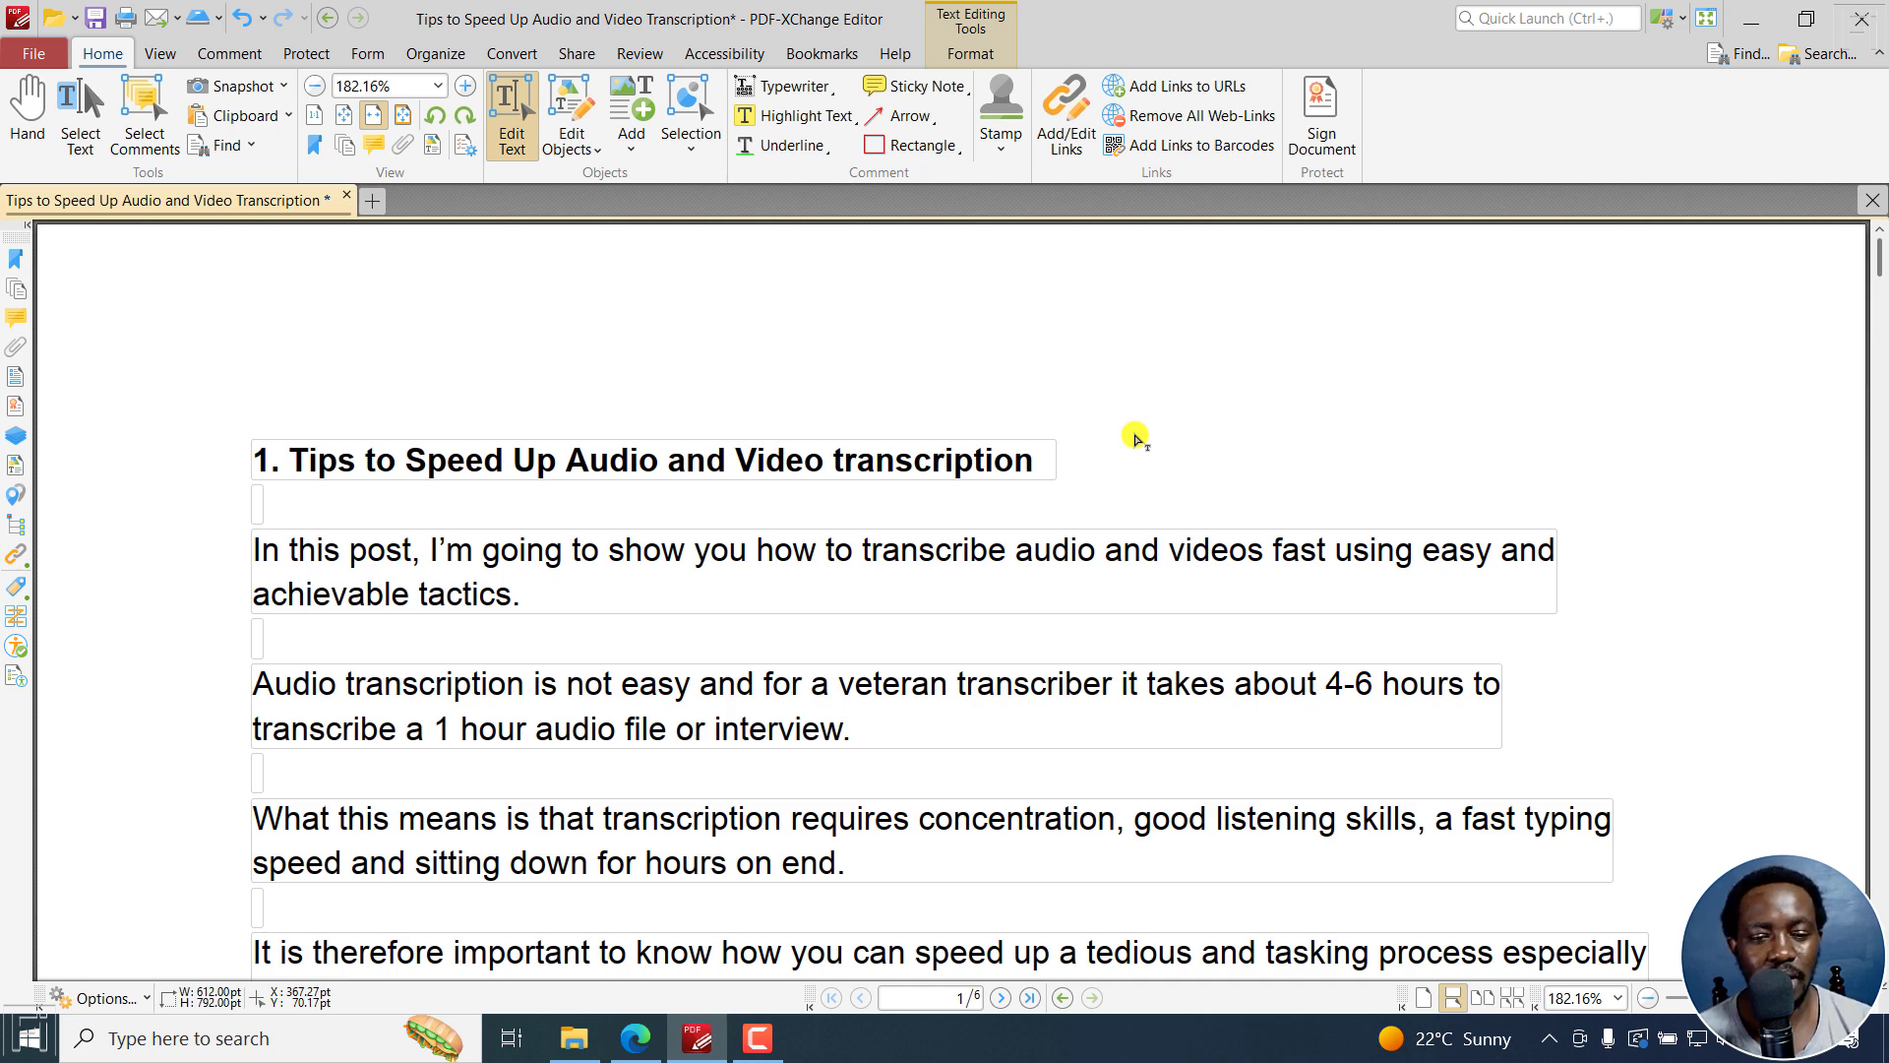
pyautogui.moveTo(214, 392)
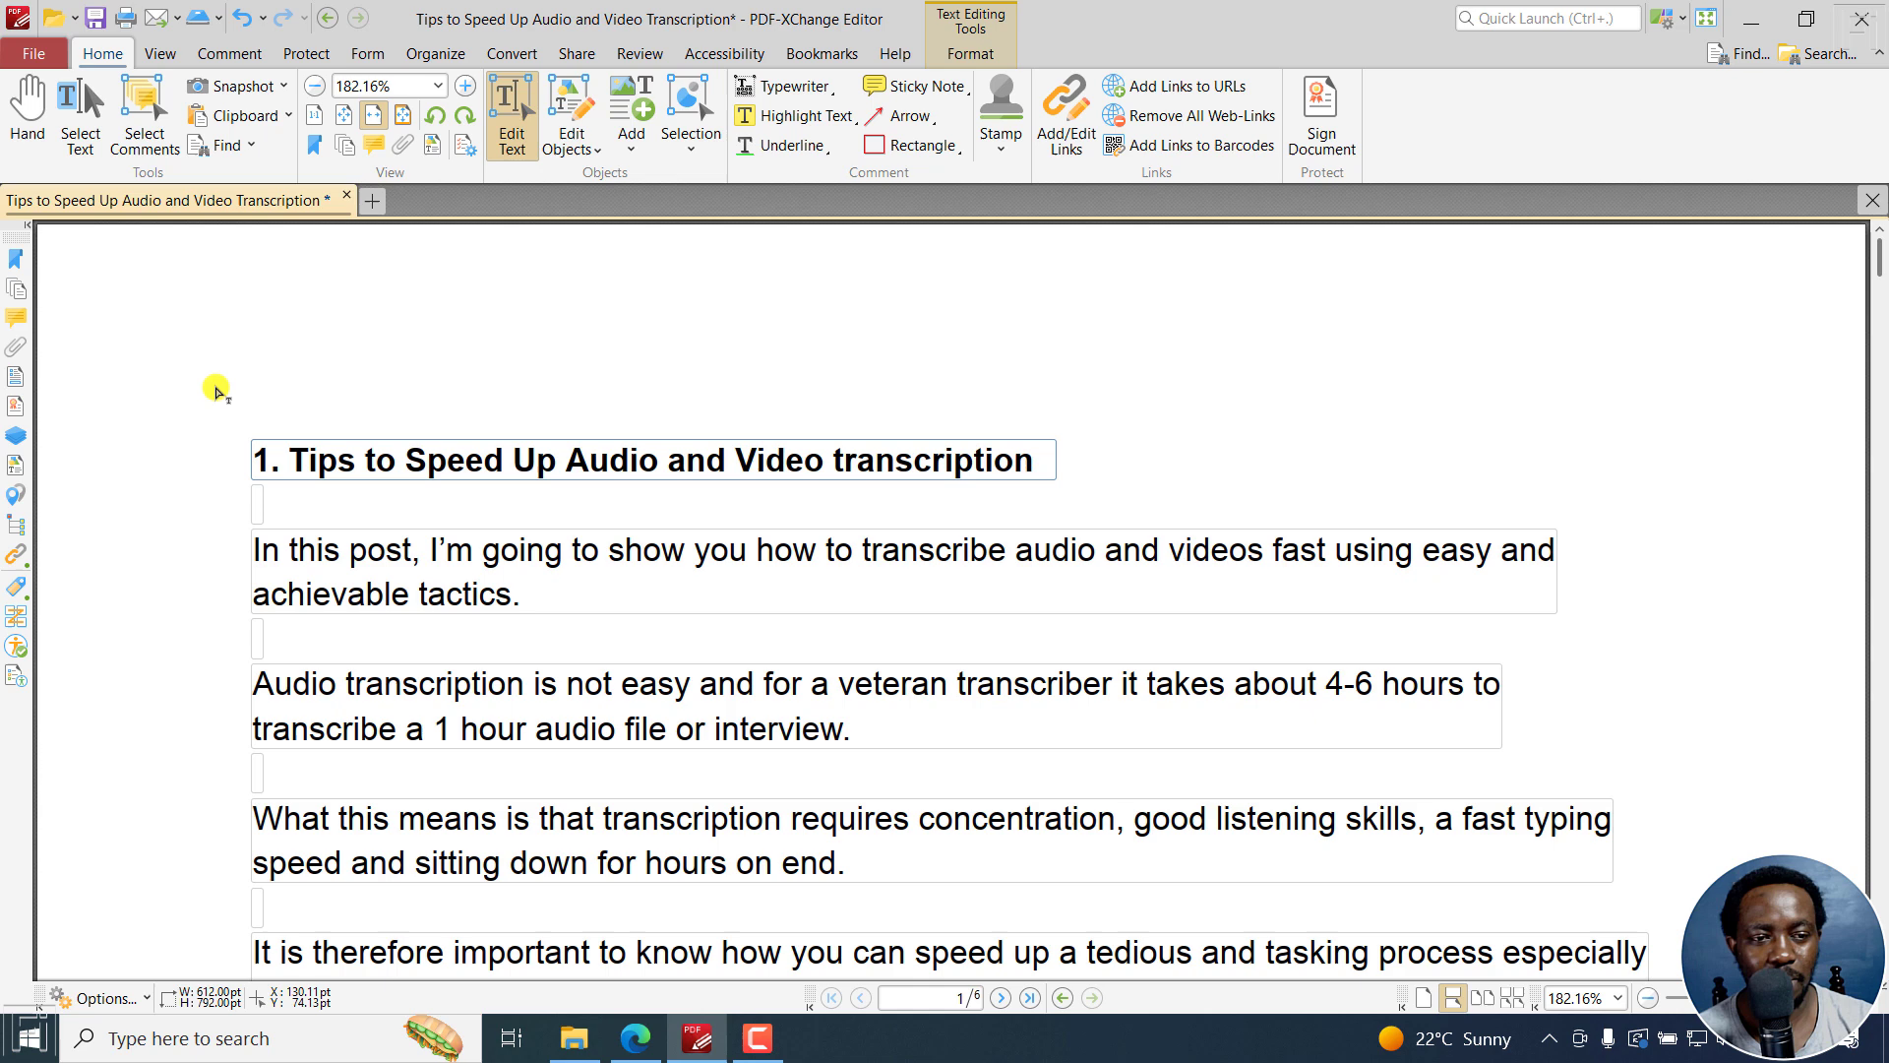
# - Bring up the Save File As dialog via File > Save As > Browse
pyautogui.click(34, 54)
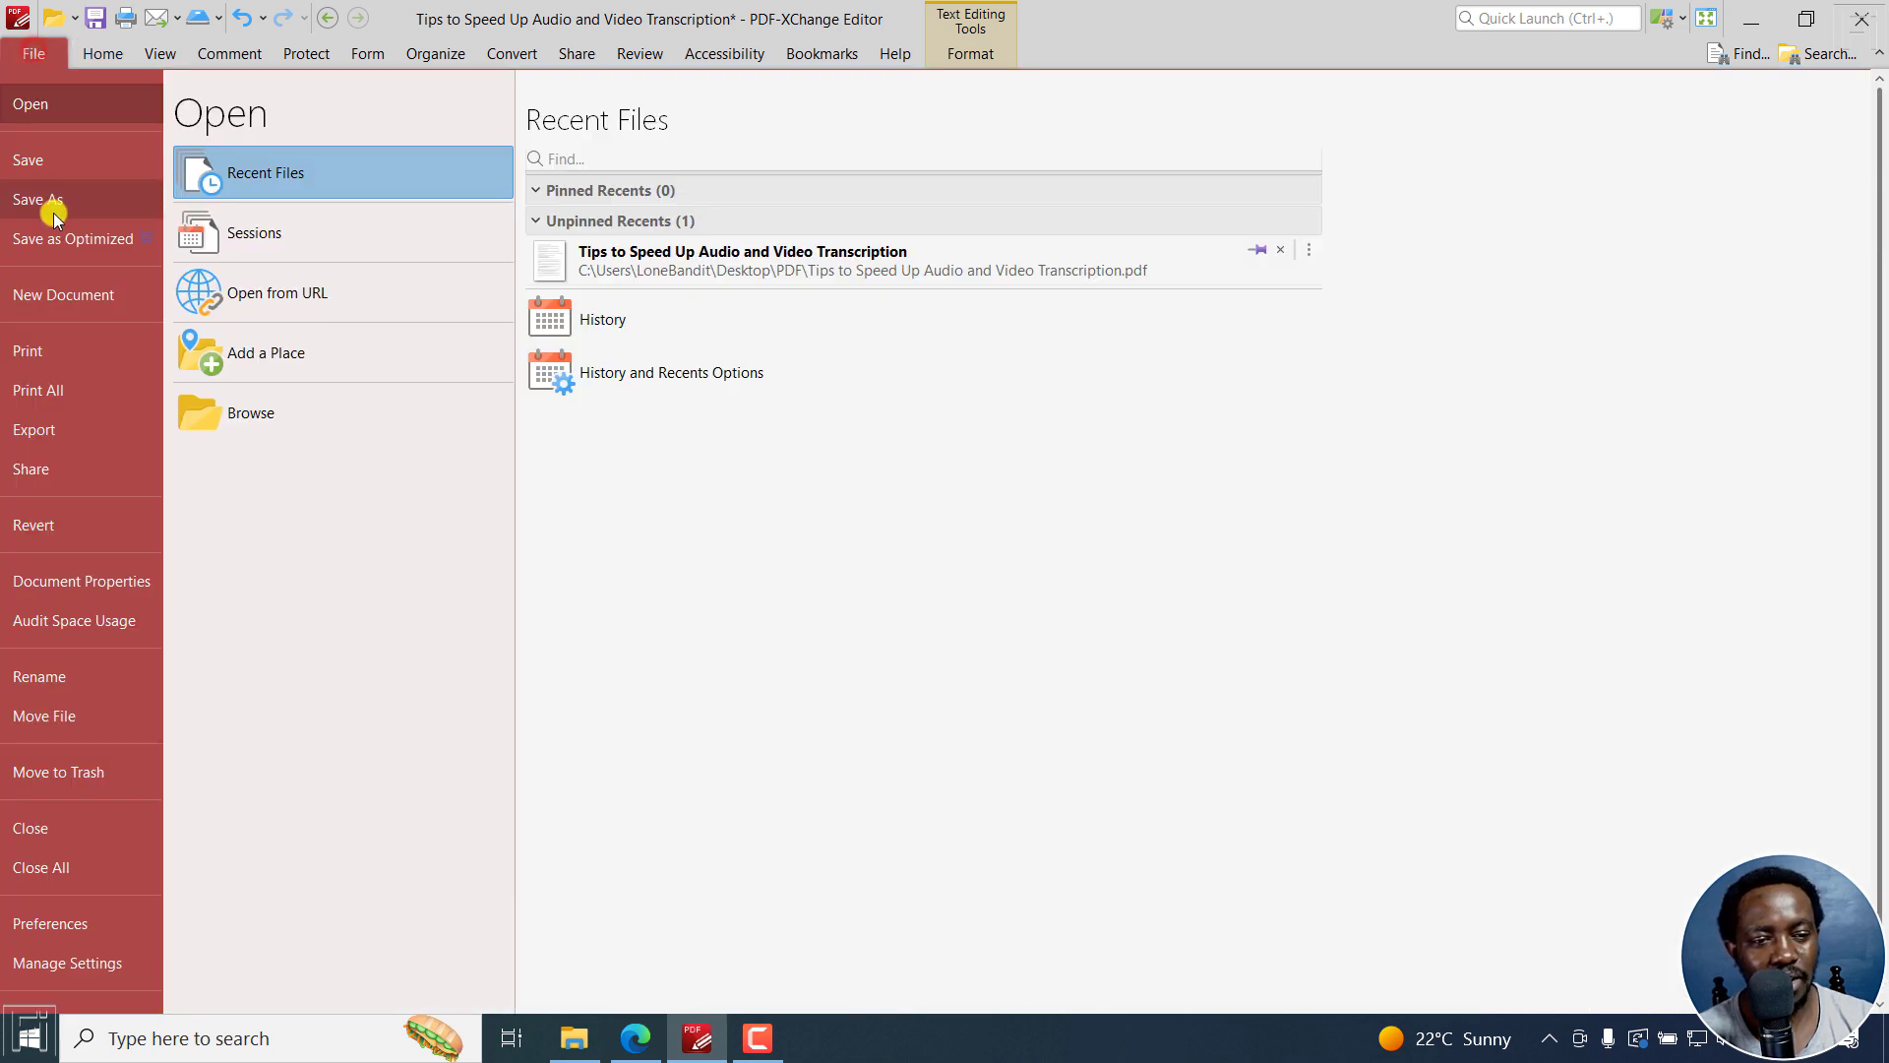
pyautogui.click(38, 198)
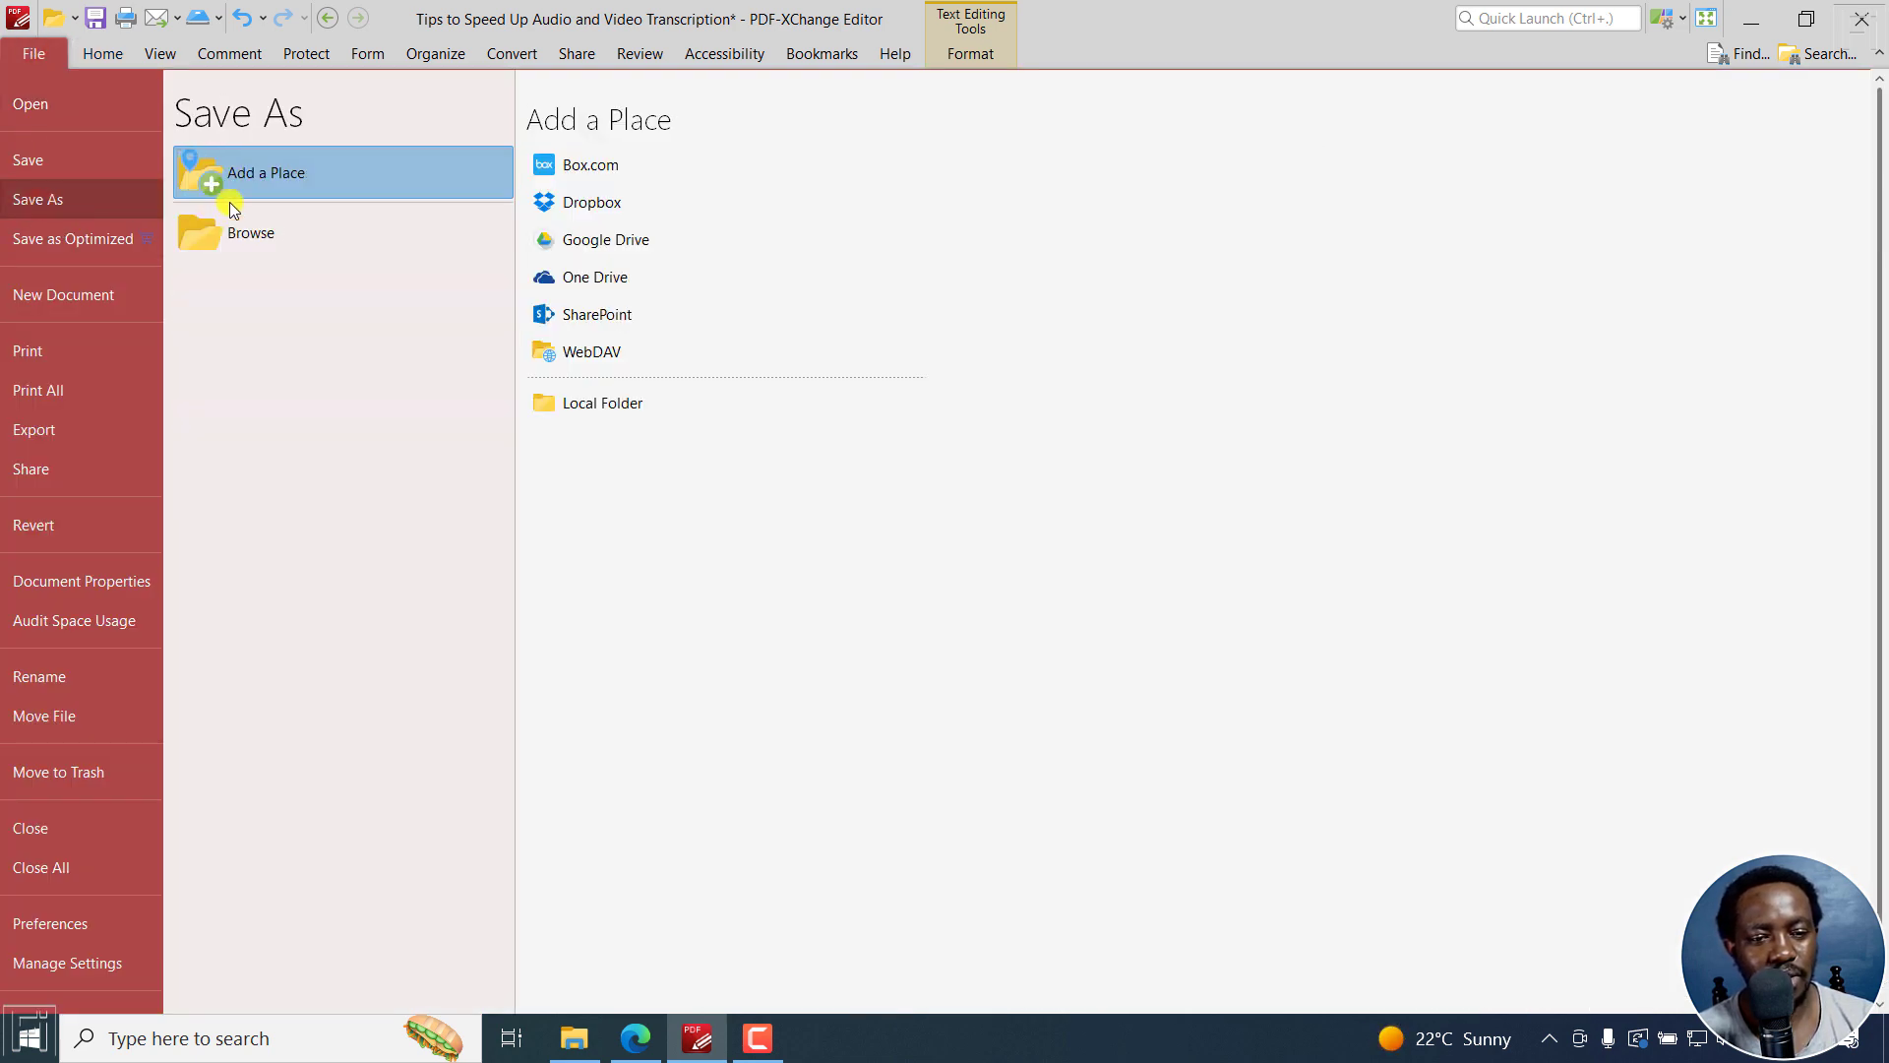
pyautogui.moveTo(297, 159)
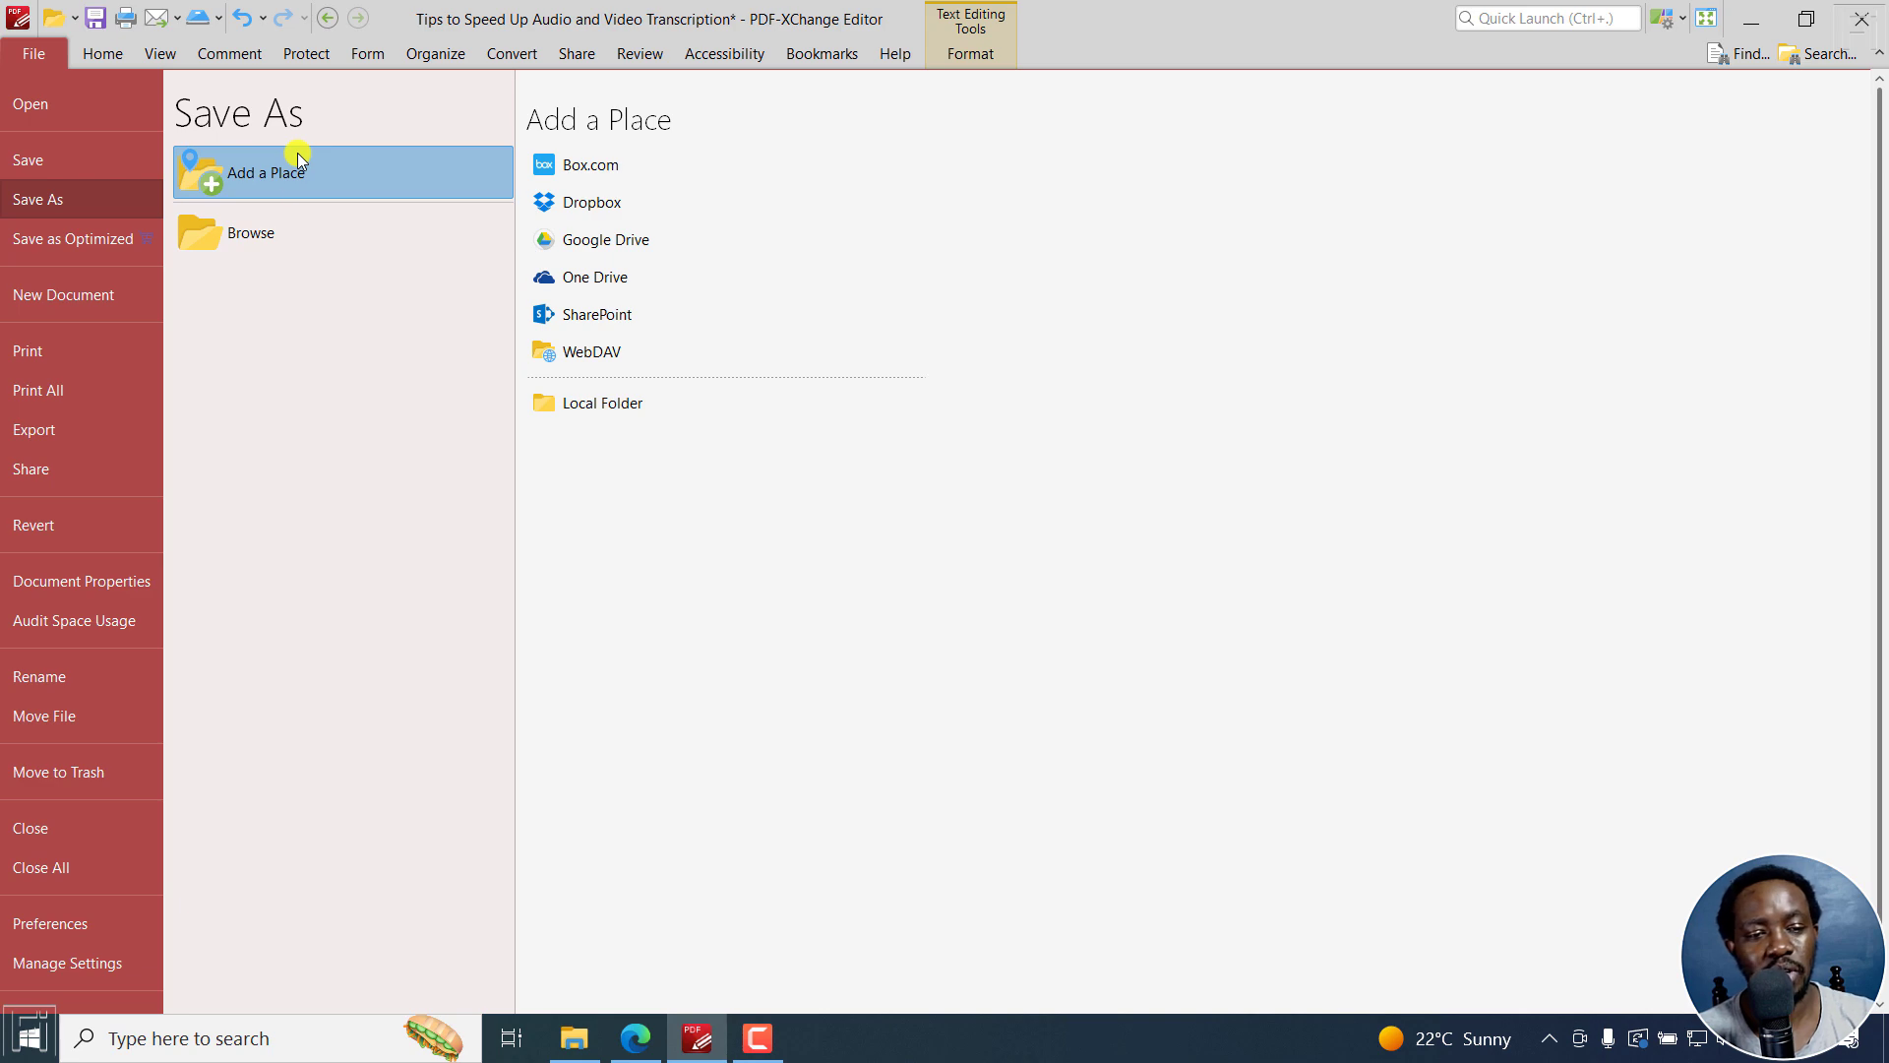
pyautogui.click(250, 233)
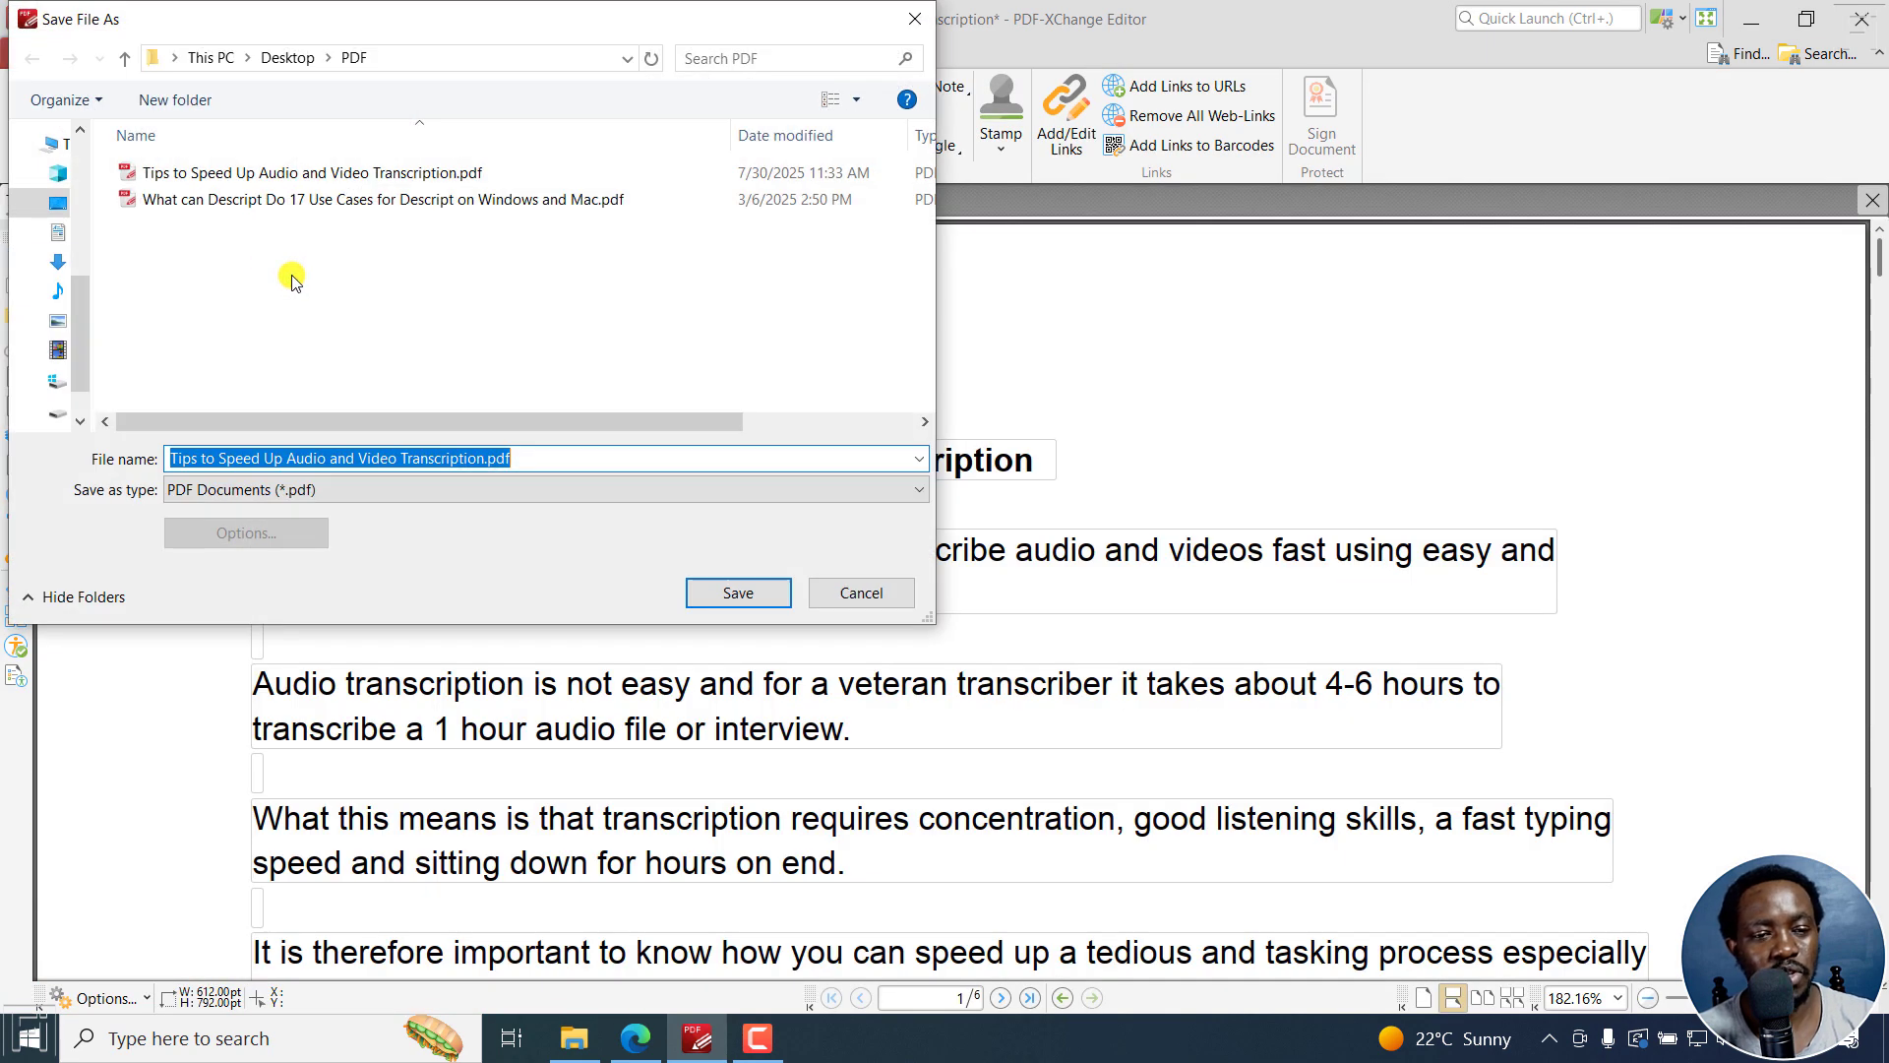
# - Save the copy as 'Tips to Speed Up Audio and Video Transcription - Edited'
pyautogui.click(539, 458)
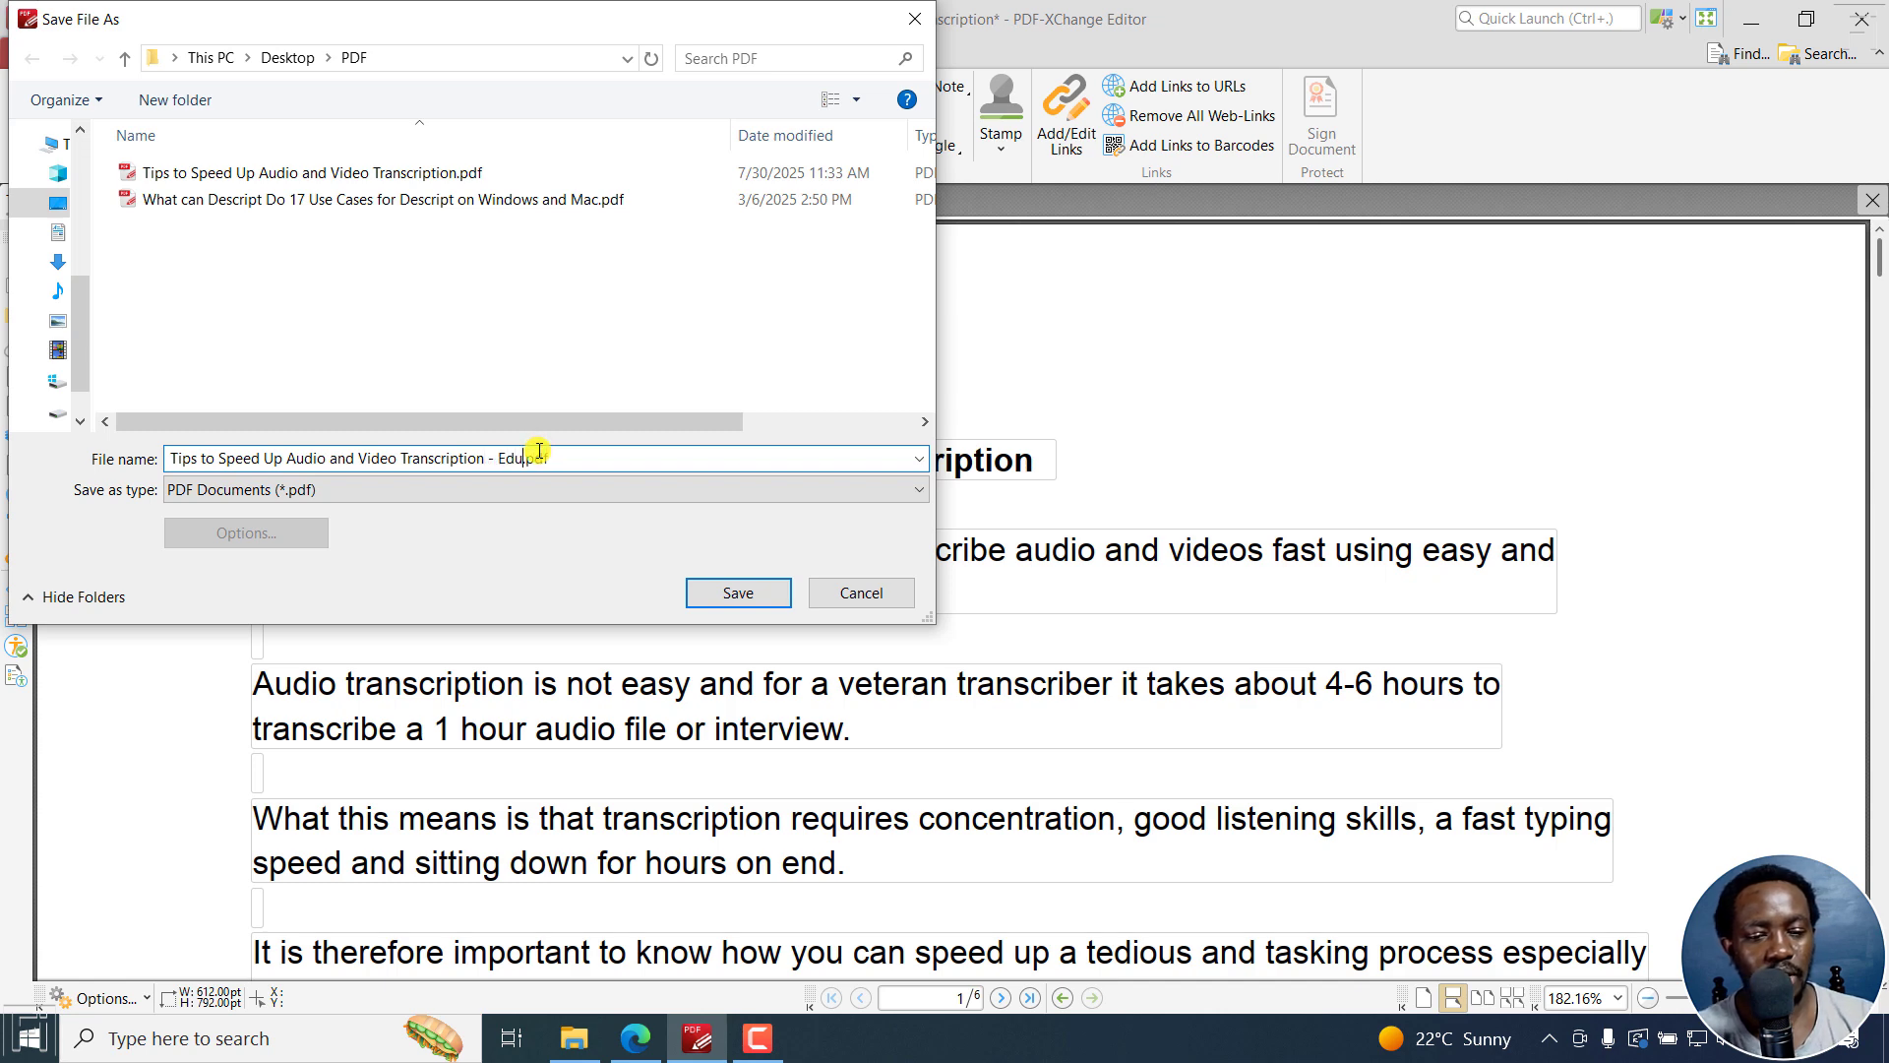
pyautogui.write('Edited')
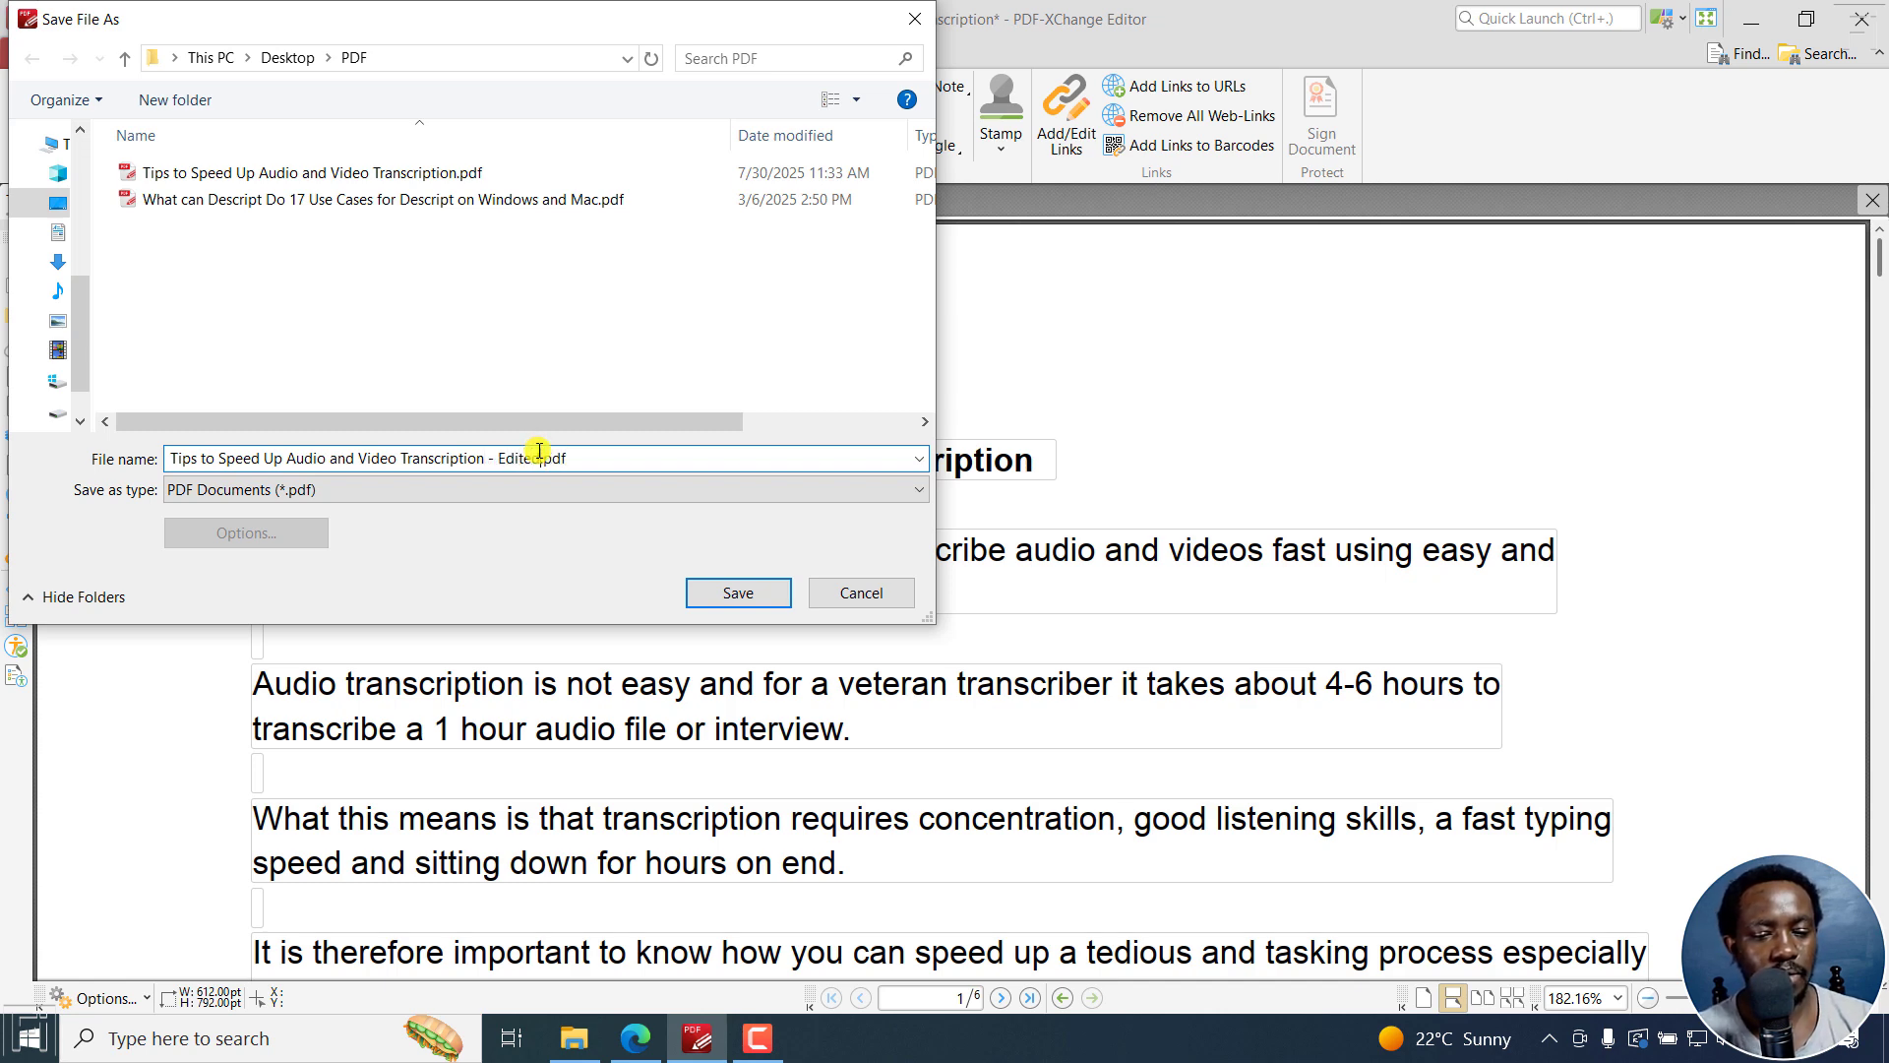
pyautogui.click(736, 592)
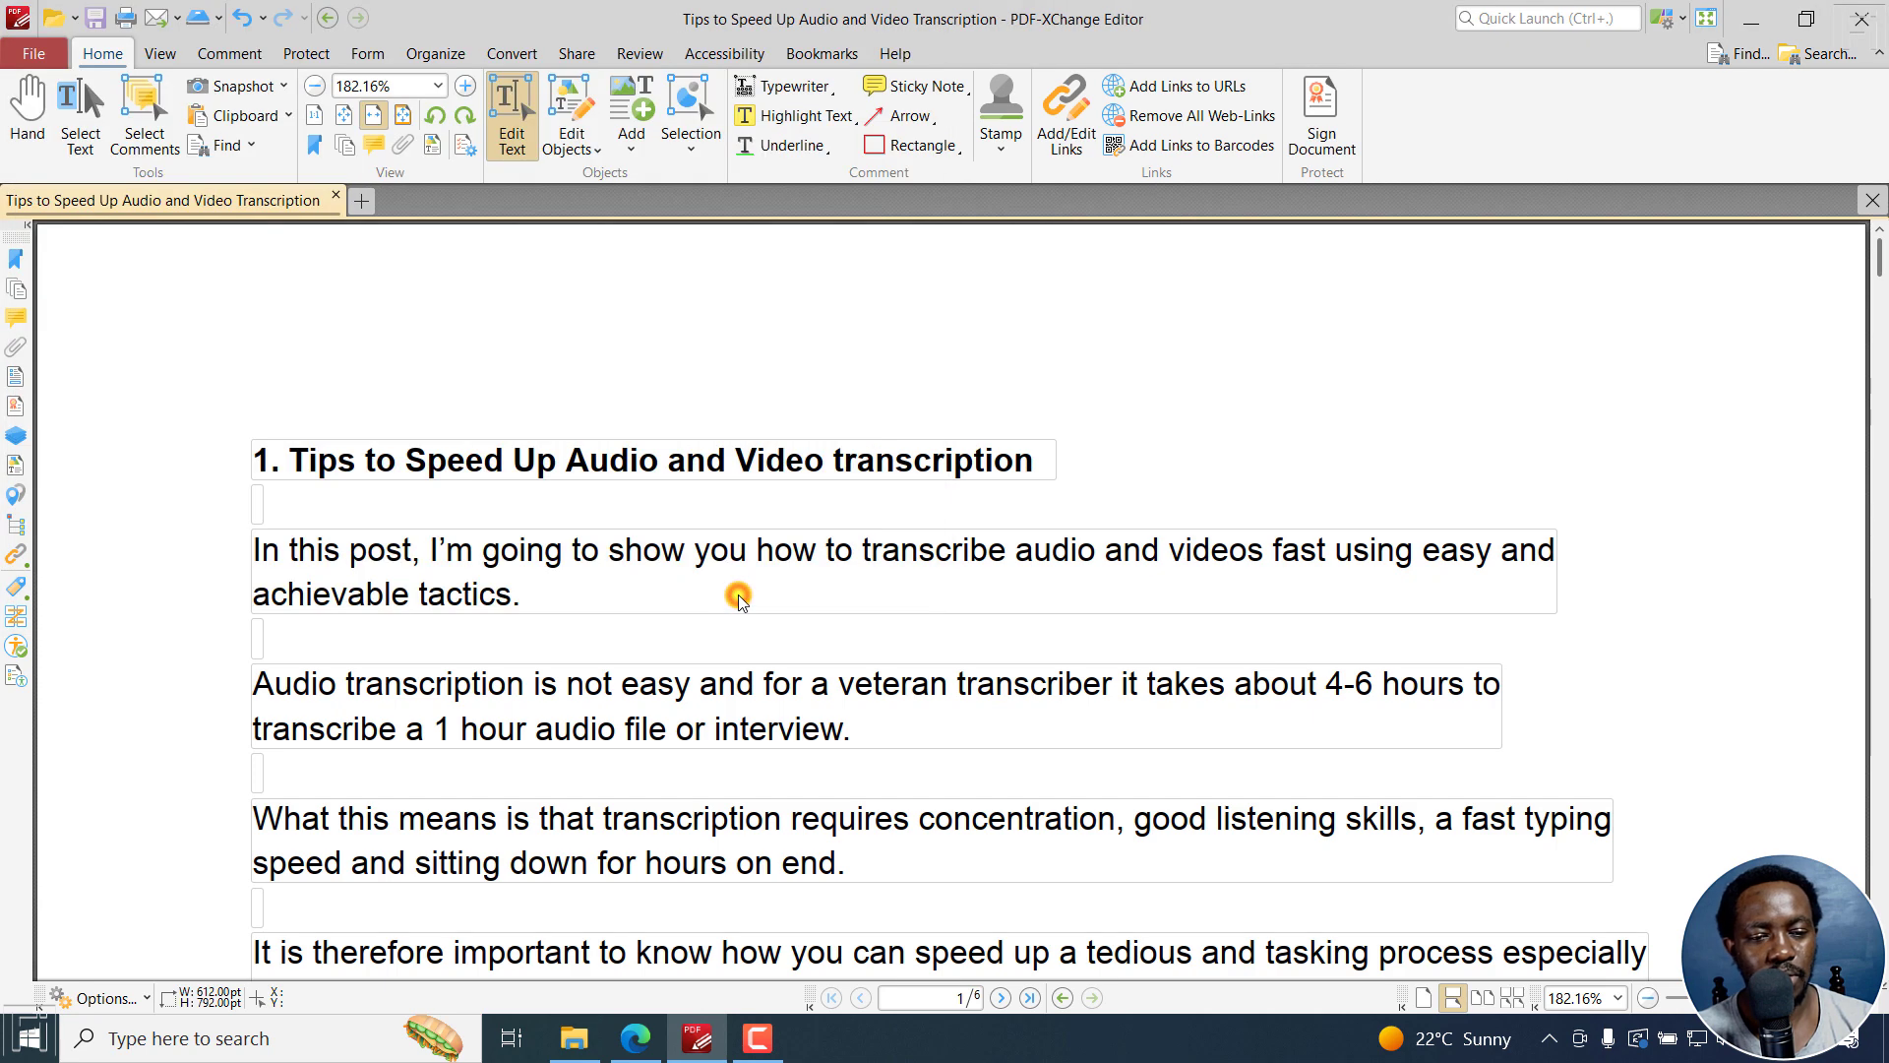